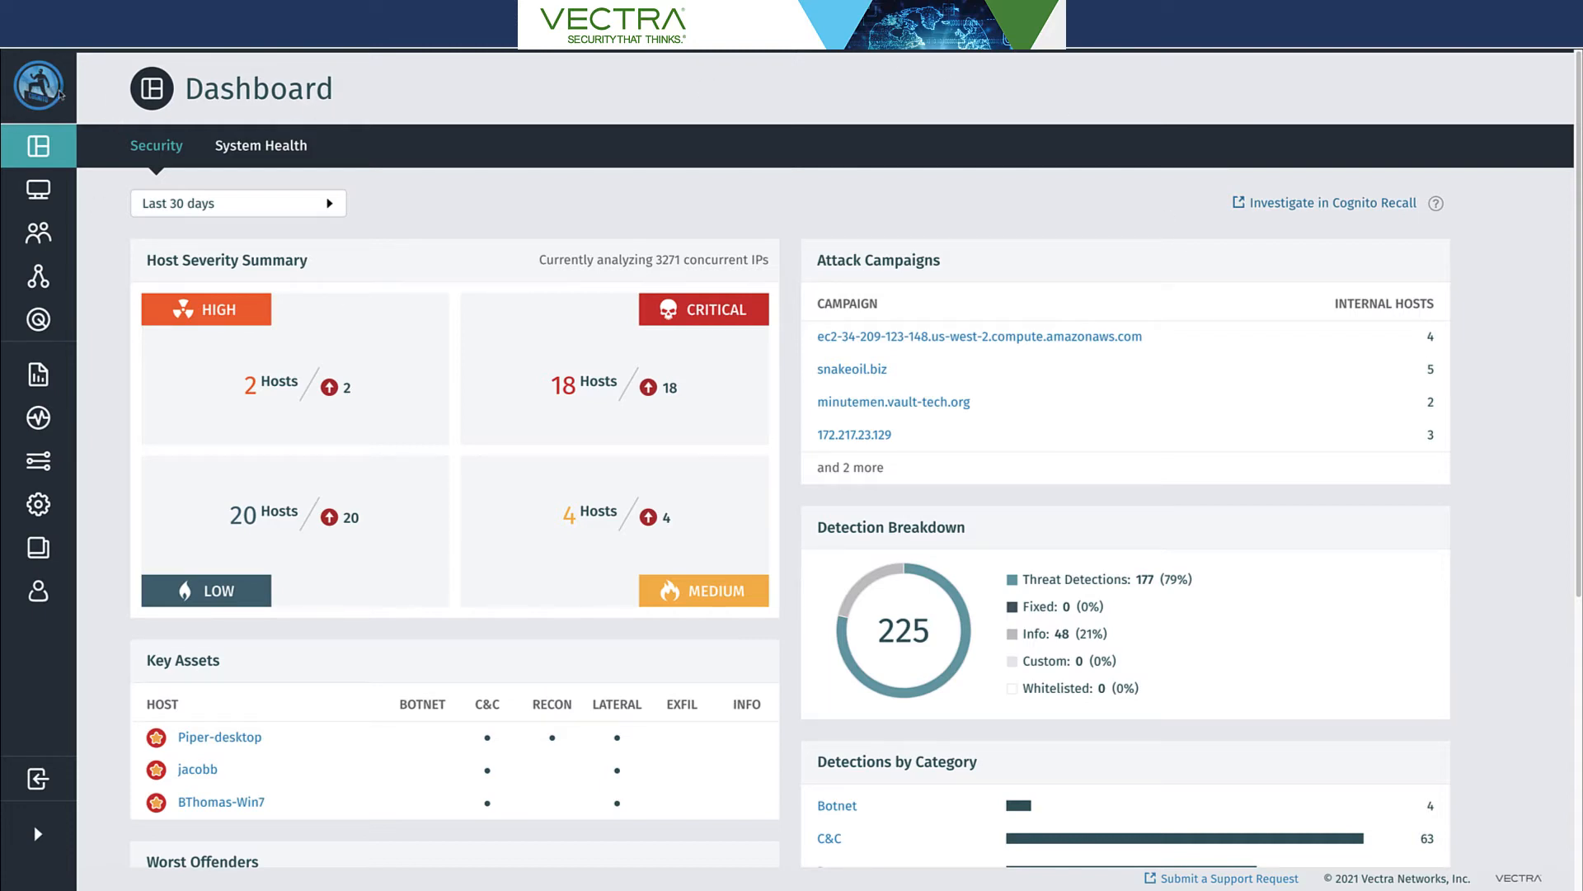
# Go to the Hosts page to see hosts plotted by threat and certainty
pyautogui.click(38, 190)
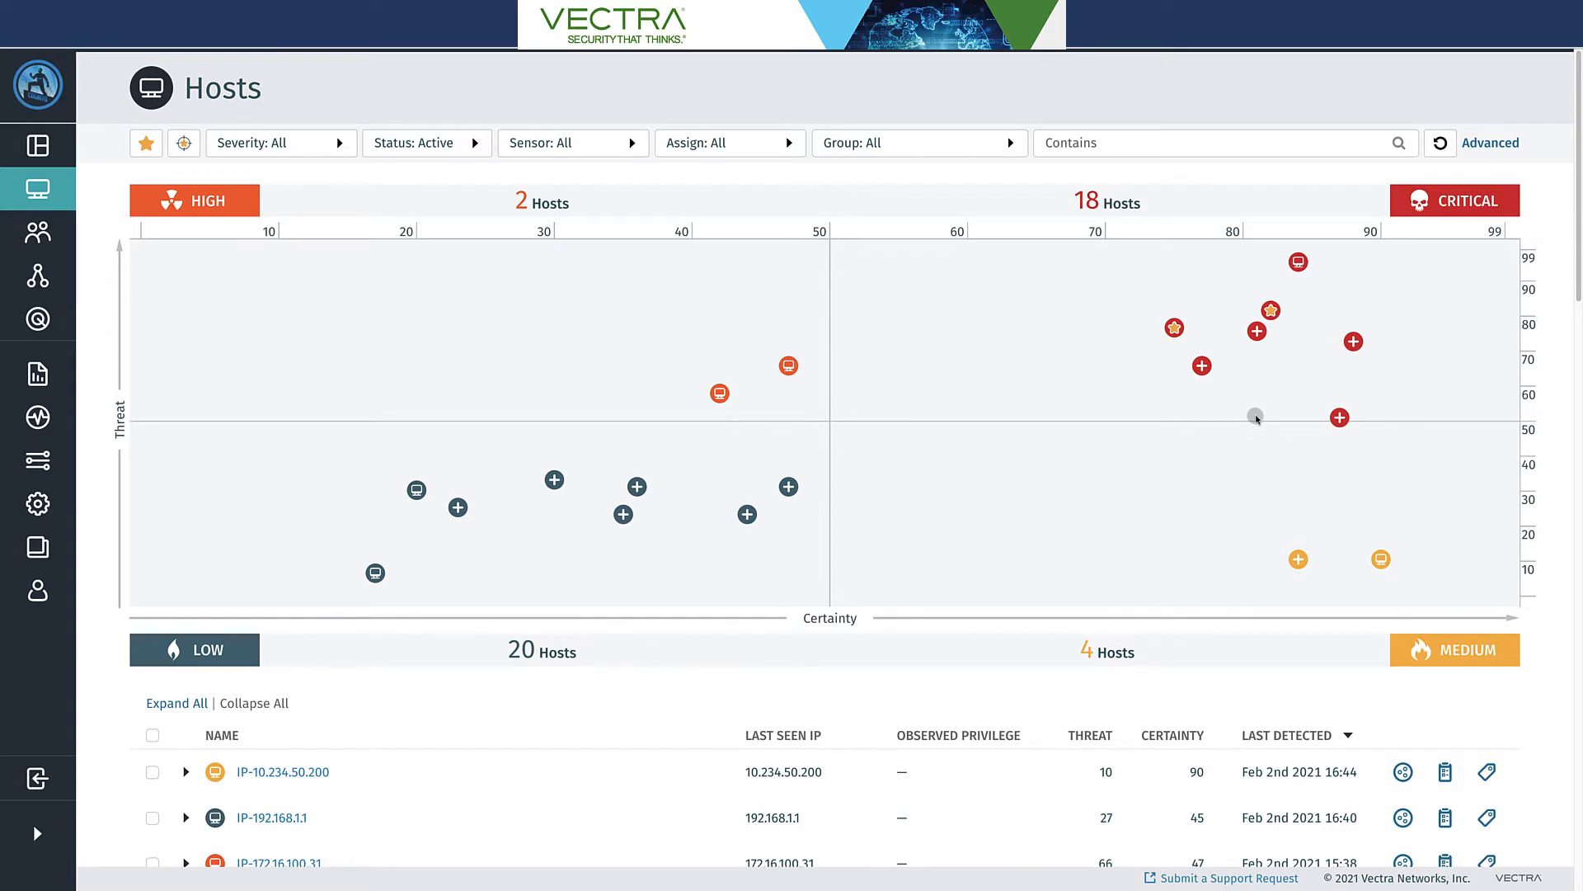
pyautogui.moveTo(1256, 419)
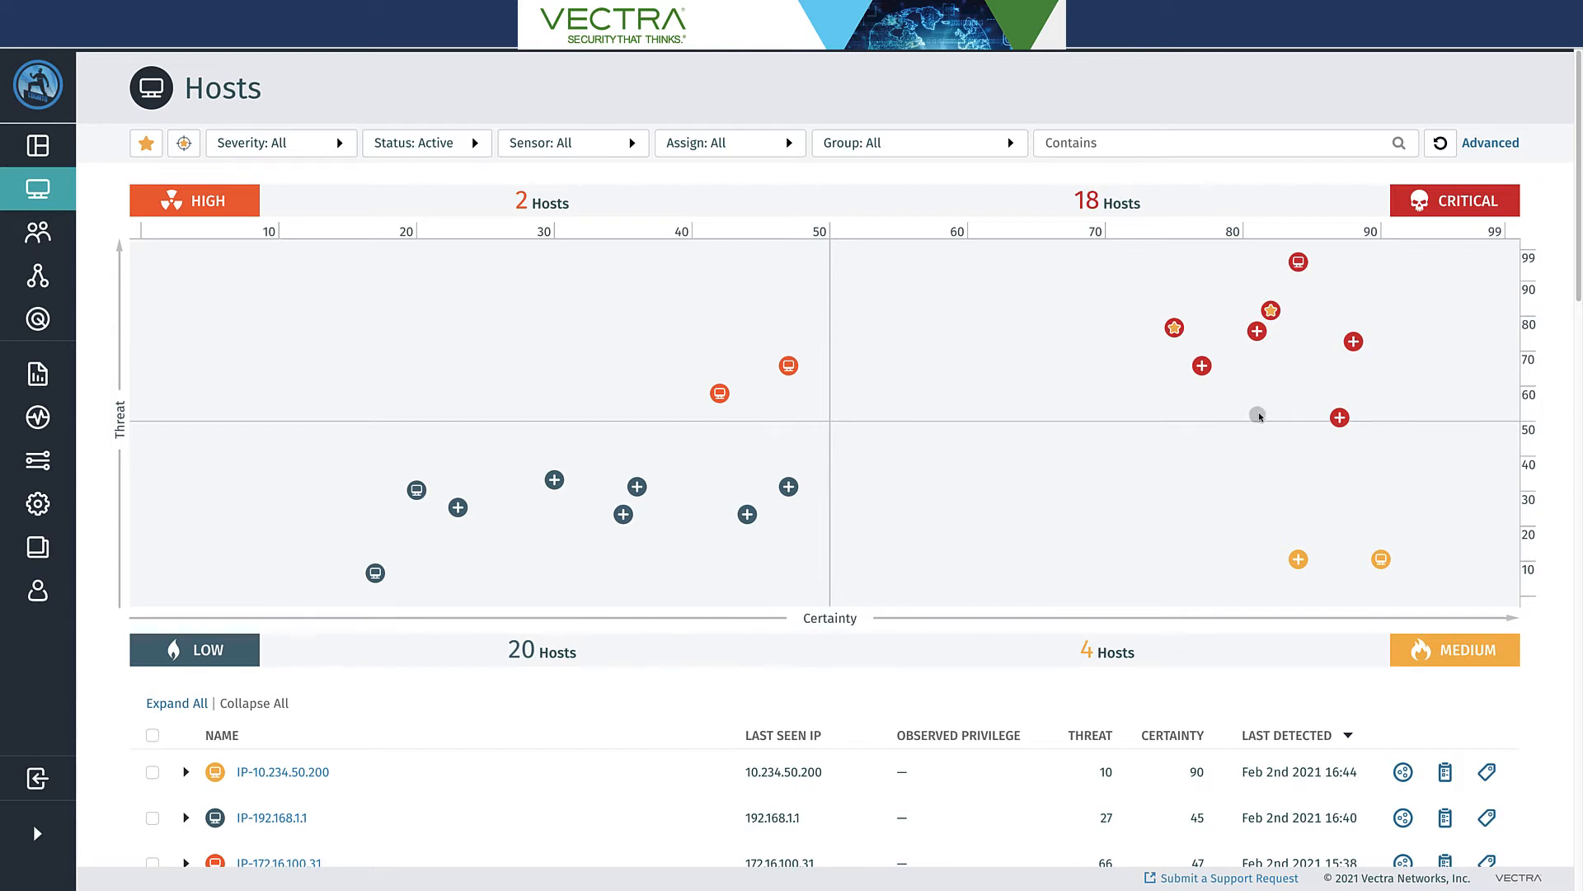
pyautogui.moveTo(1293, 311)
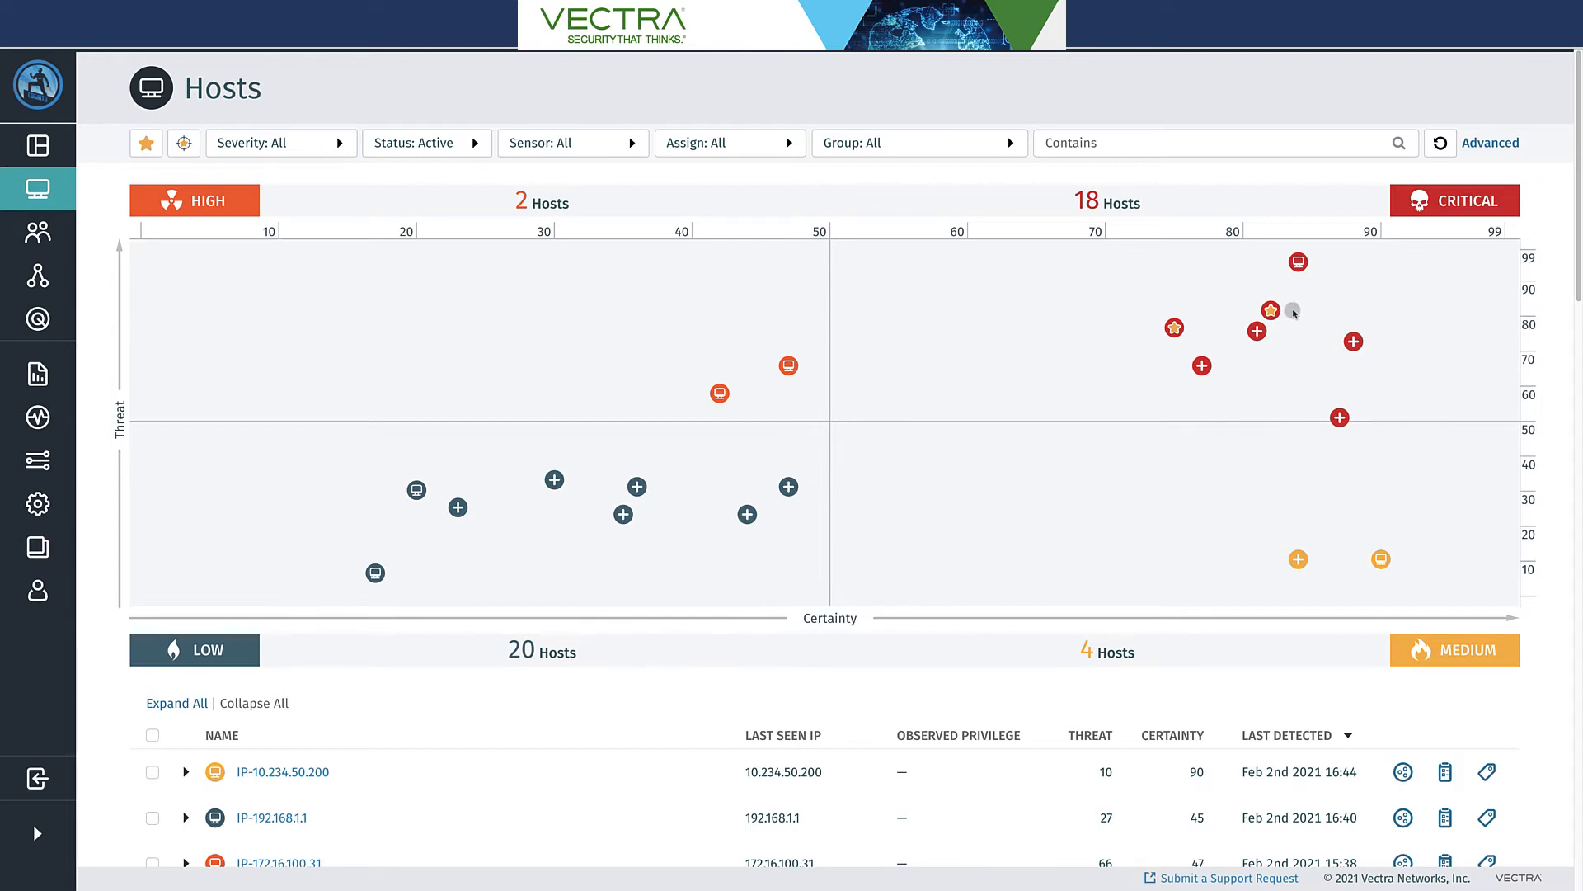
pyautogui.moveTo(1272, 315)
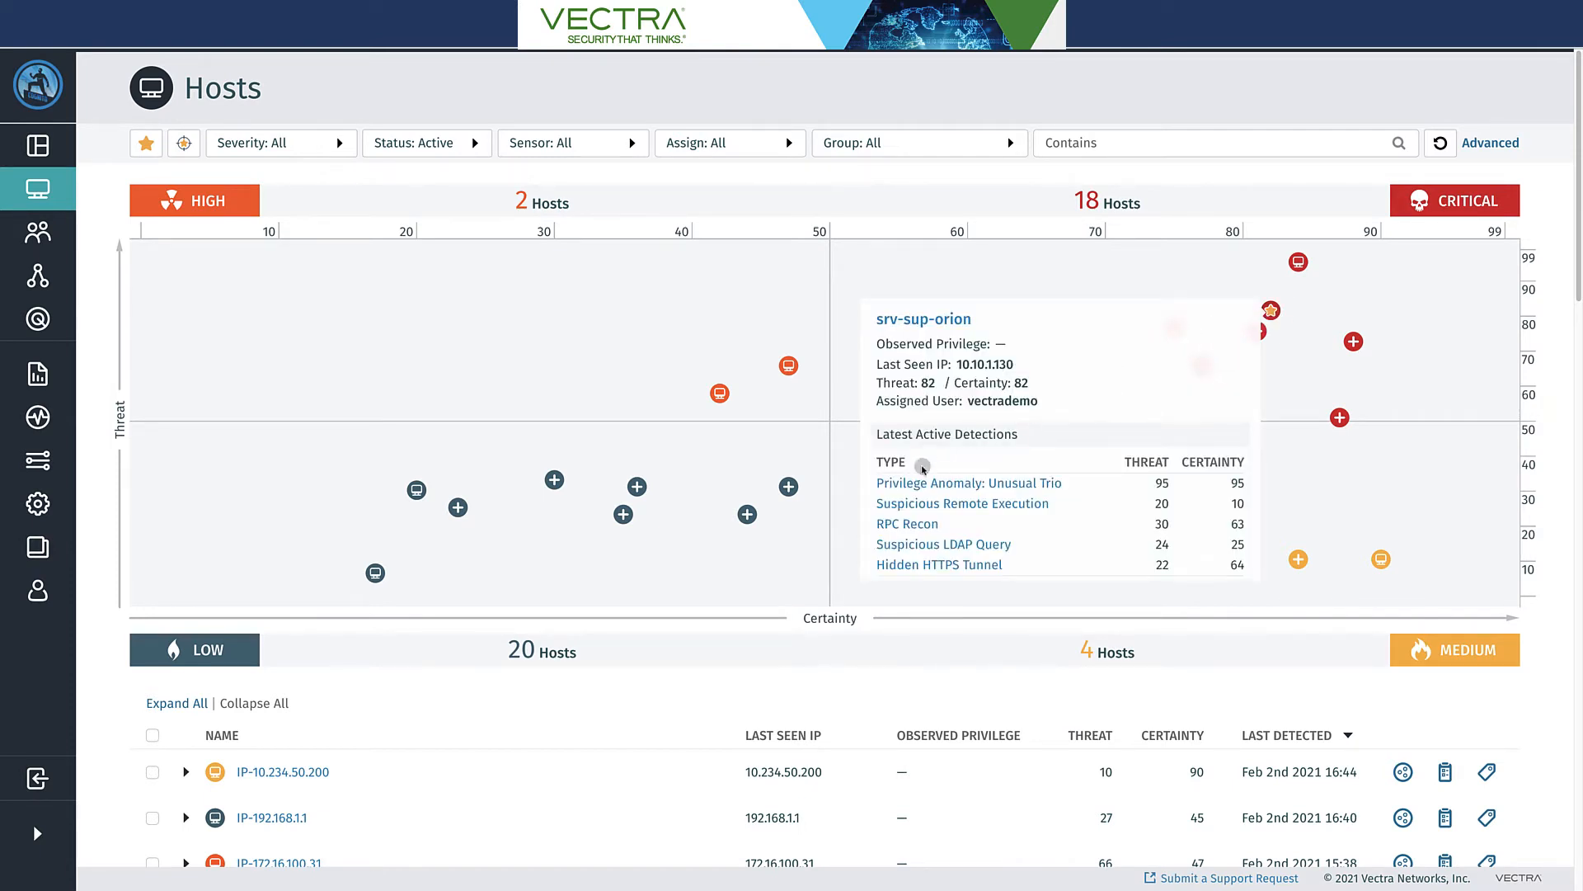
pyautogui.moveTo(861, 484)
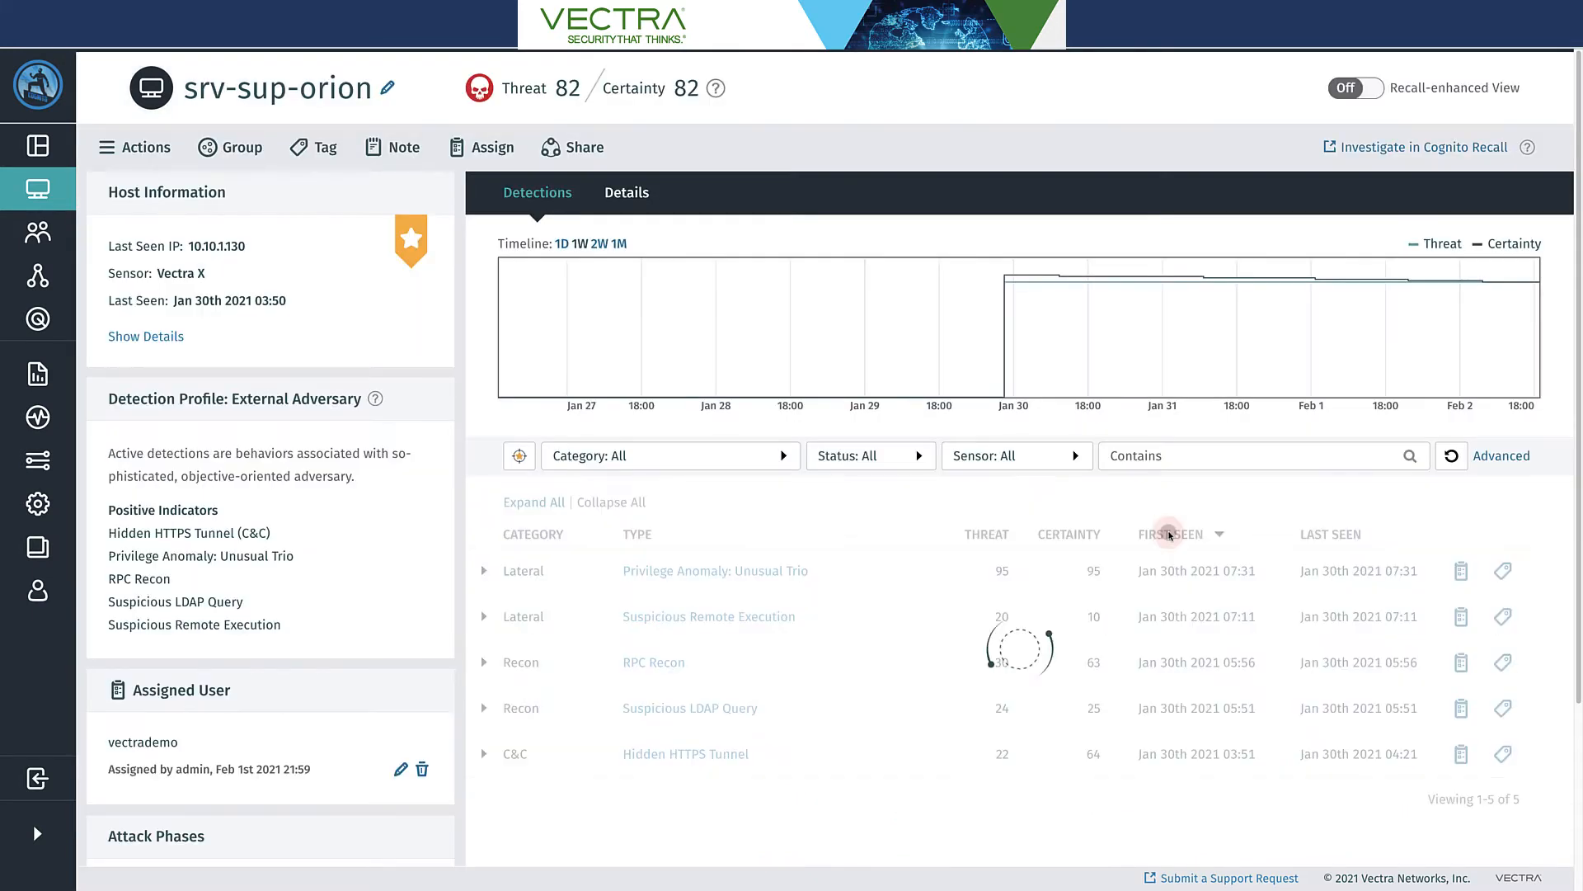
# Sort srv-sup-orion's detections by First Seen and go into the Hidden HTTPS Tunnel detection
pyautogui.click(1166, 534)
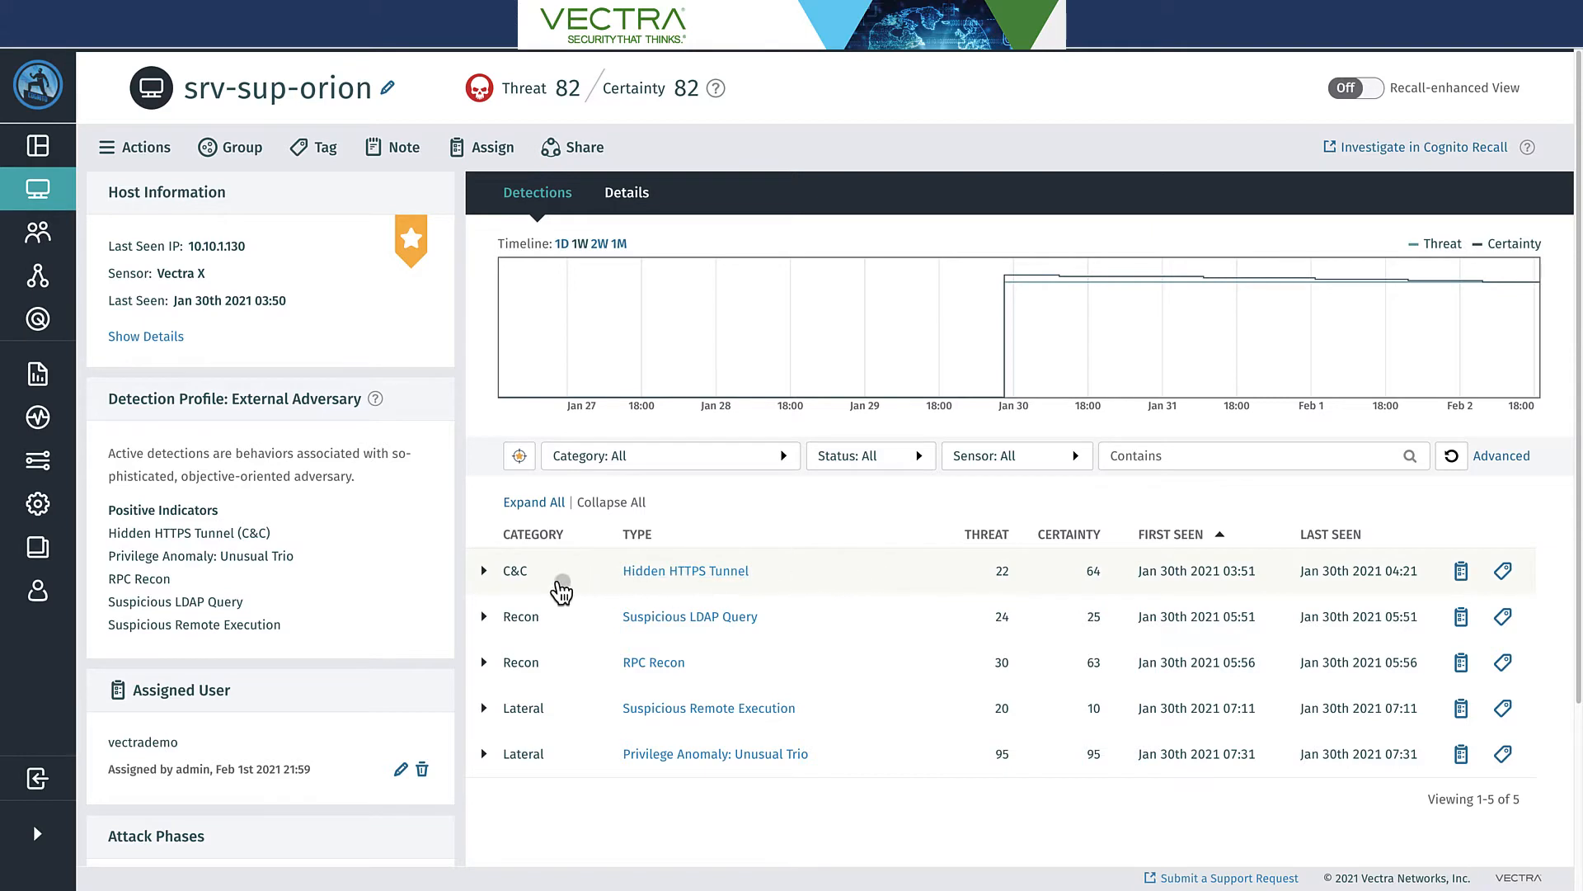
pyautogui.click(483, 570)
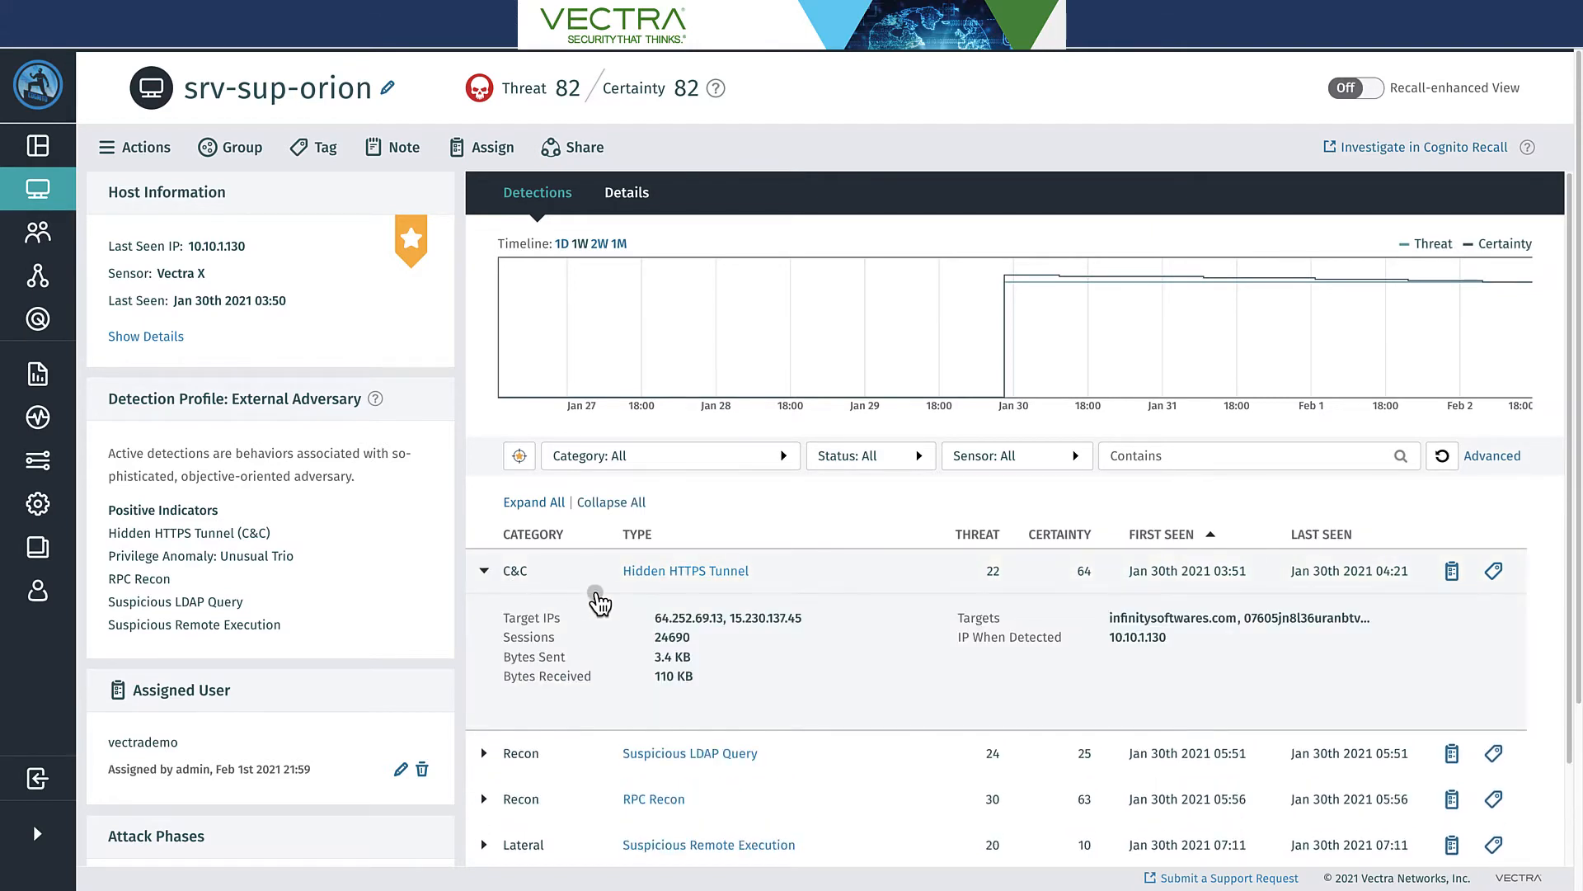
pyautogui.moveTo(685, 570)
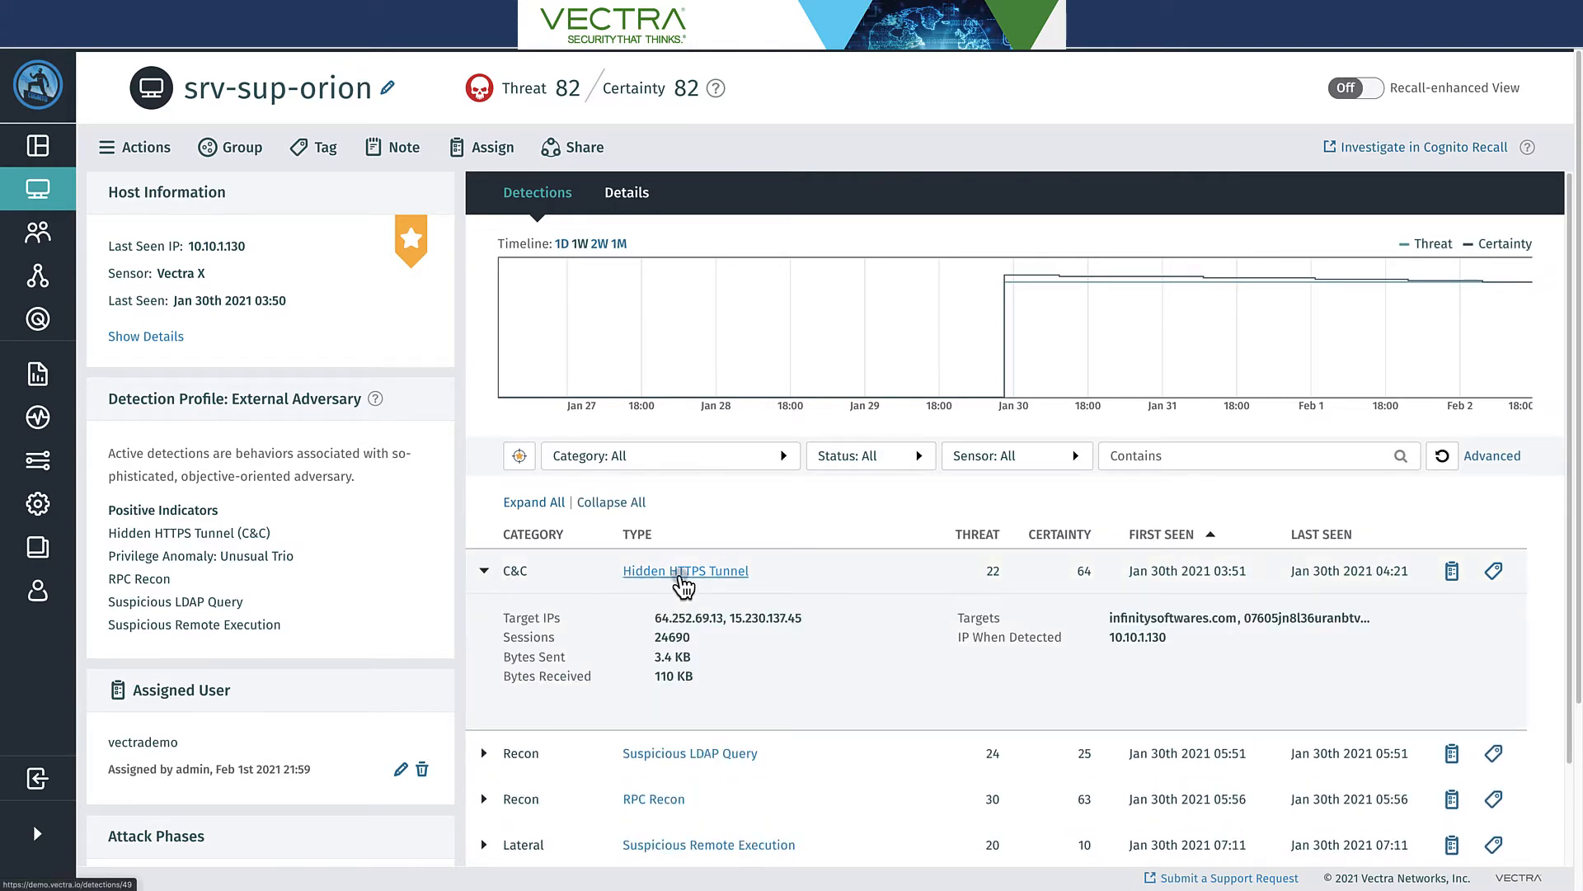
pyautogui.click(685, 571)
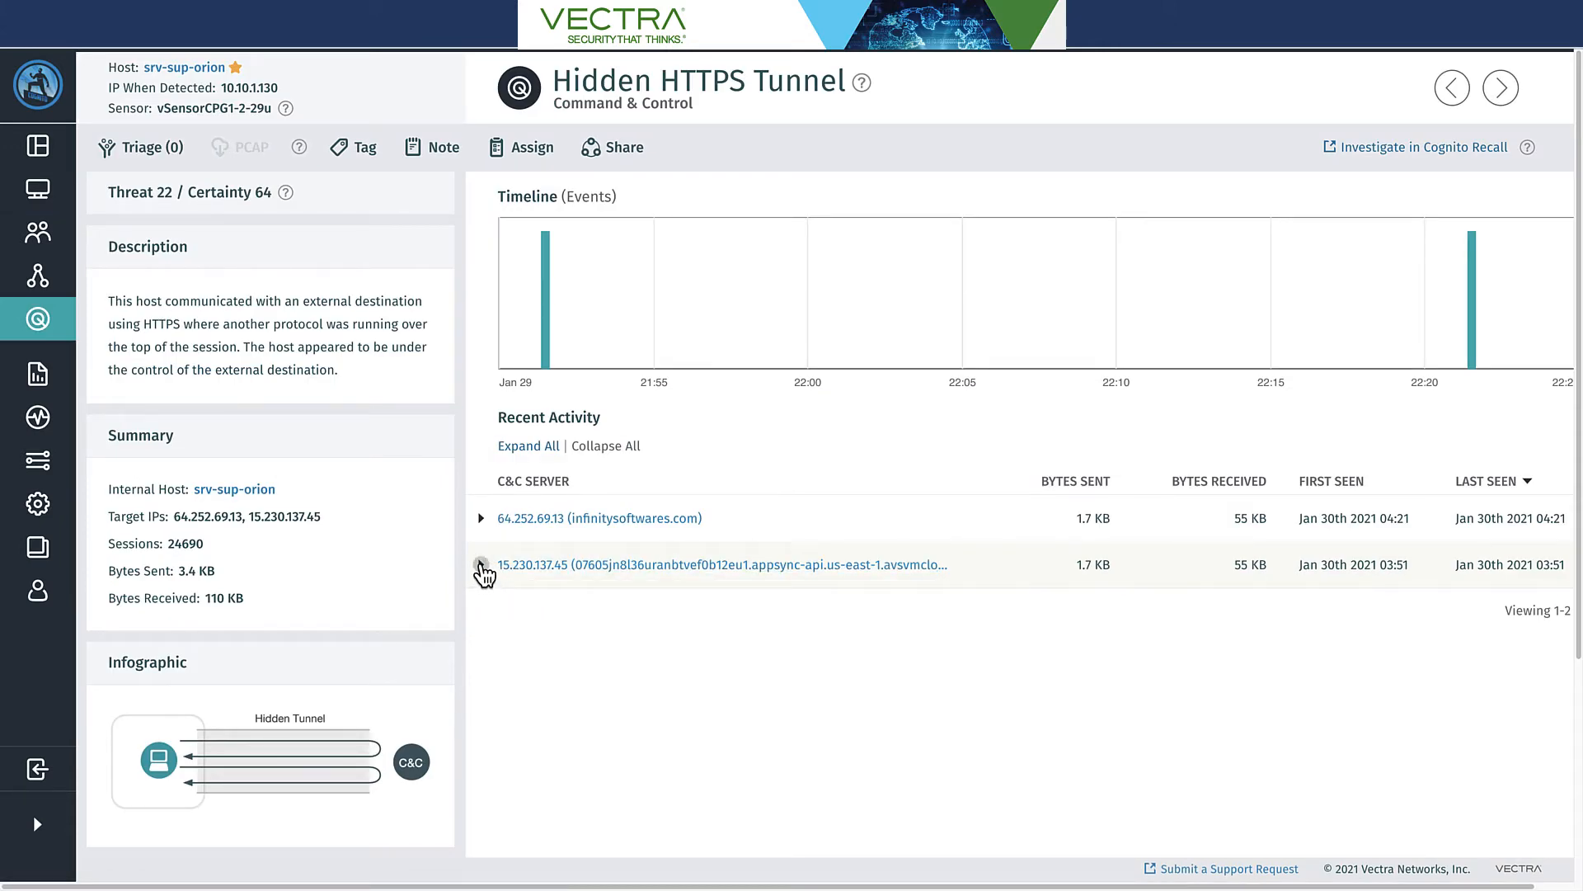
pyautogui.moveTo(481, 566)
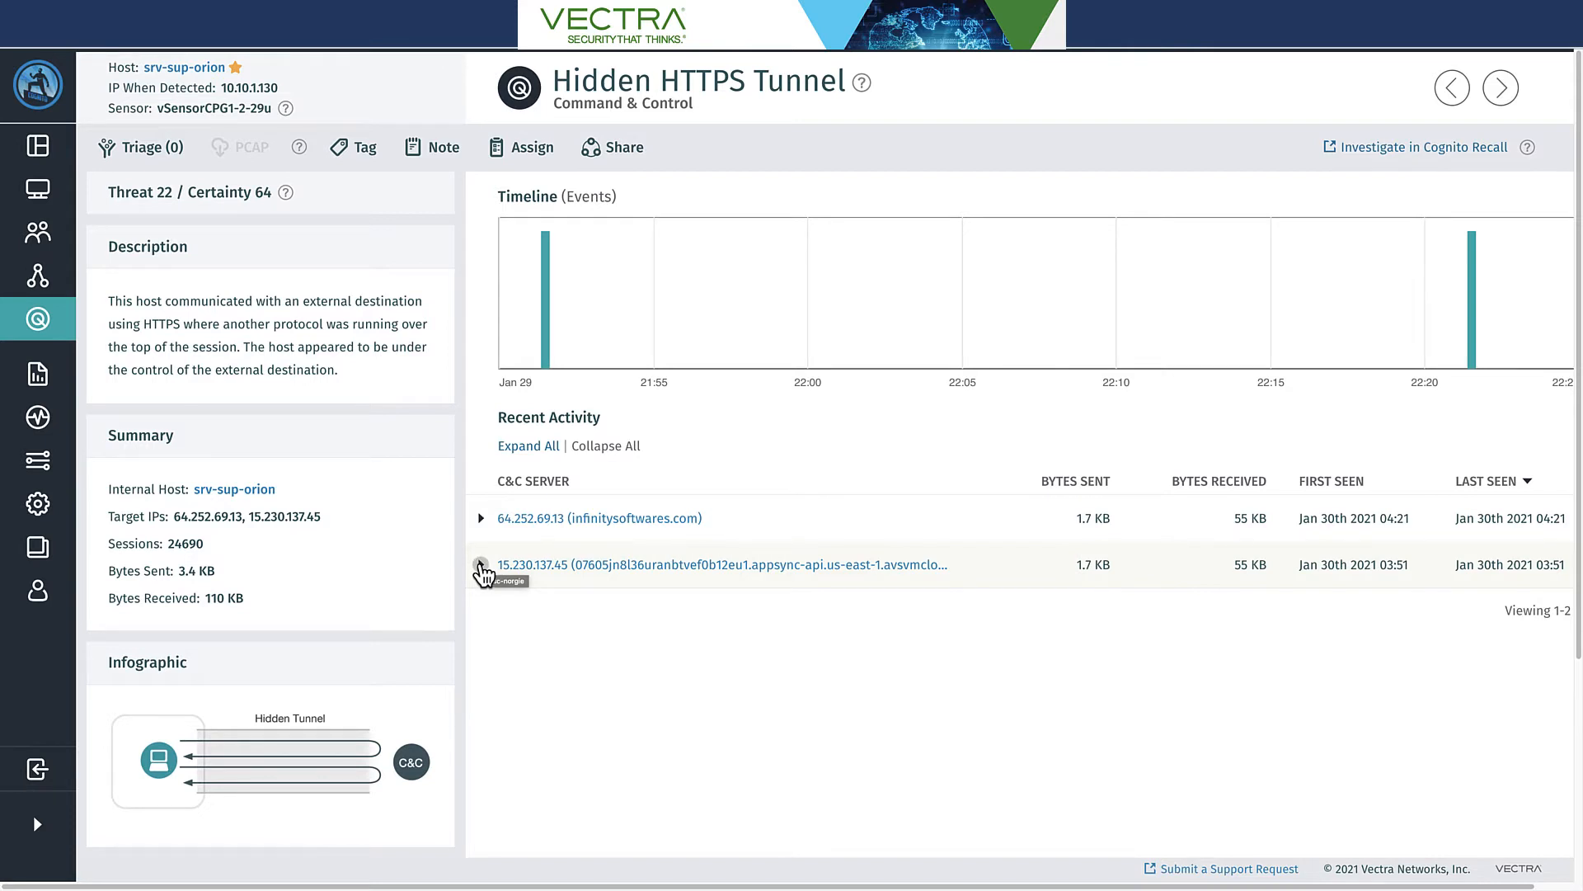
# Show and hide the tunnel details for the 15.230.137.45 C&C server
pyautogui.click(482, 572)
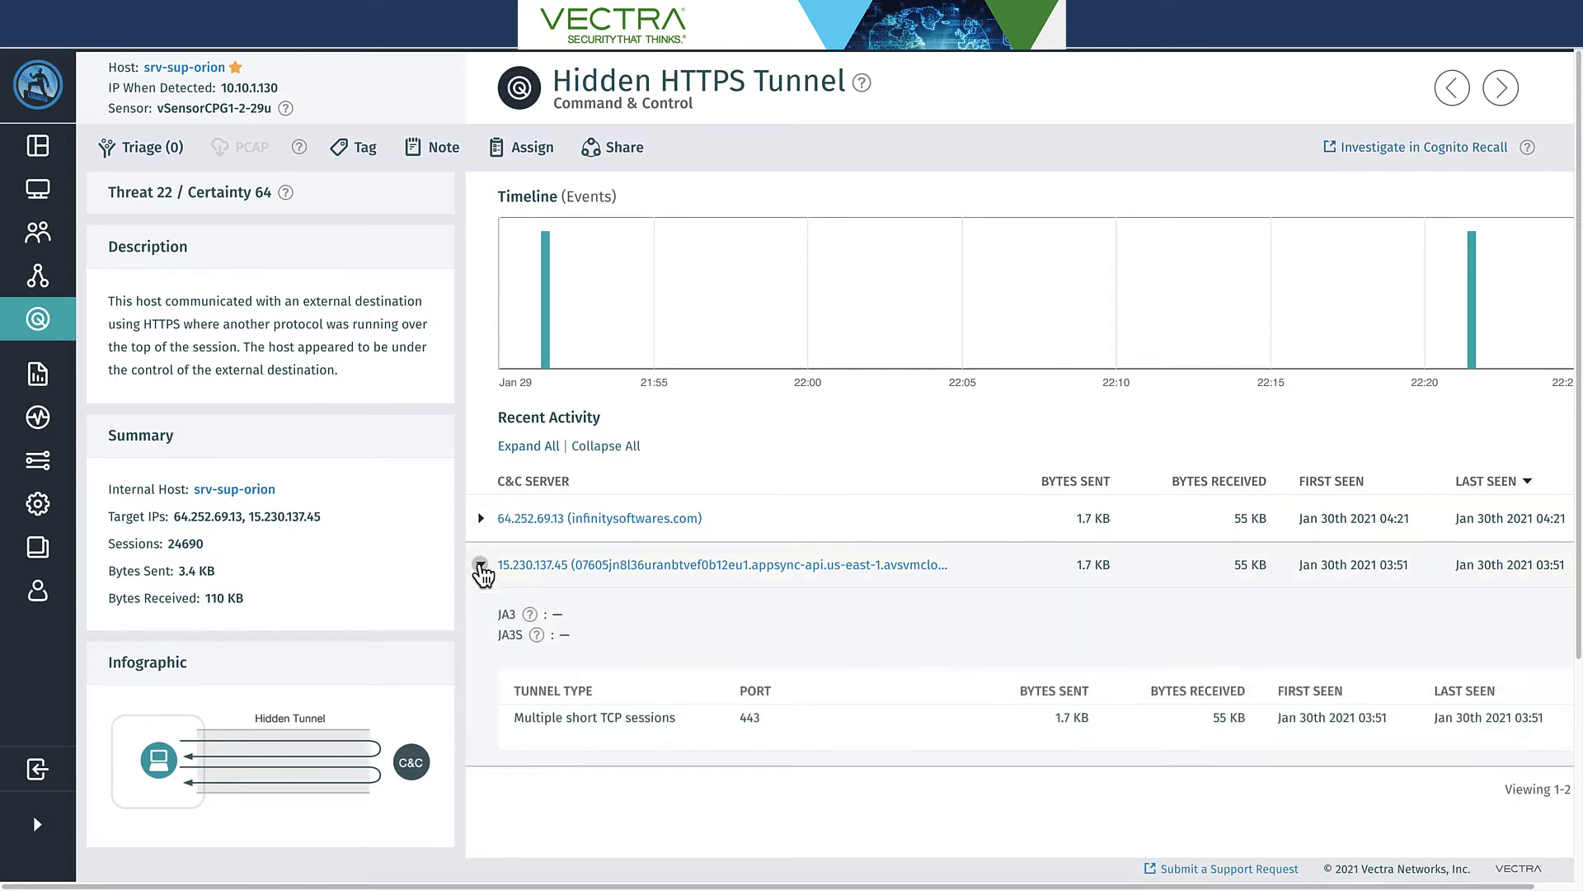
pyautogui.click(481, 564)
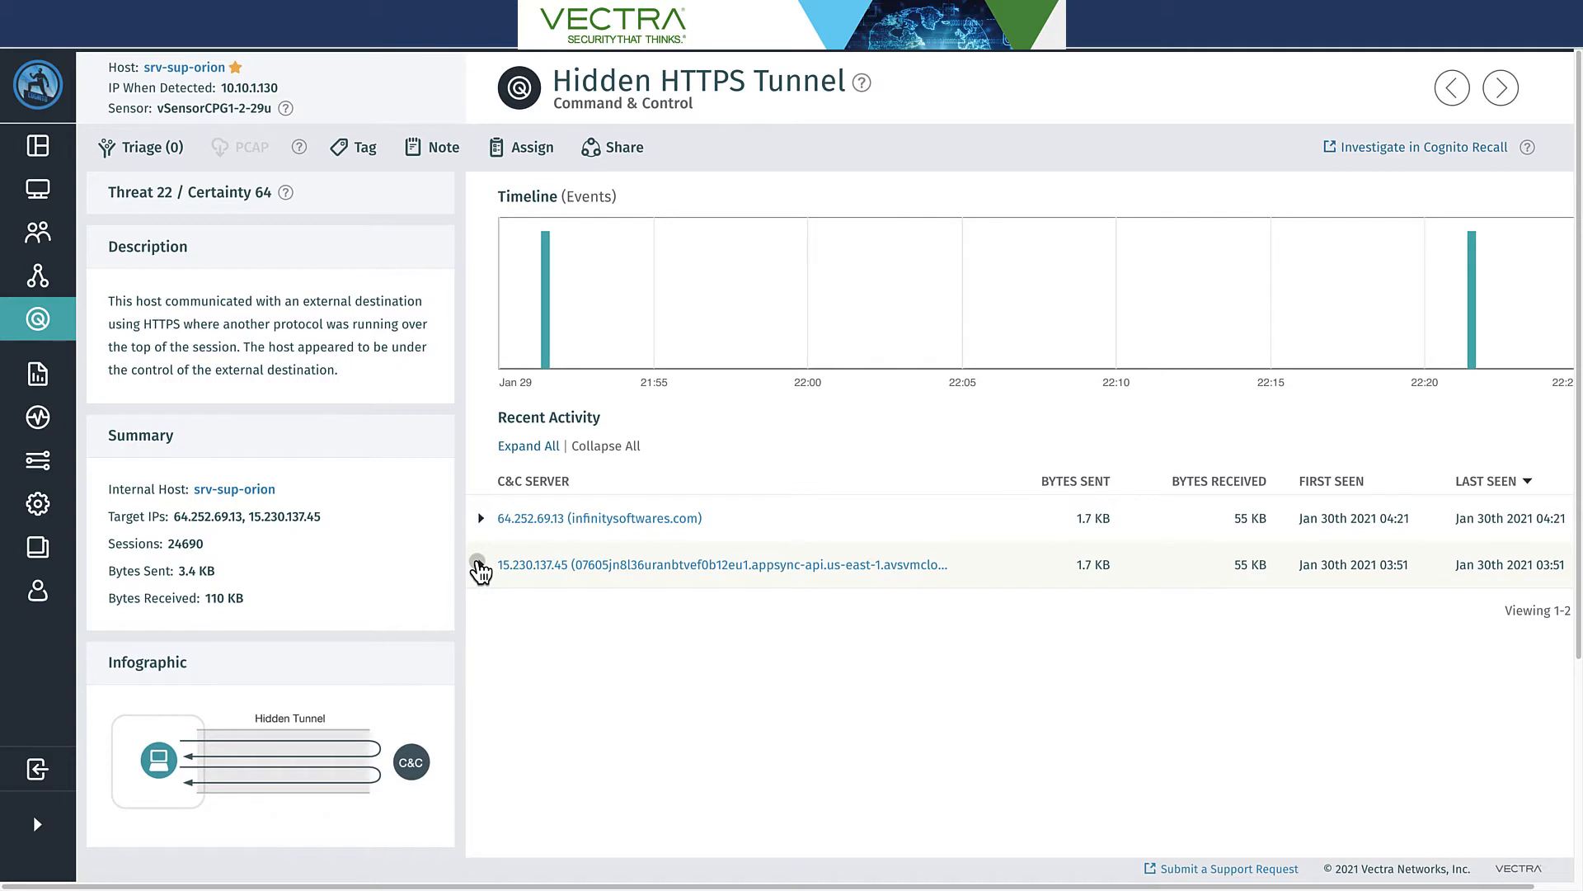
pyautogui.moveTo(483, 552)
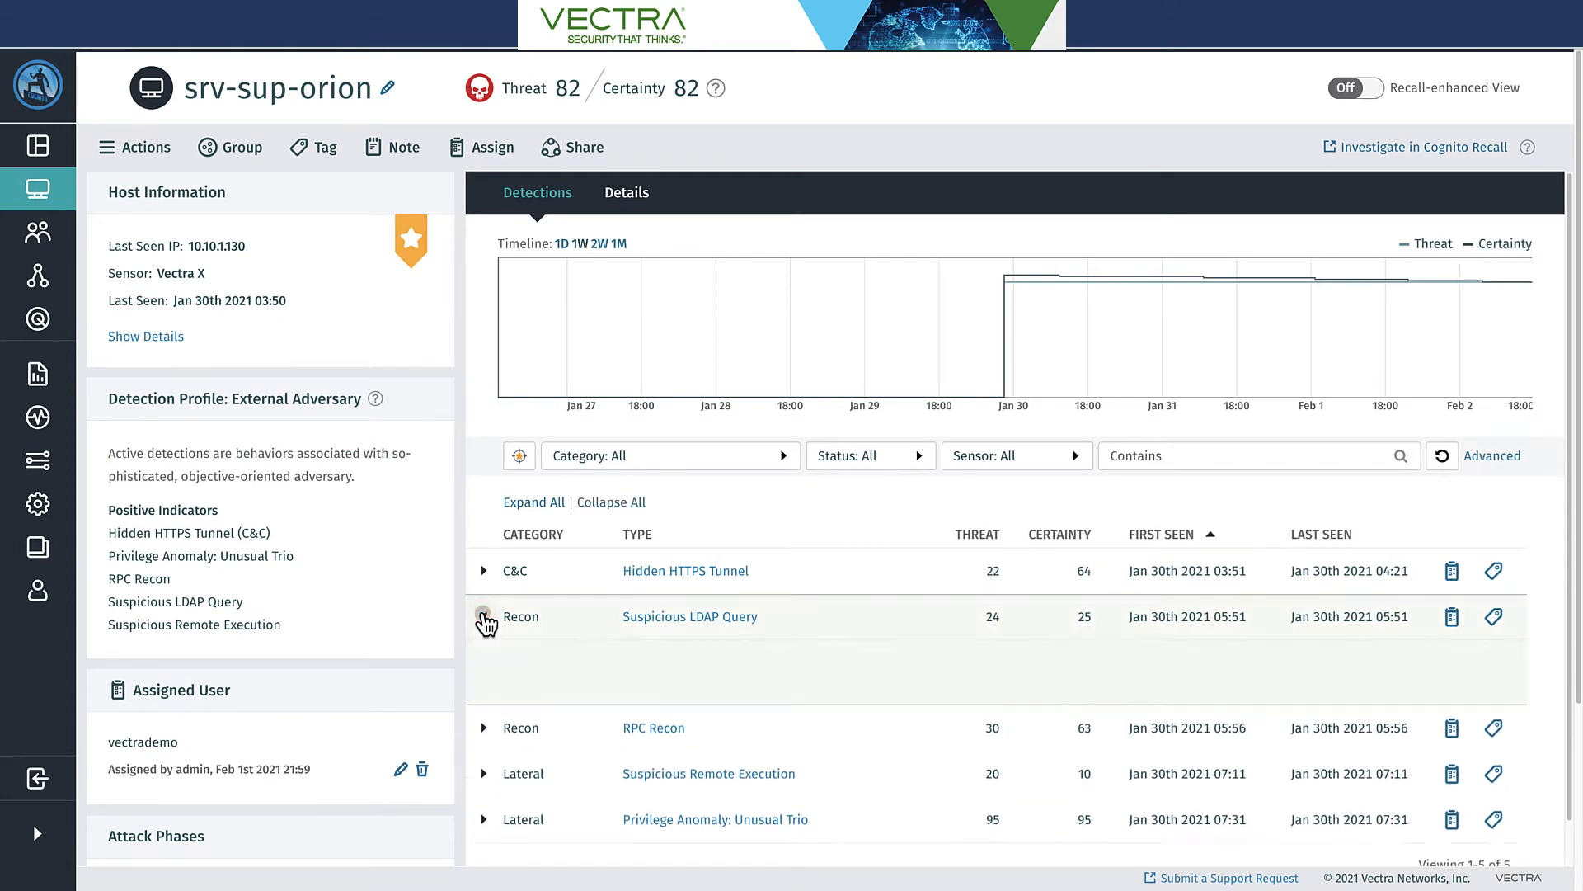
# Expand the Suspicious LDAP Query and Suspicious Remote Execution detection rows on the host page
pyautogui.click(484, 615)
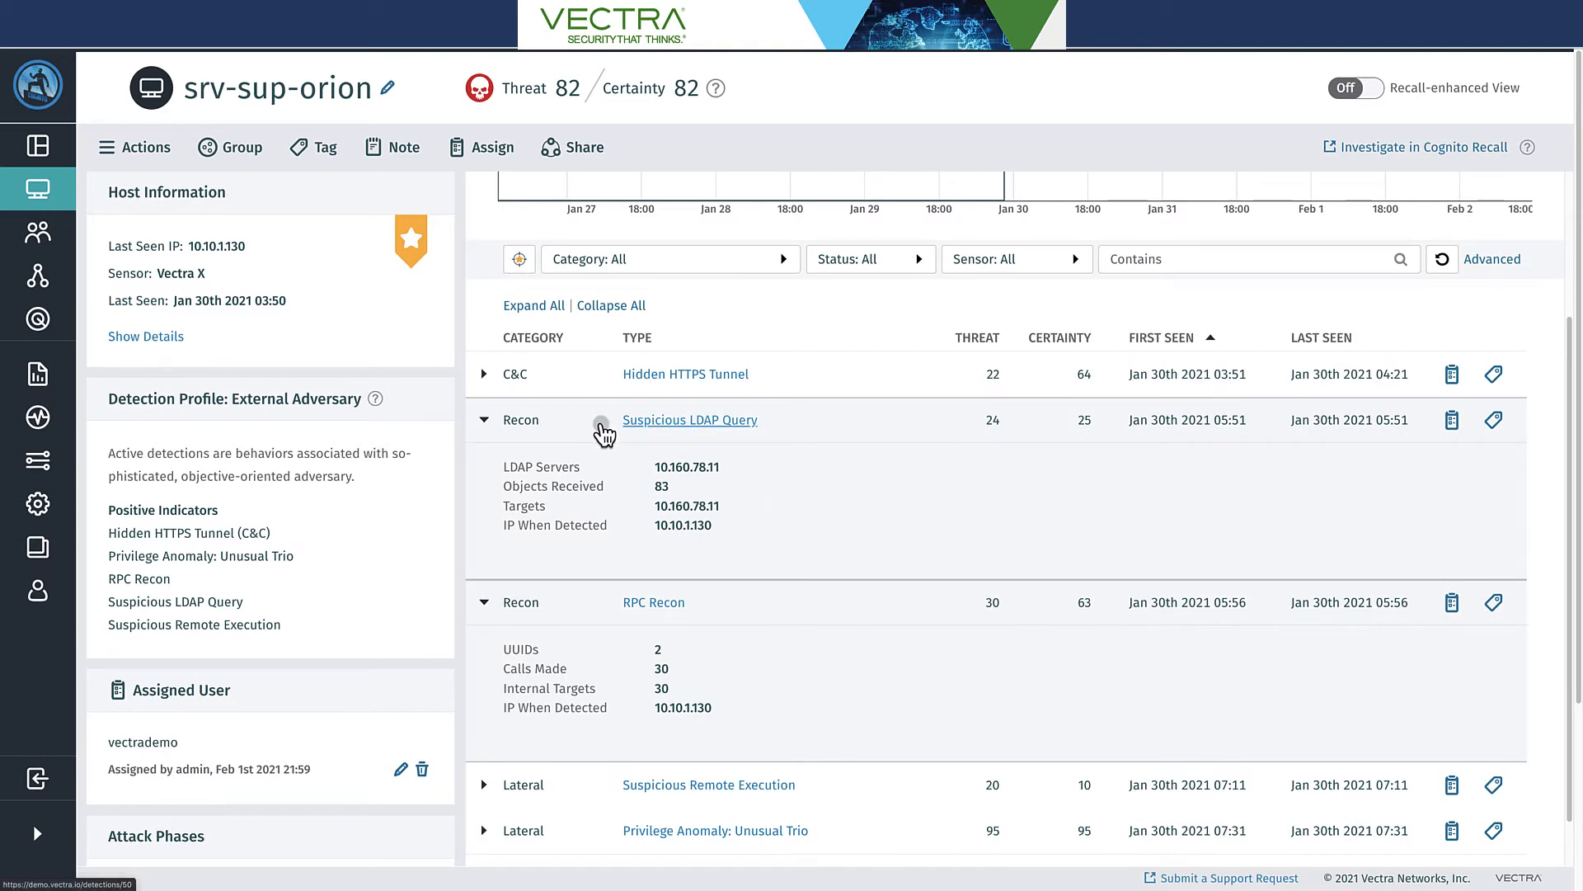
pyautogui.moveTo(606, 613)
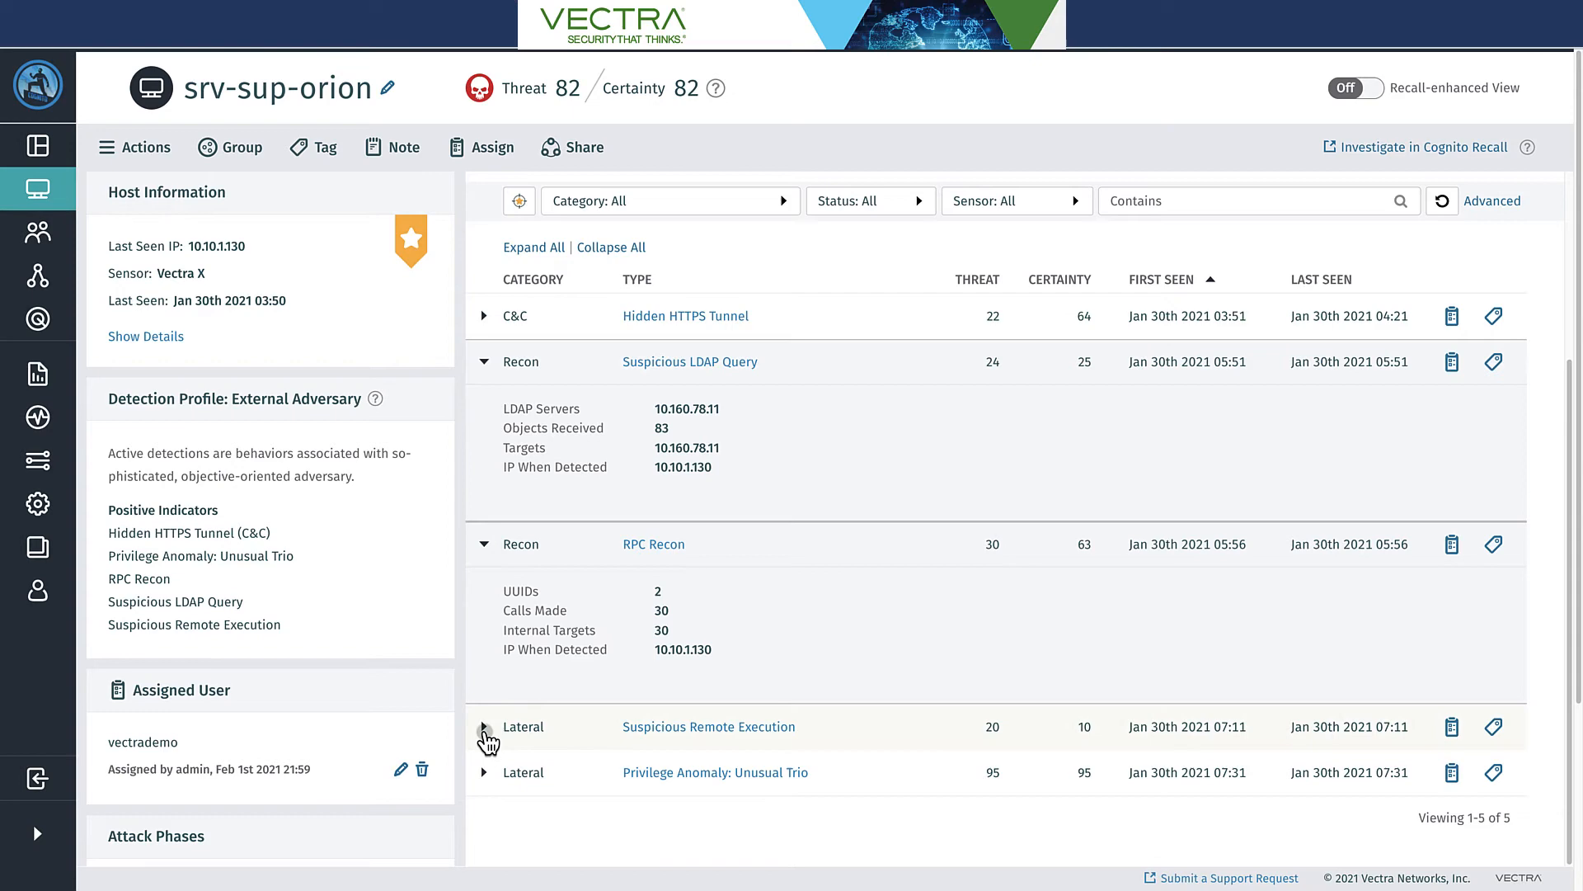
pyautogui.click(484, 725)
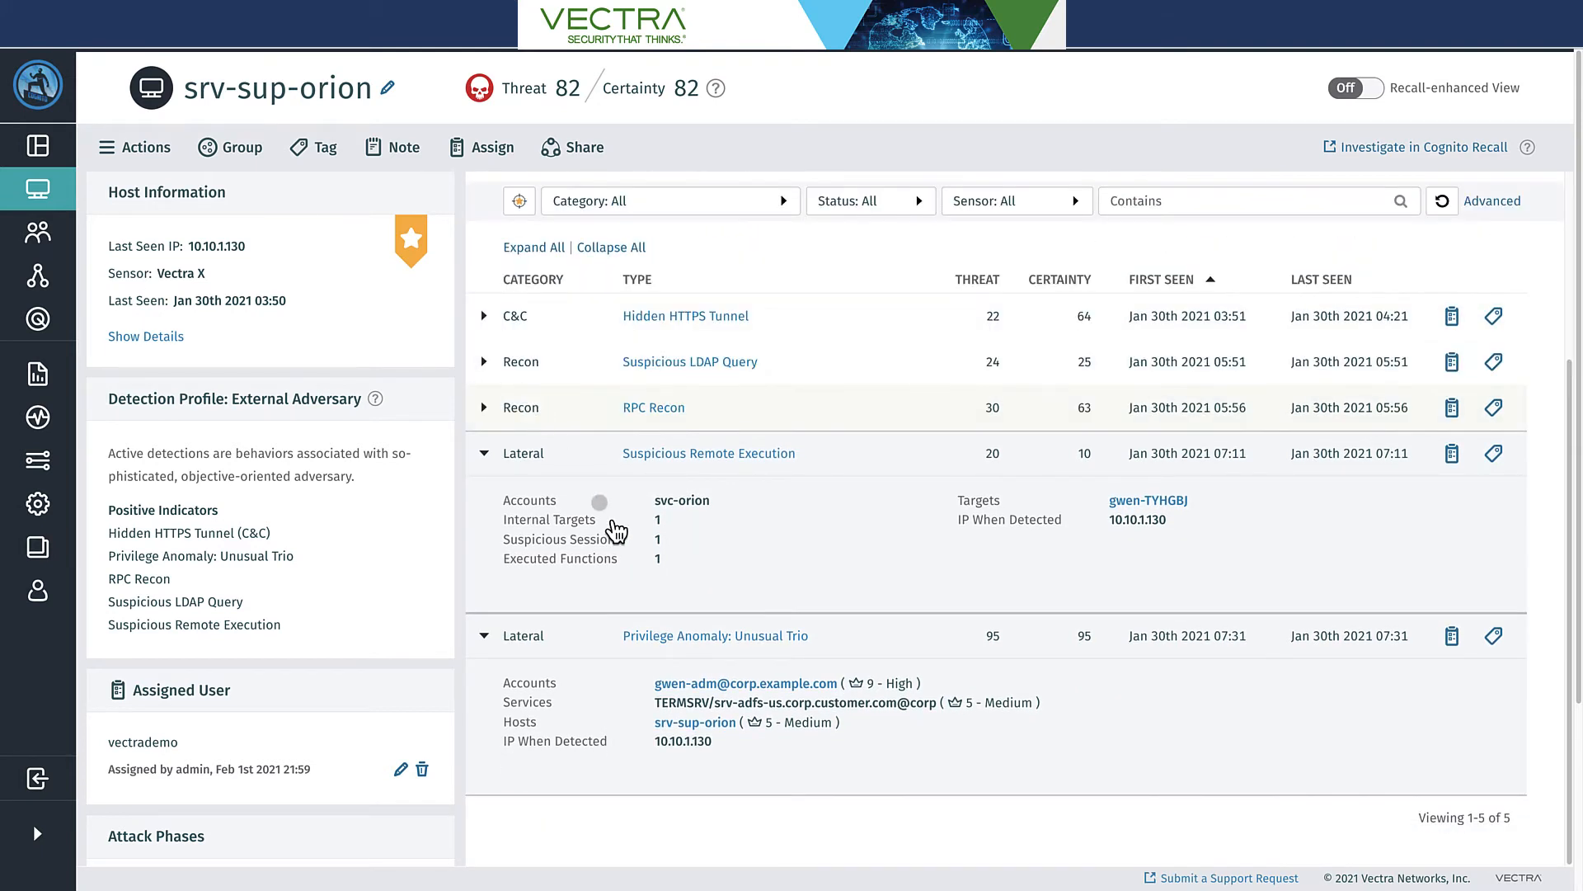
pyautogui.moveTo(662, 707)
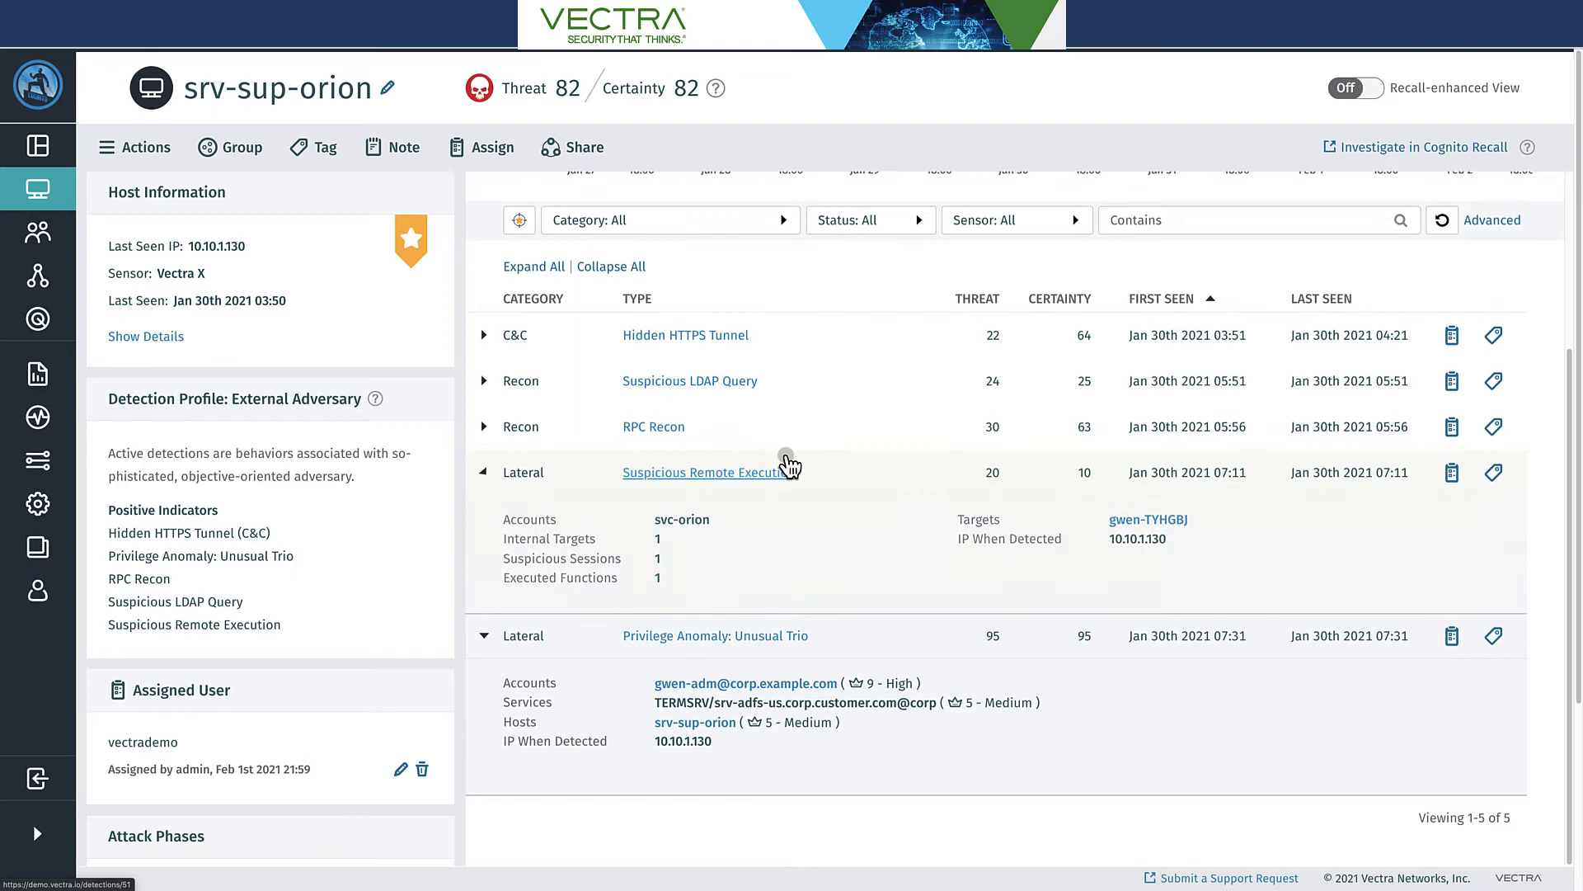
# Go into the Suspicious Remote Execution detection showing the scheduled-task session to gwen-TYHGBJ
pyautogui.click(700, 472)
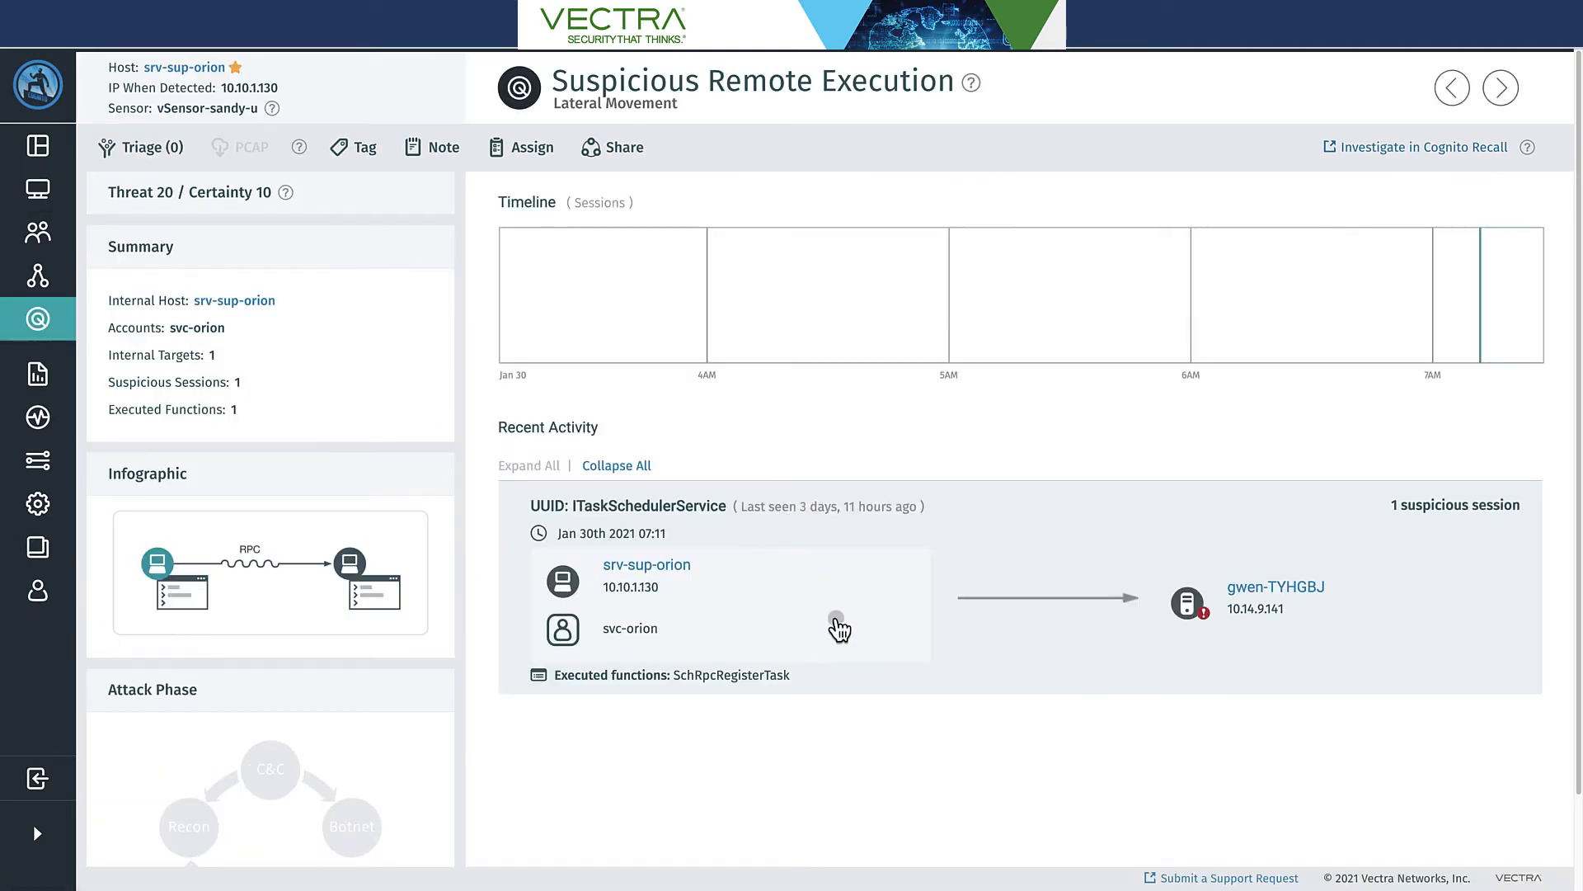
pyautogui.moveTo(647, 566)
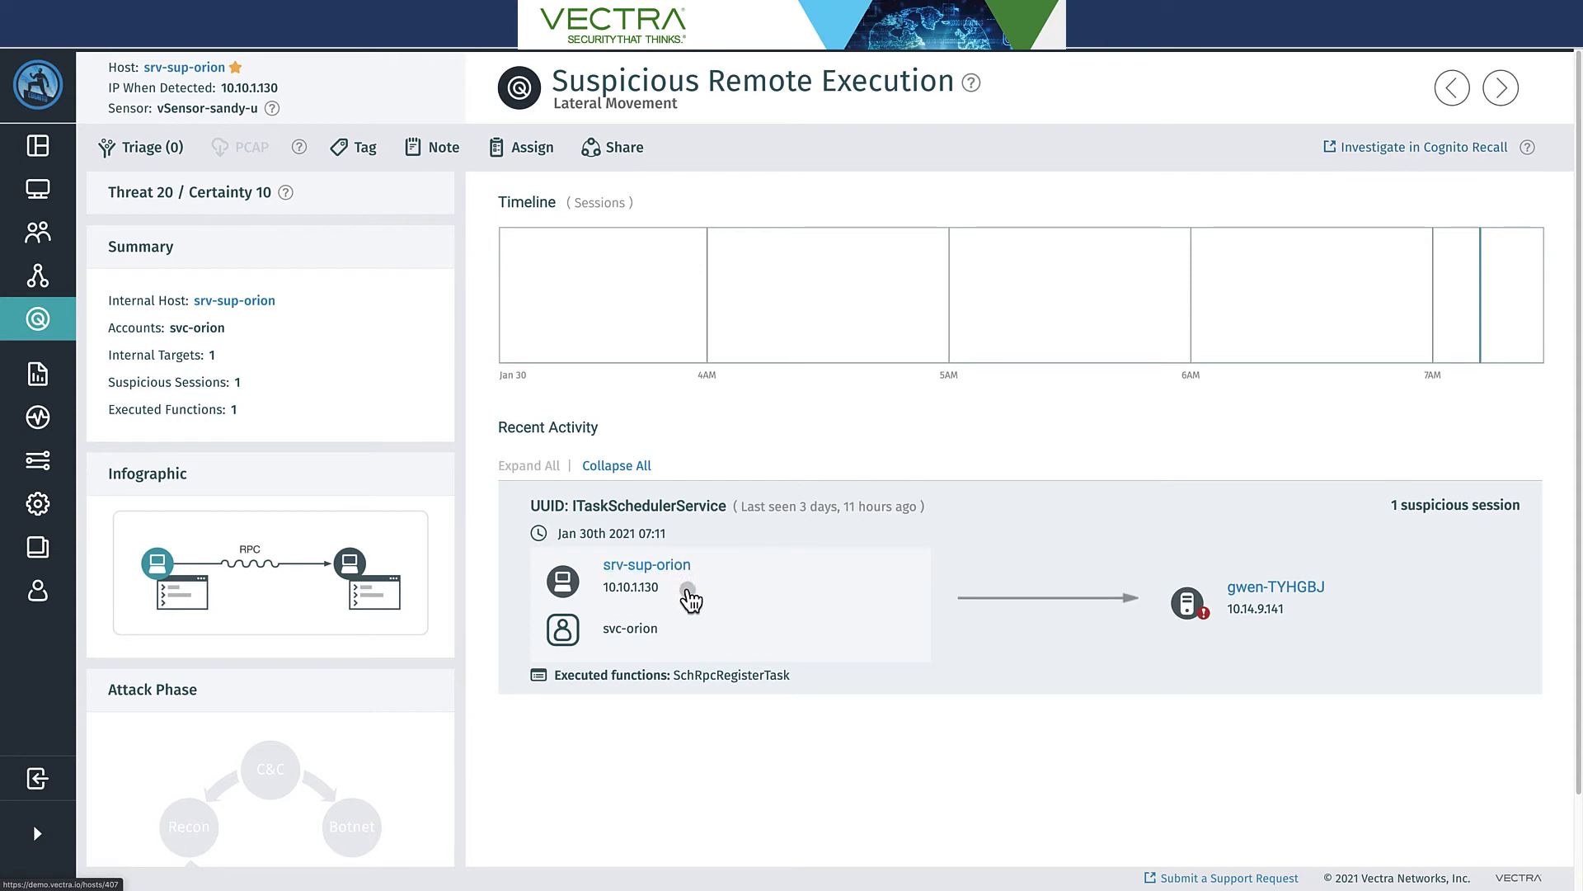
pyautogui.moveTo(978, 605)
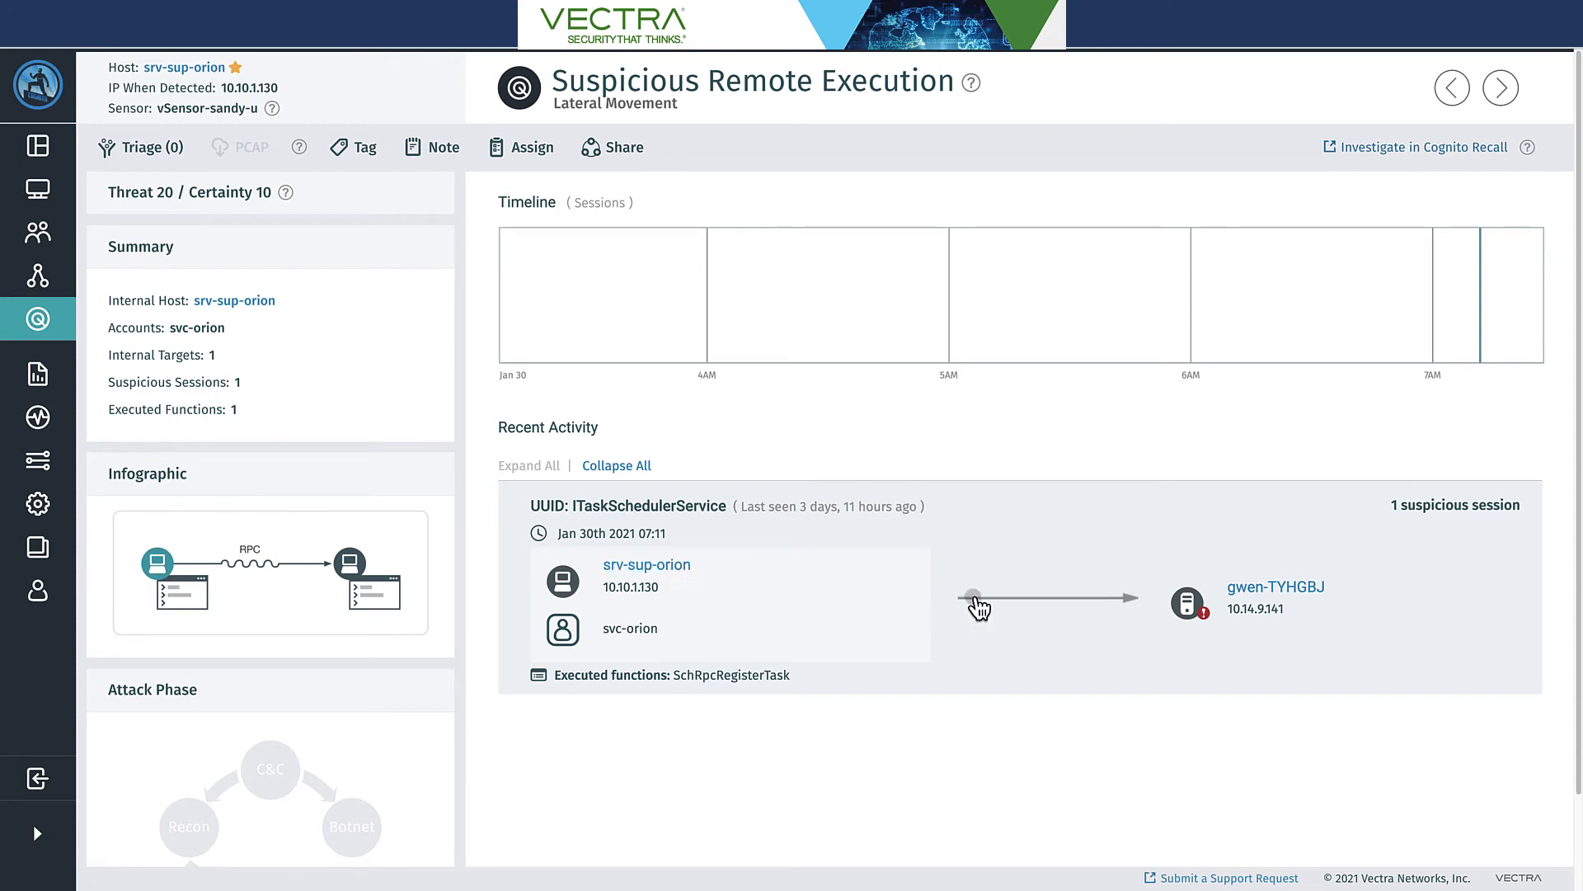
pyautogui.moveTo(912, 612)
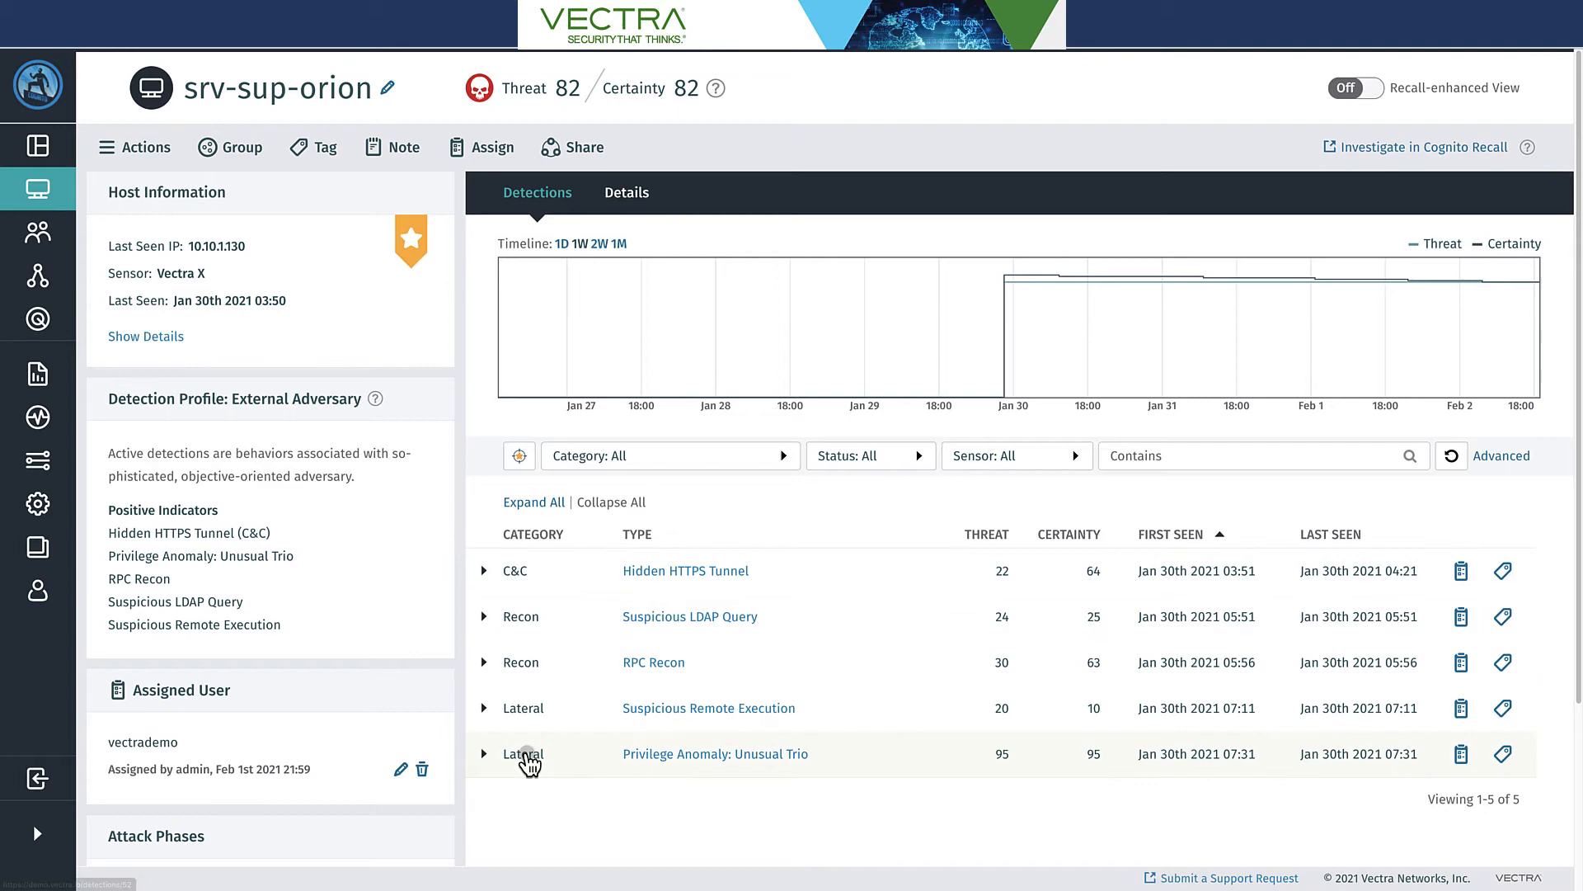
# Expand Privilege Anomaly: Unusual Trio and follow the gwen-adm account link to its detections
pyautogui.click(483, 754)
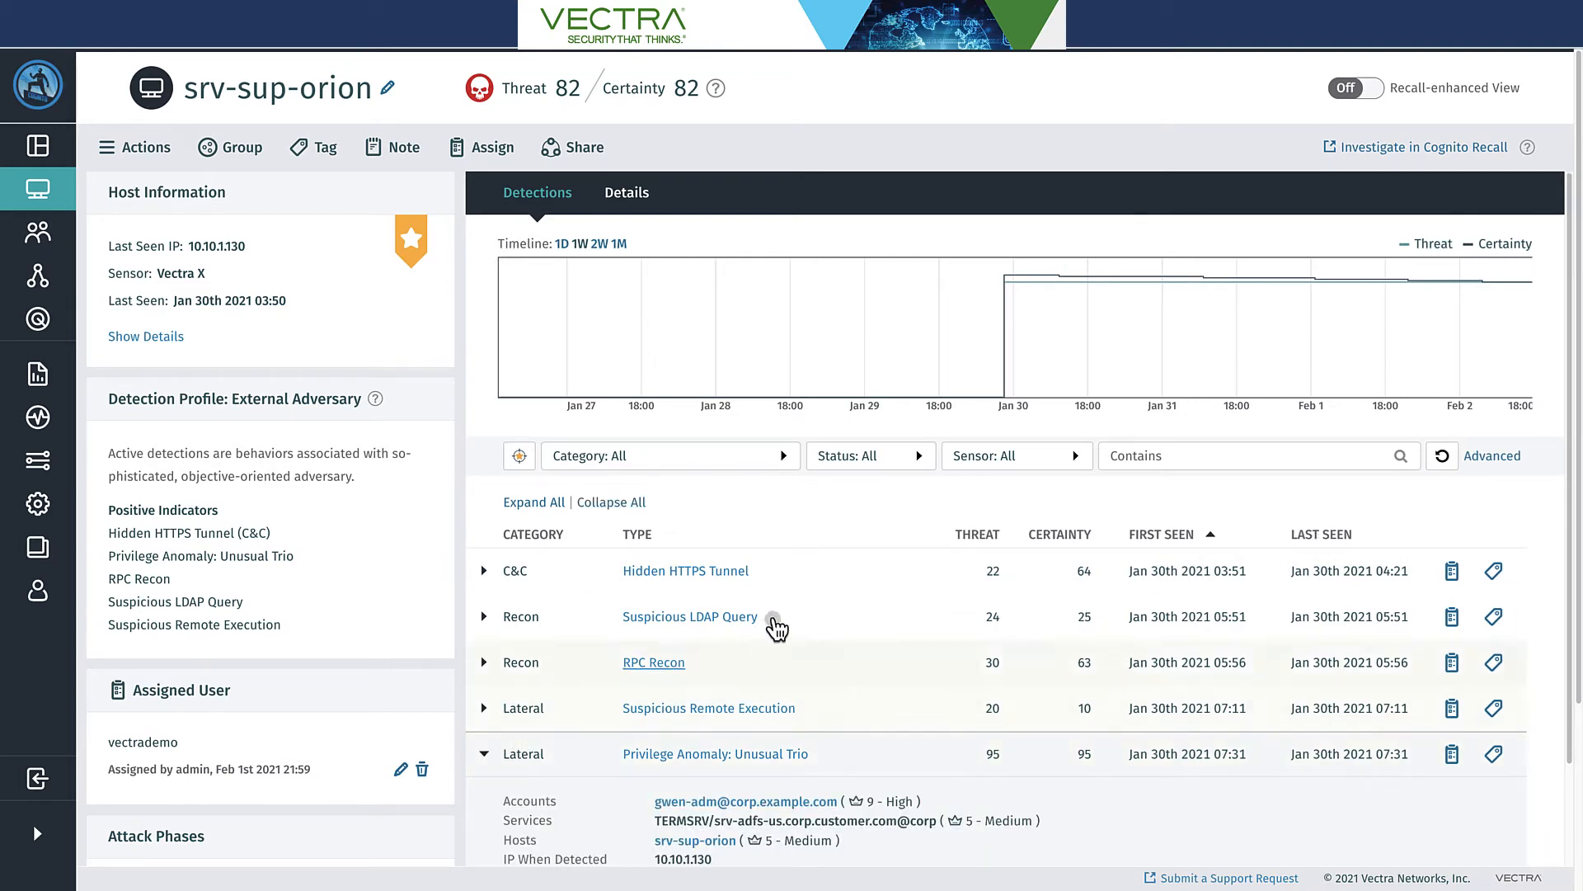
pyautogui.scroll(-3)
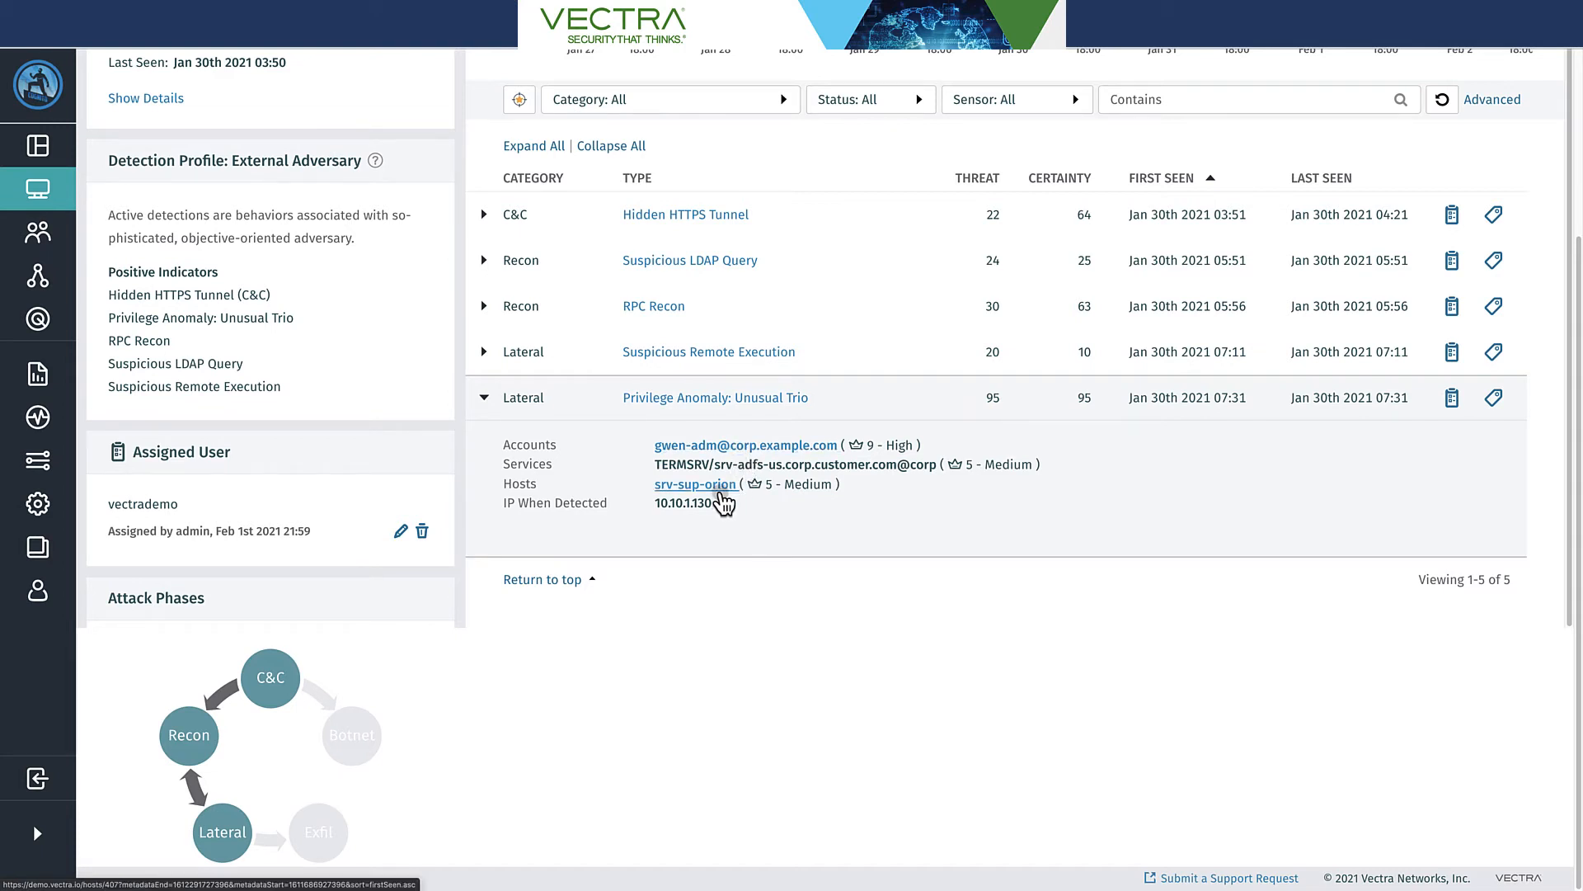
pyautogui.moveTo(746, 446)
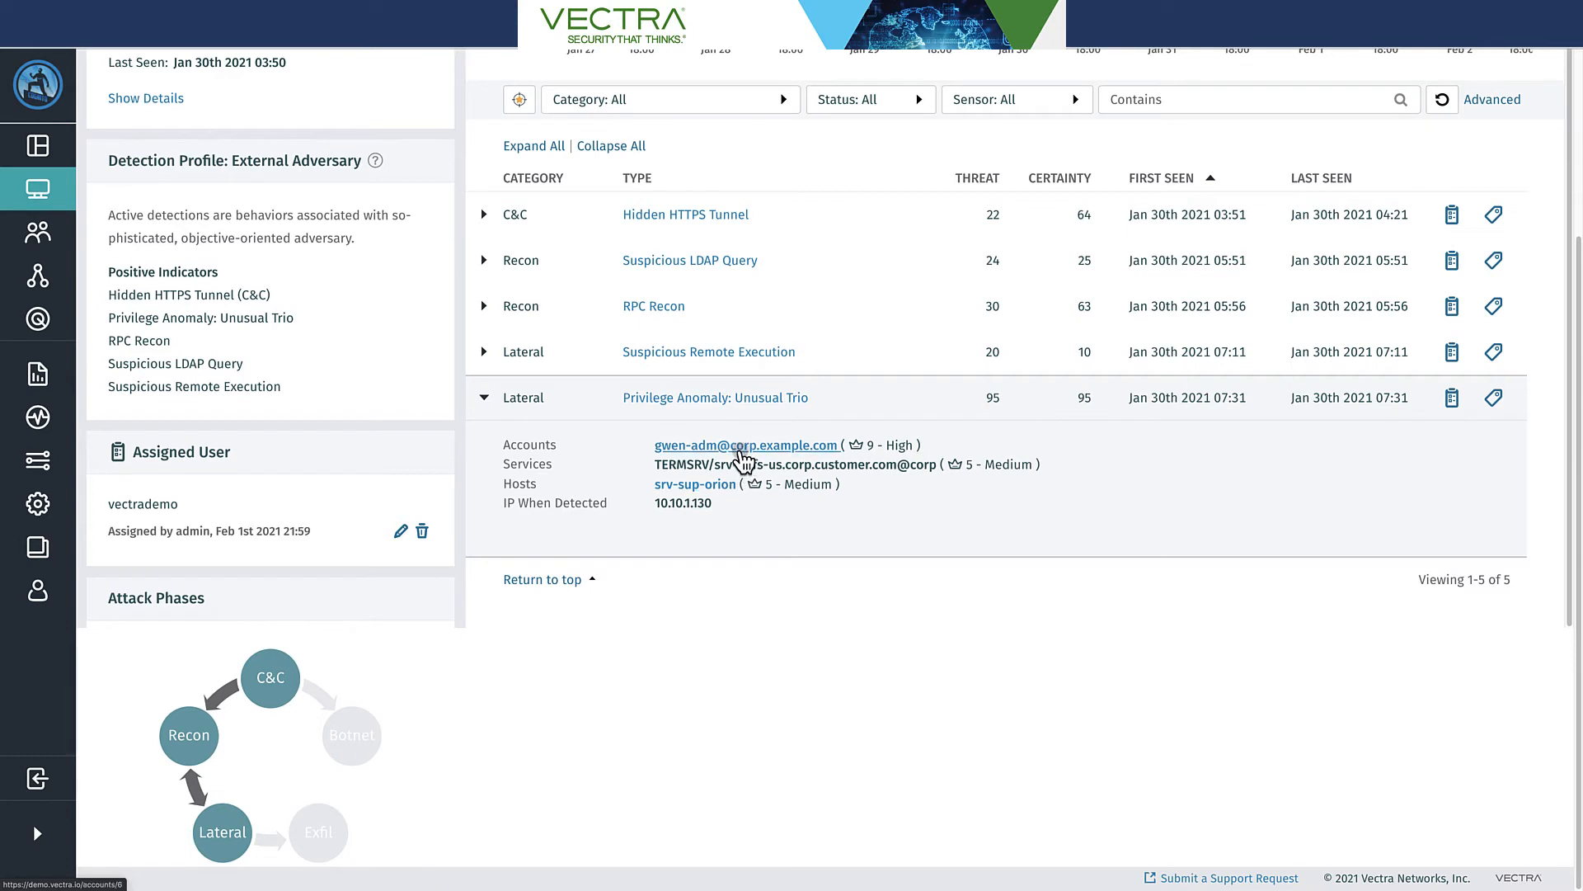
pyautogui.moveTo(694, 484)
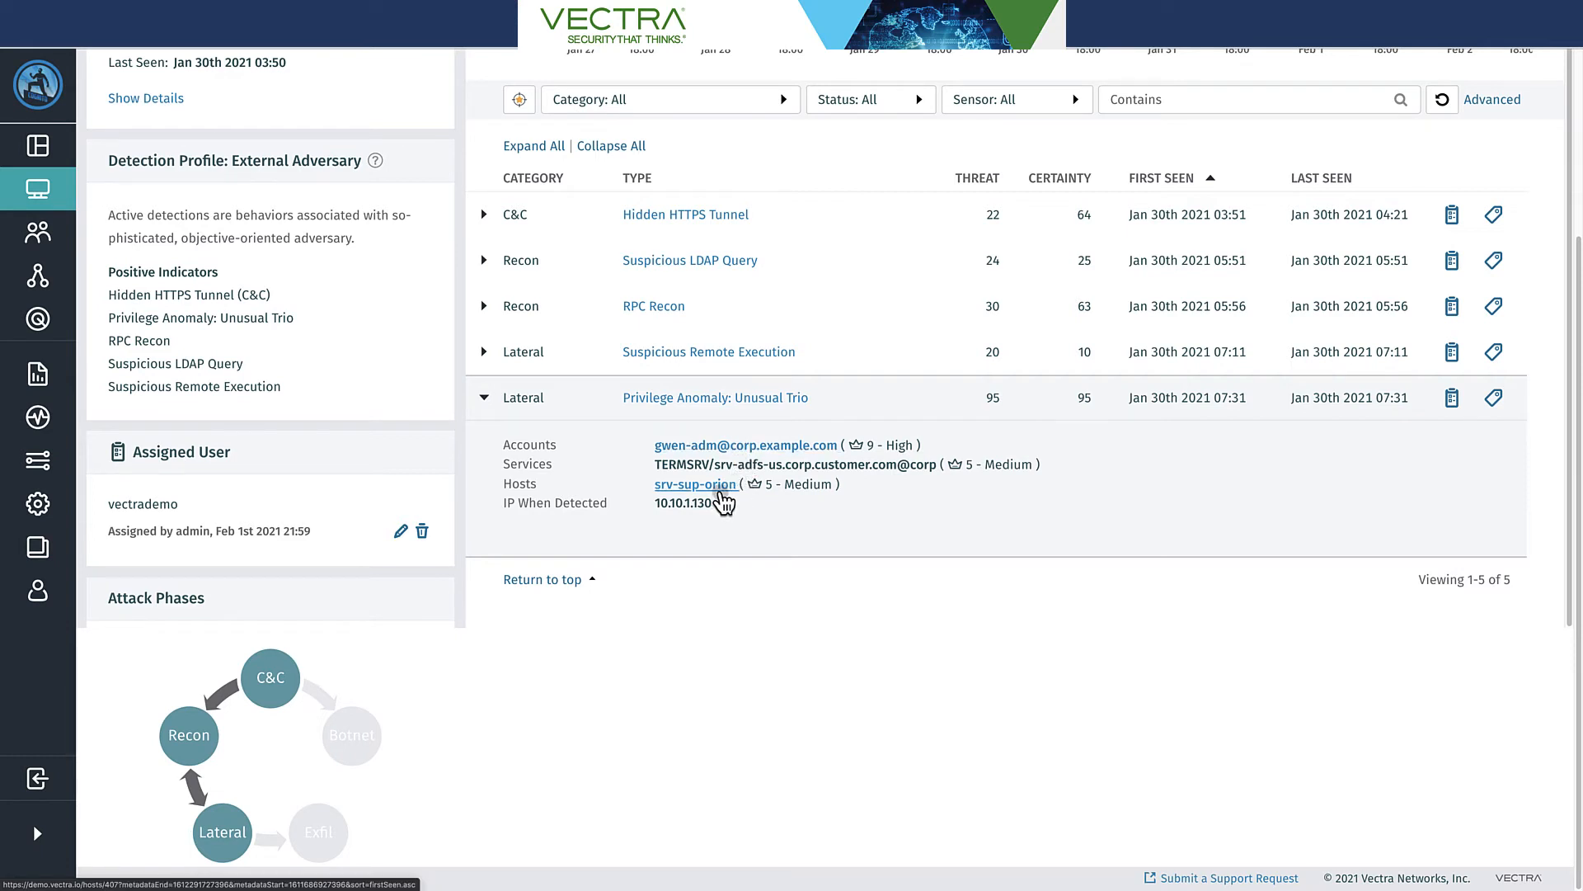
pyautogui.moveTo(742, 480)
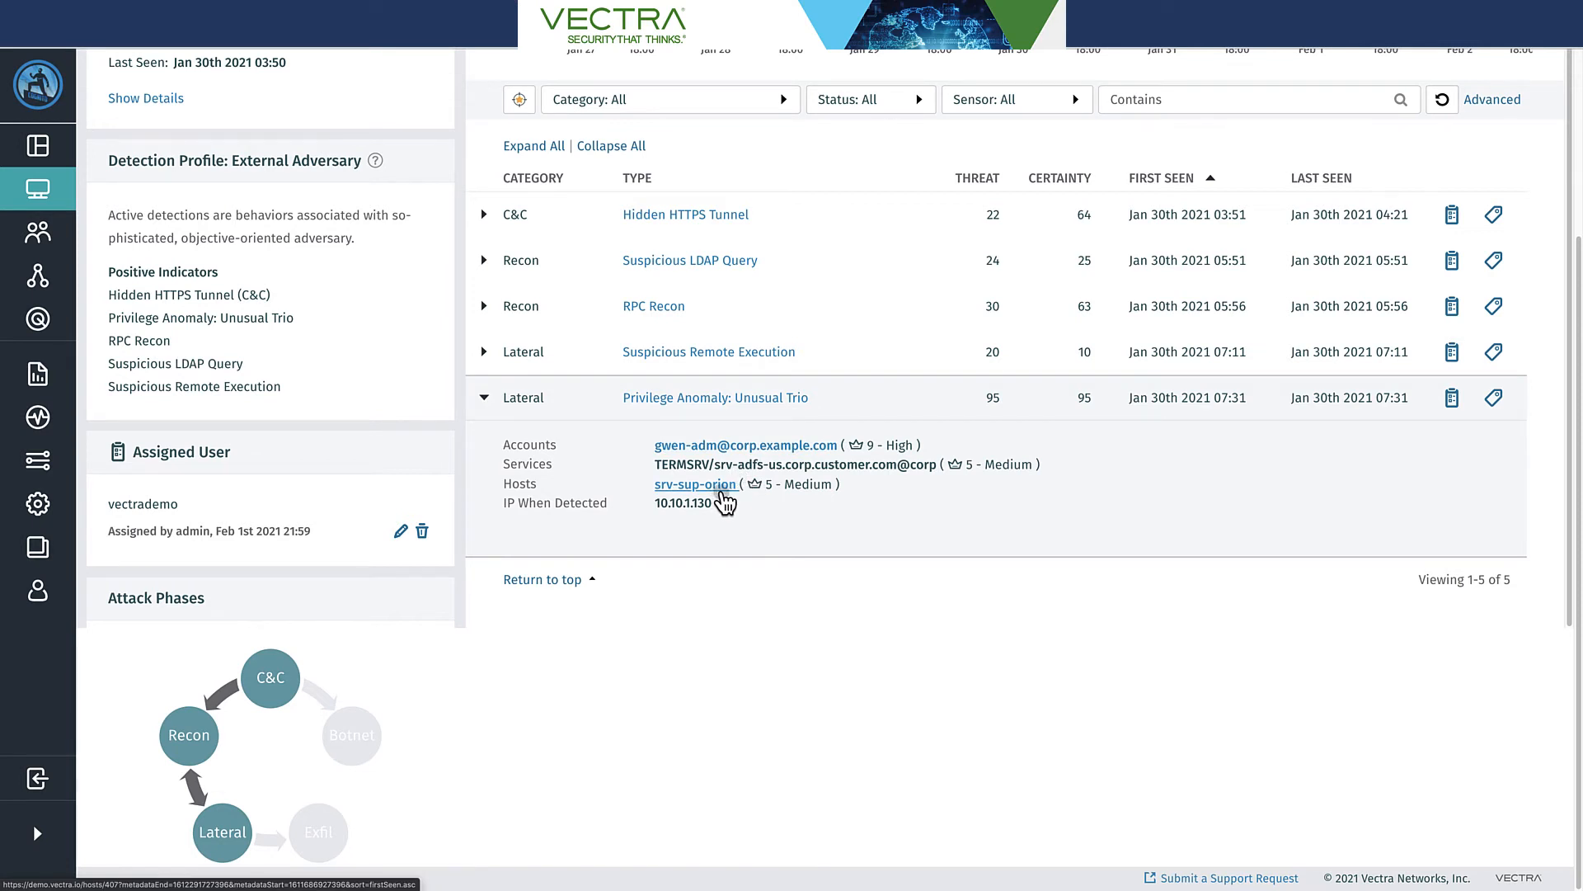
pyautogui.moveTo(745, 444)
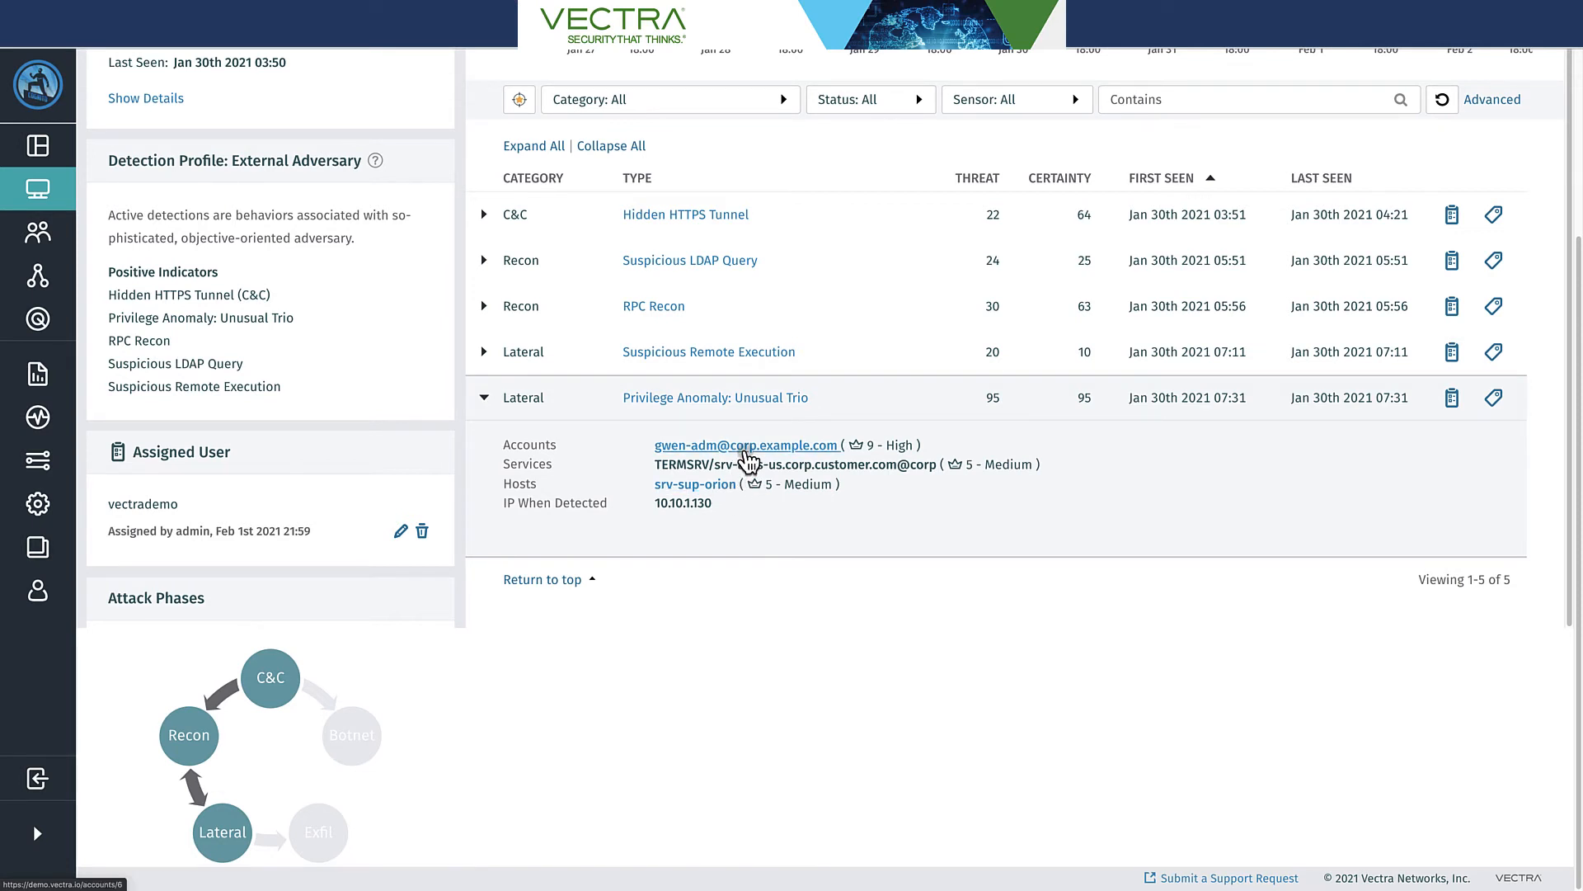
pyautogui.moveTo(752, 456)
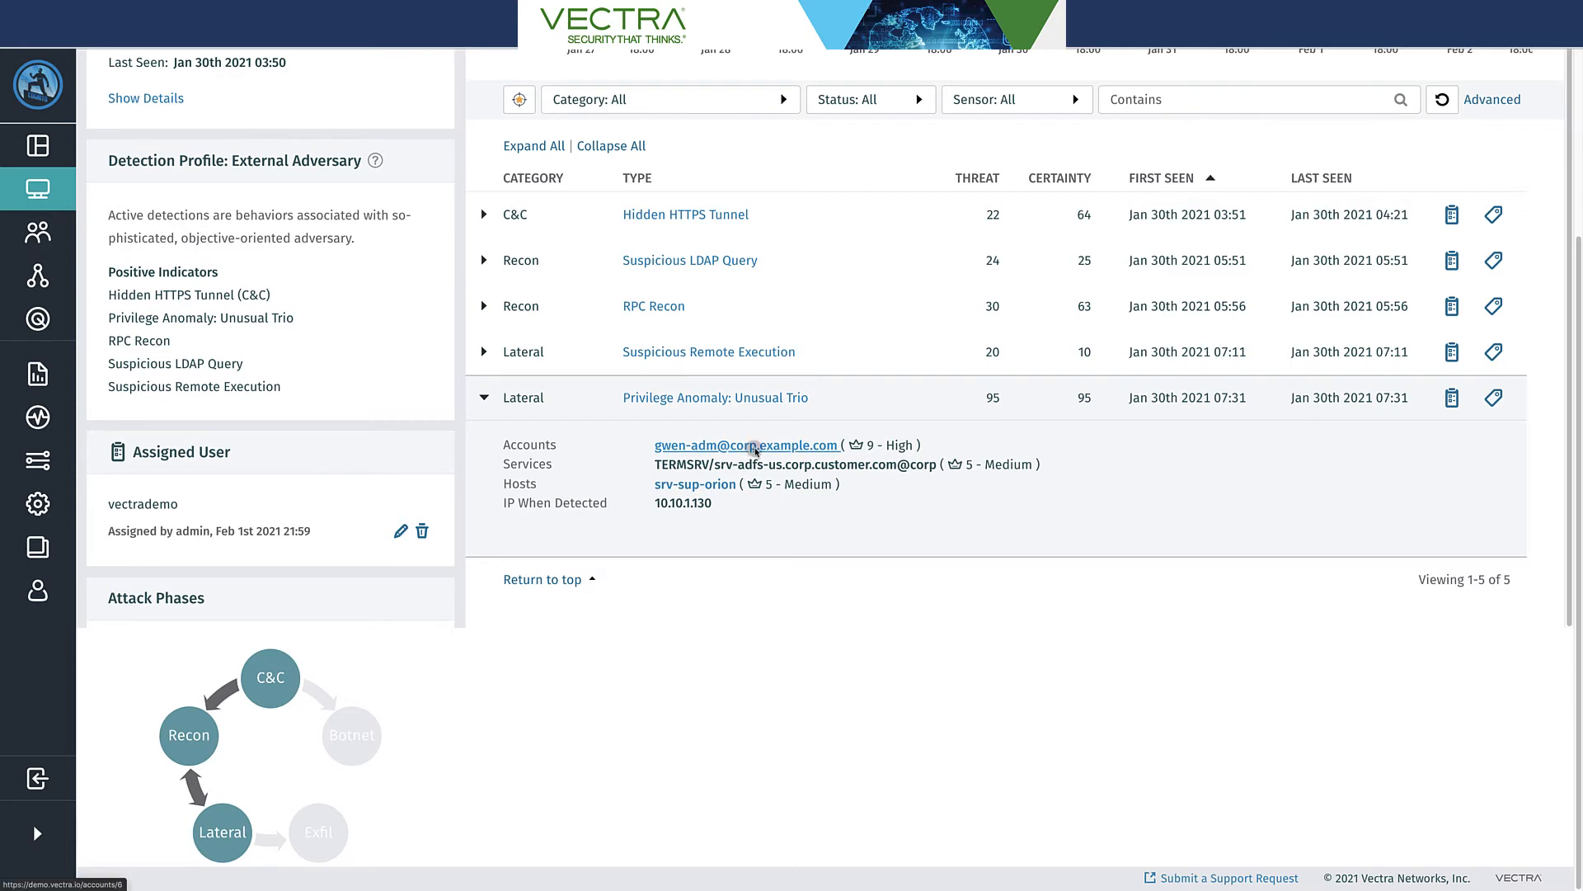
pyautogui.click(746, 444)
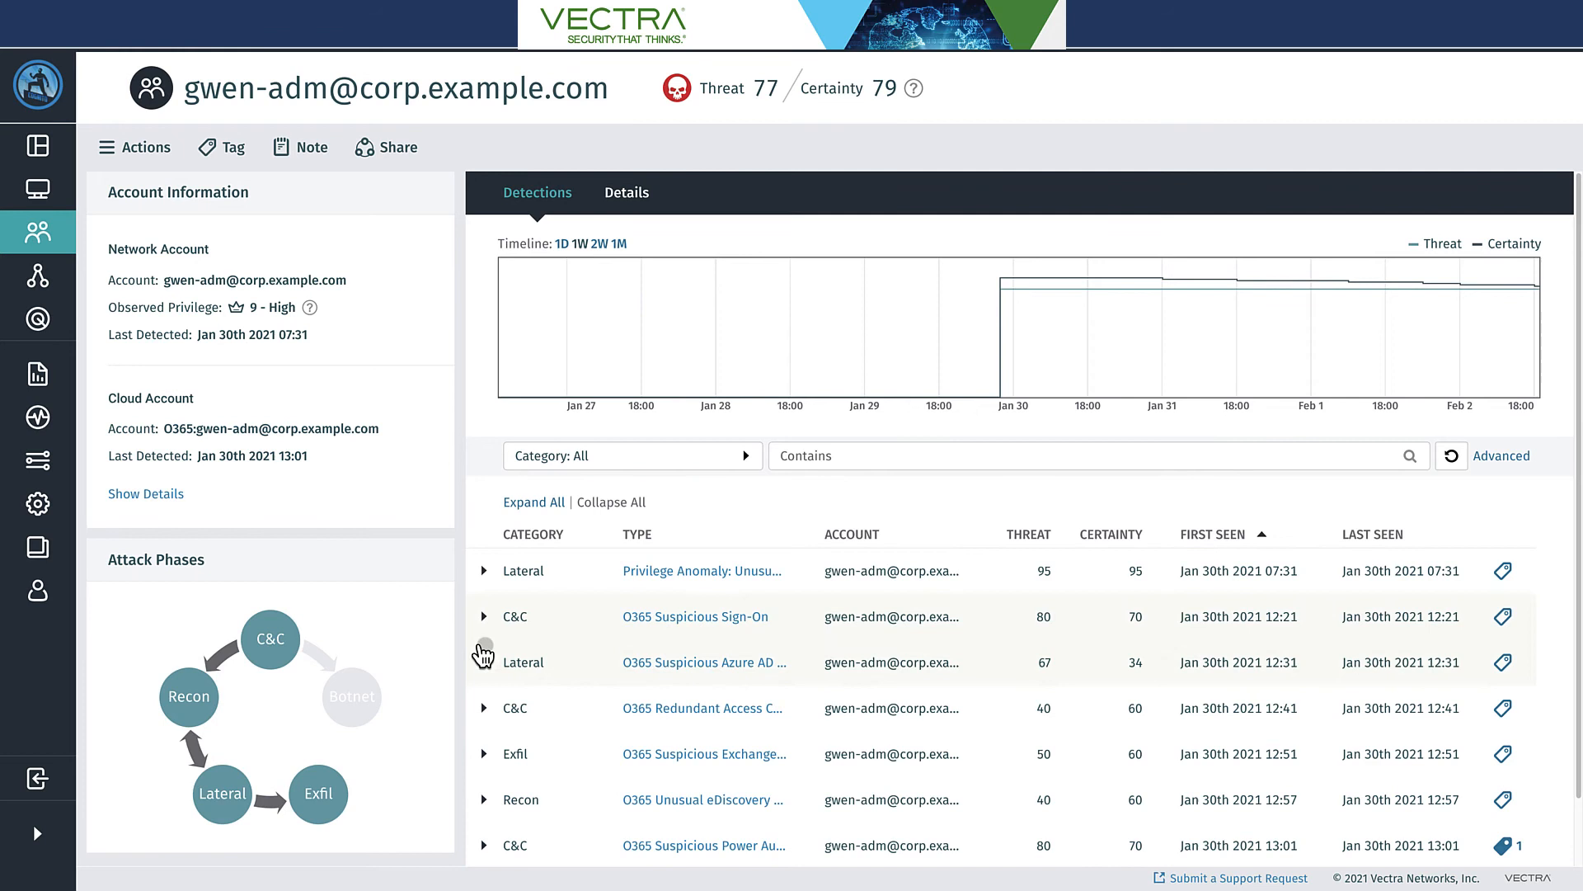
pyautogui.moveTo(656, 576)
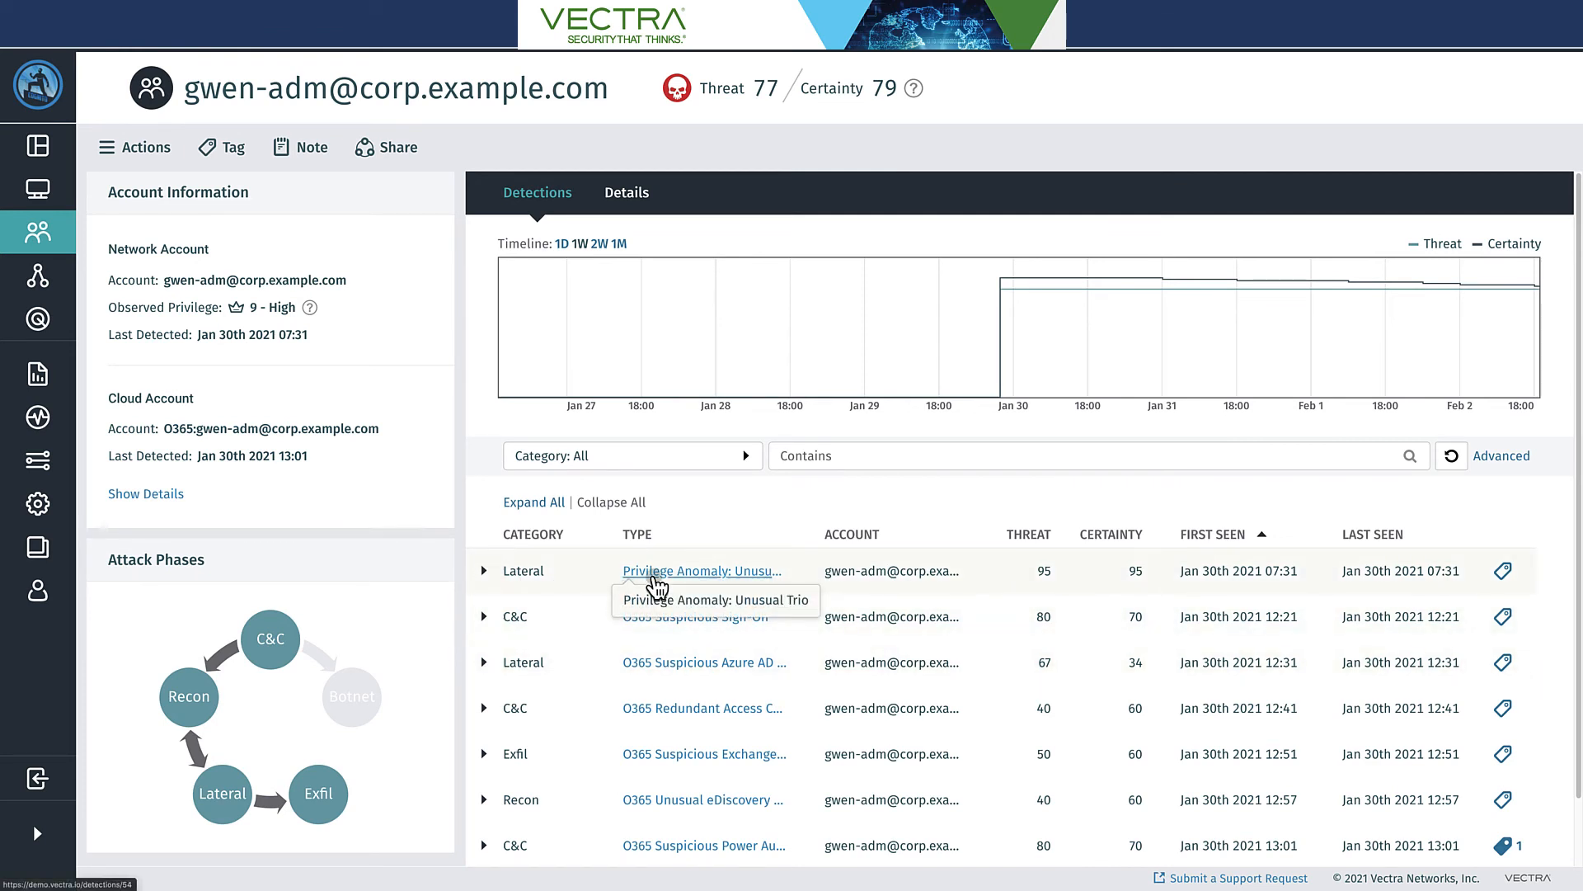
pyautogui.moveTo(573, 593)
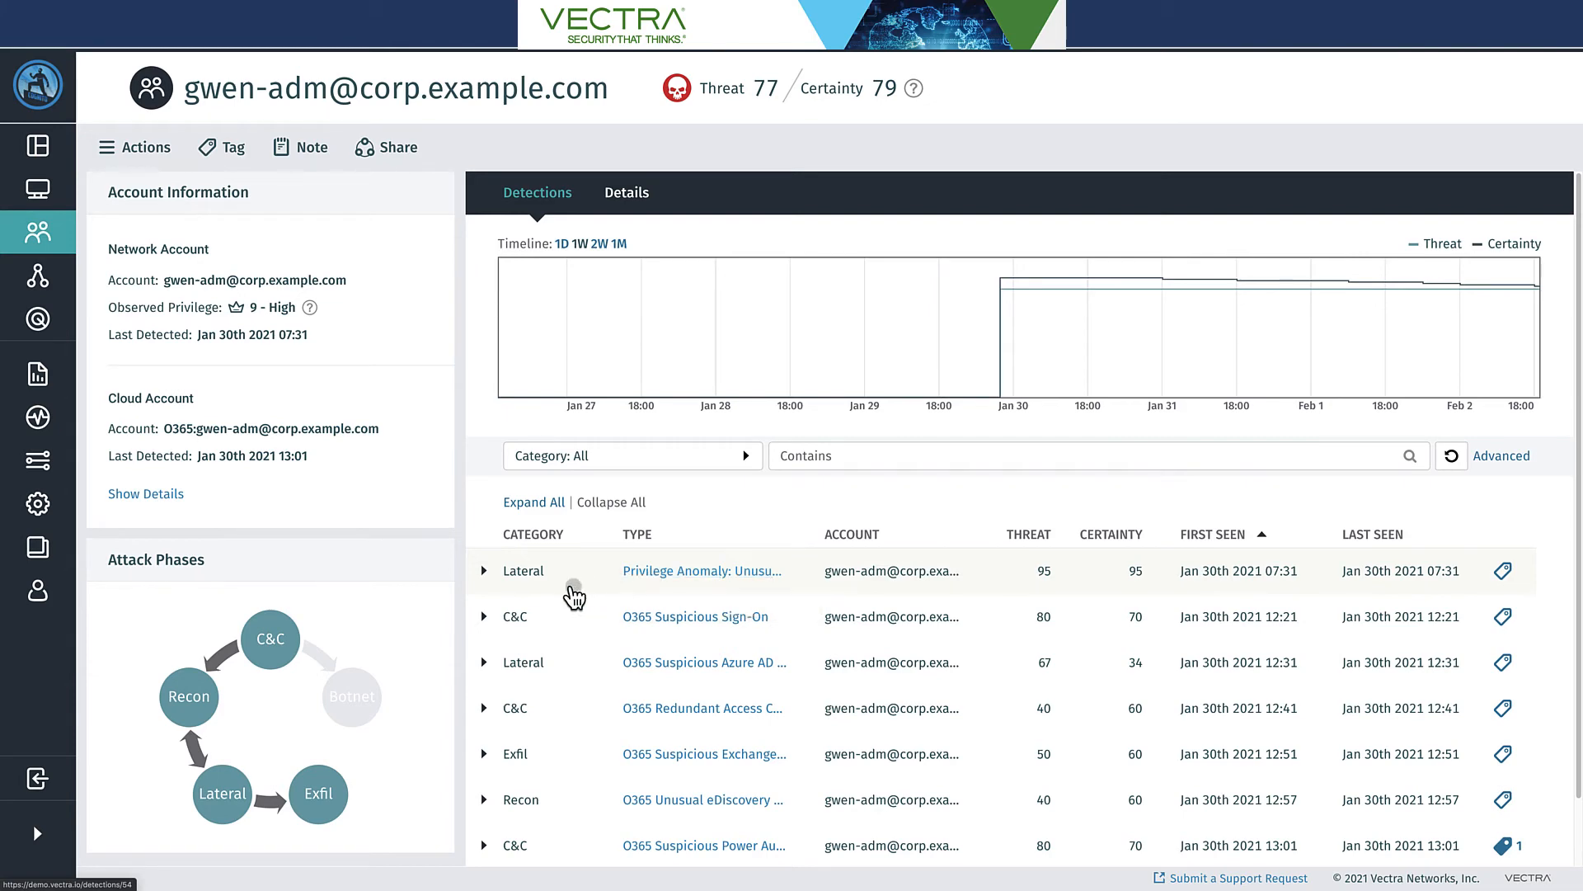
# Review gwen-adm's Privilege Anomaly row, then expand the O365 Suspicious Sign-On details
pyautogui.click(485, 571)
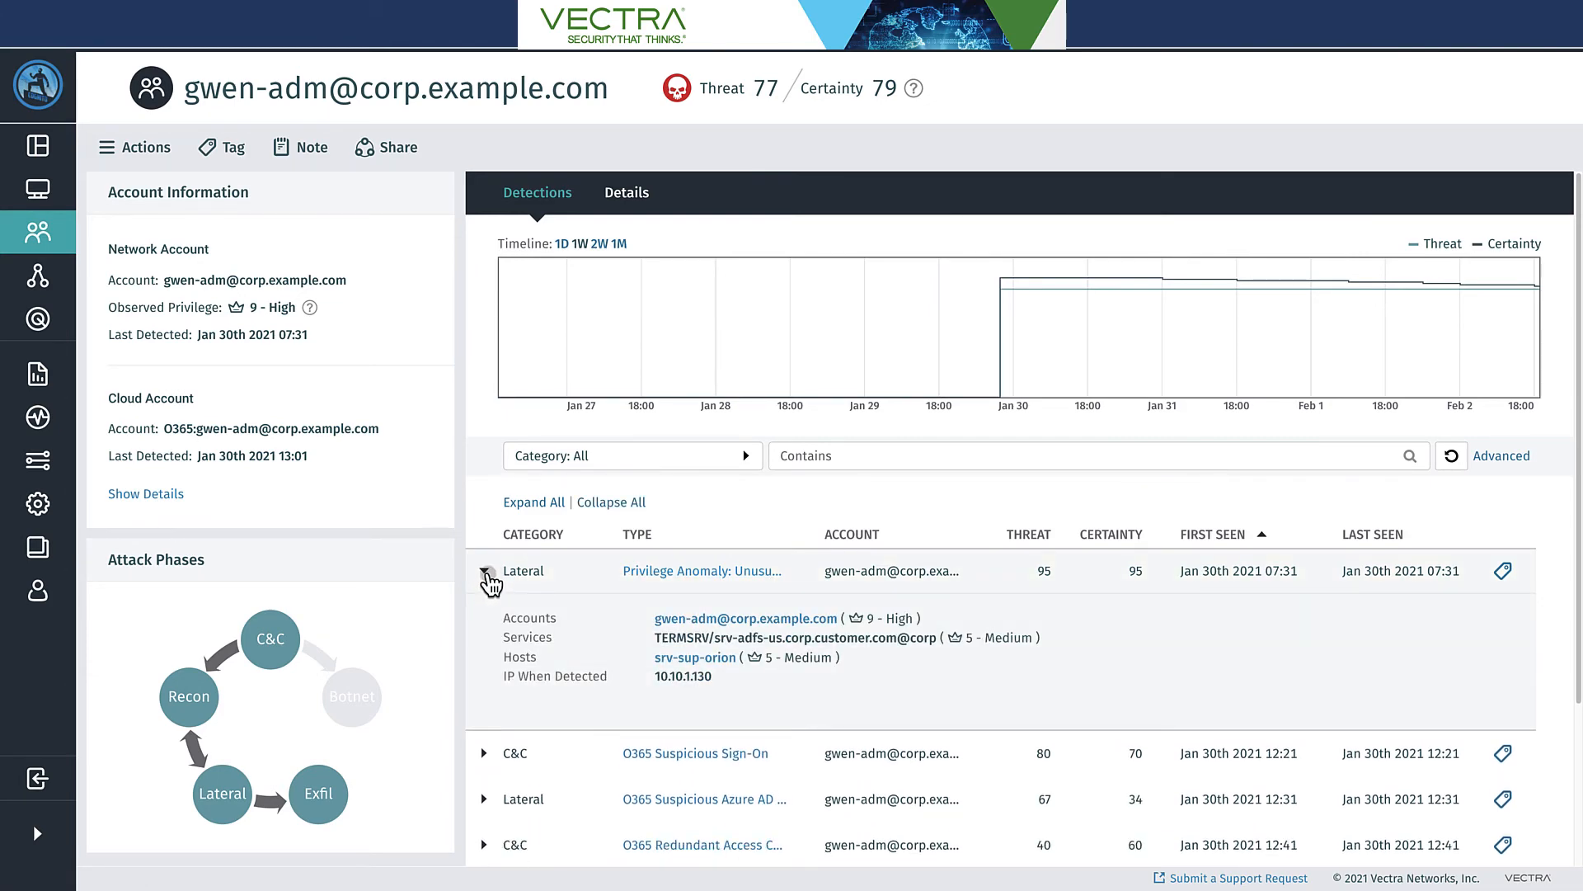
pyautogui.click(487, 570)
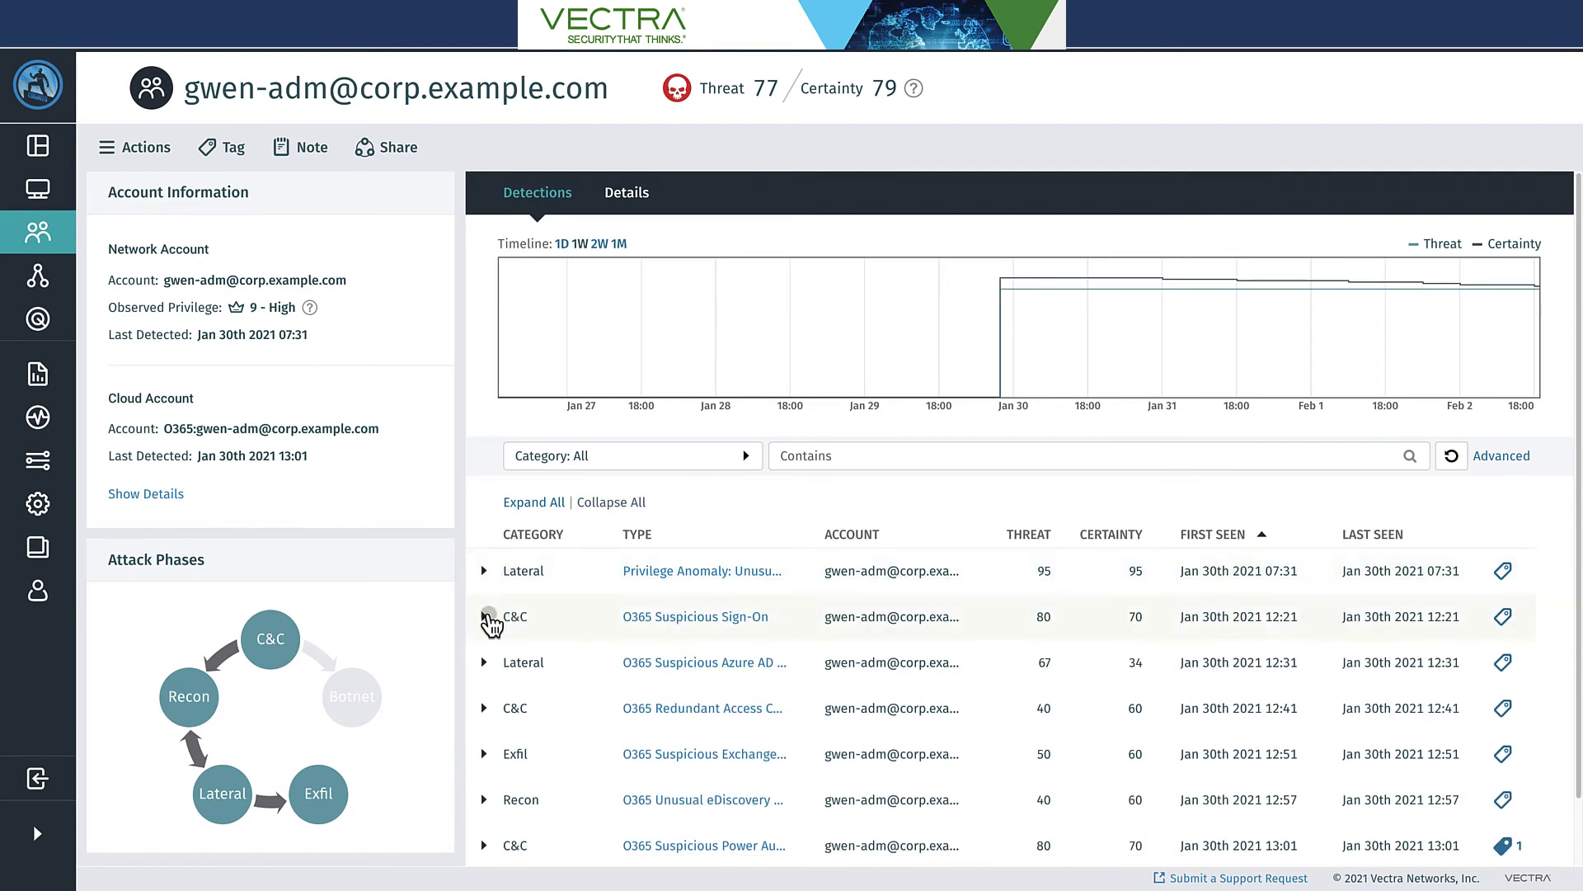
pyautogui.click(485, 617)
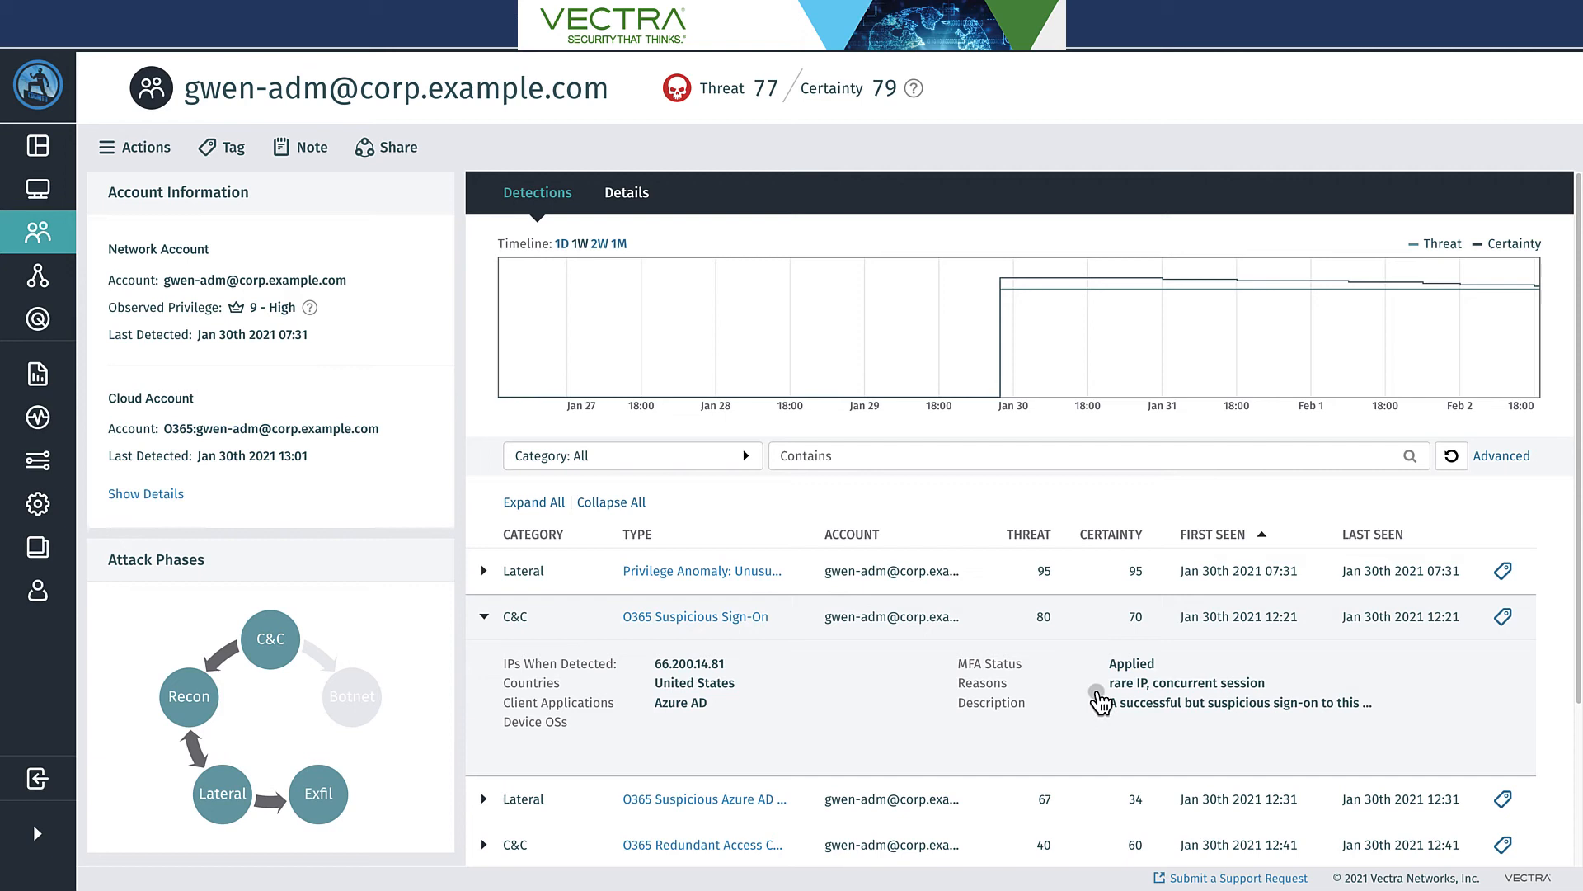
pyautogui.moveTo(1105, 696)
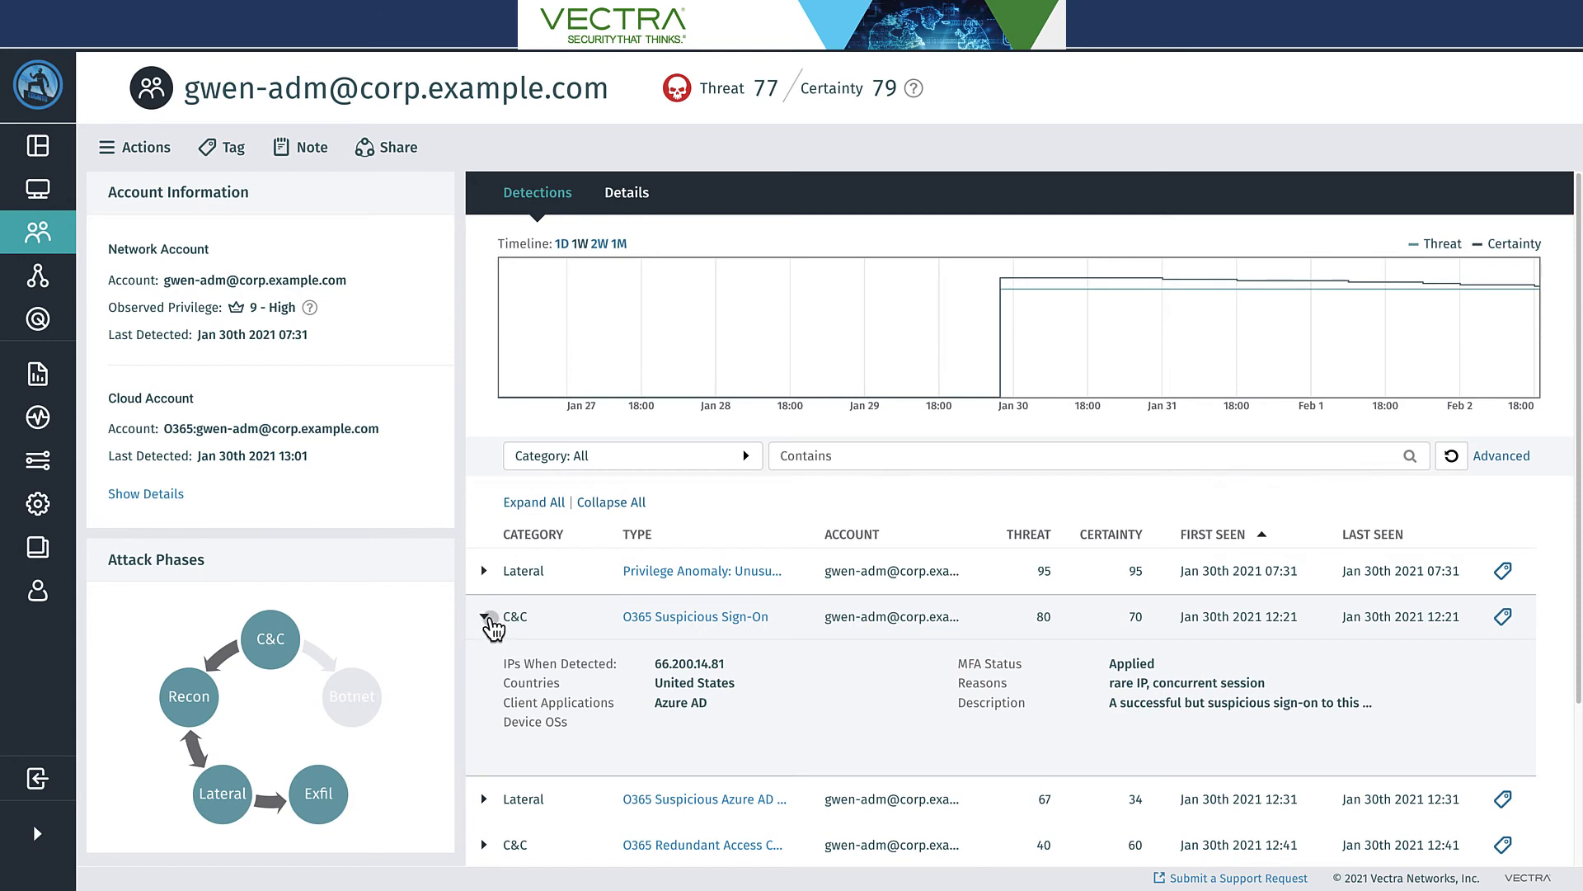
# Review the O365 Suspicious Azure AD federation change, then expand the O365 Redundant Access Creation details
pyautogui.click(488, 617)
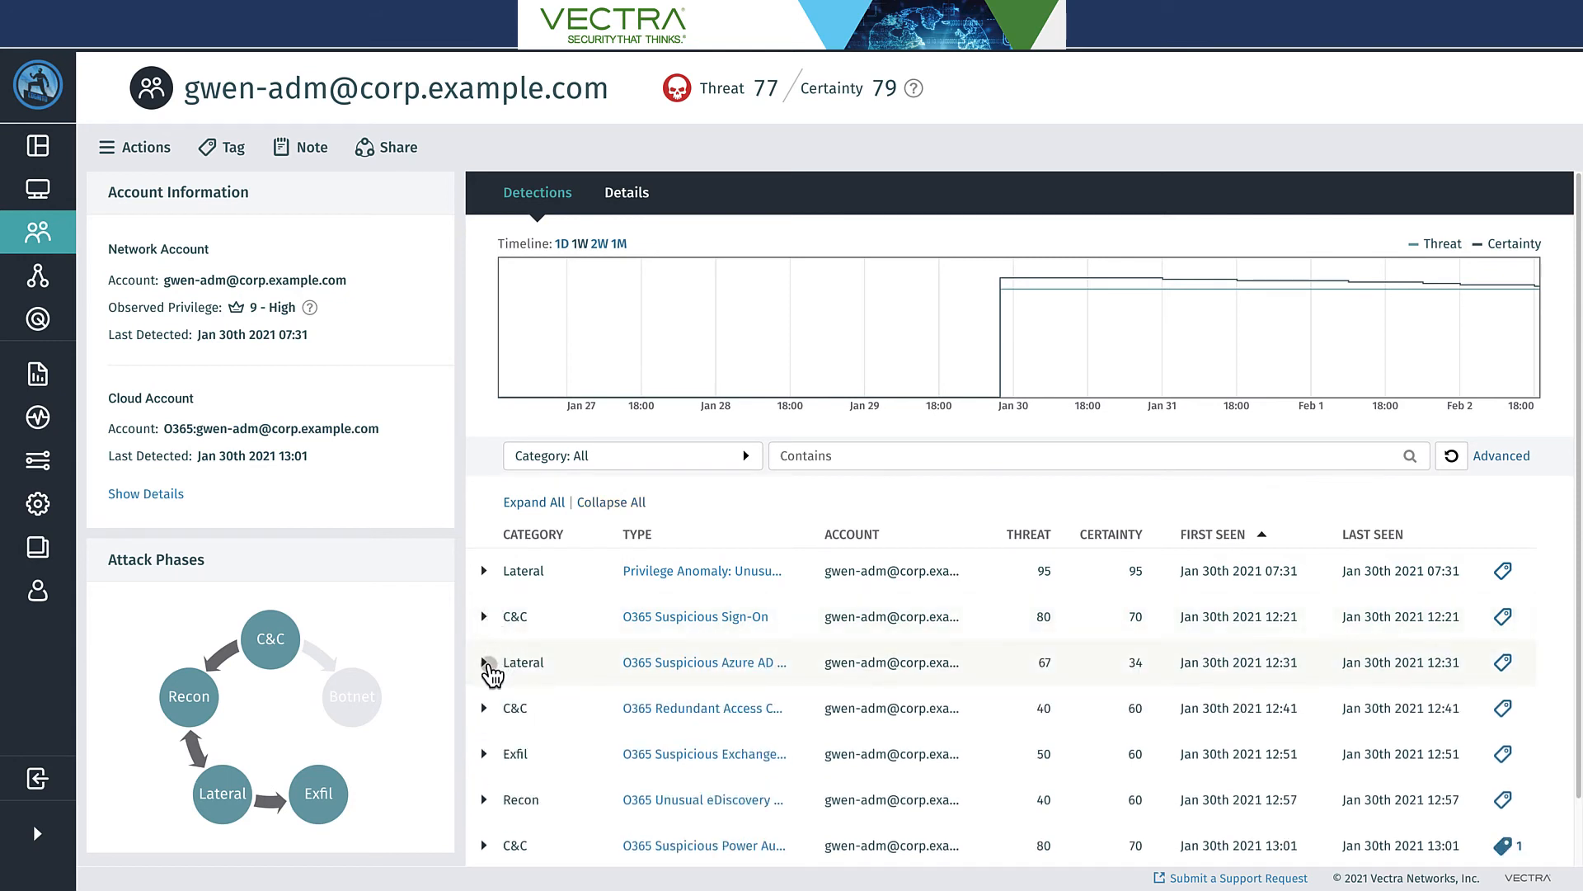
pyautogui.click(485, 663)
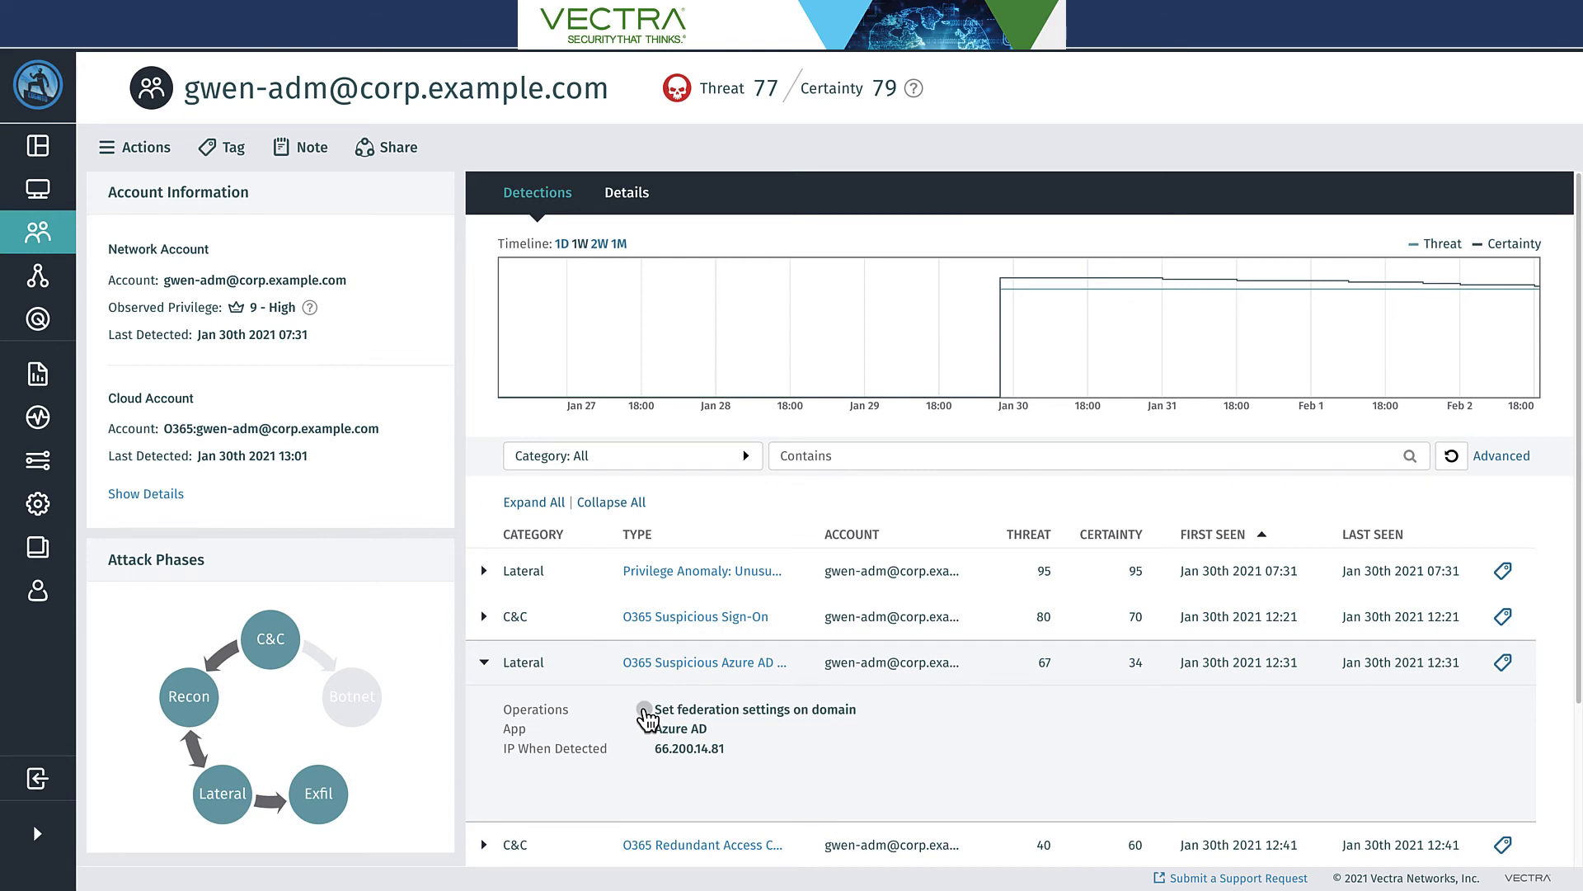
pyautogui.moveTo(646, 729)
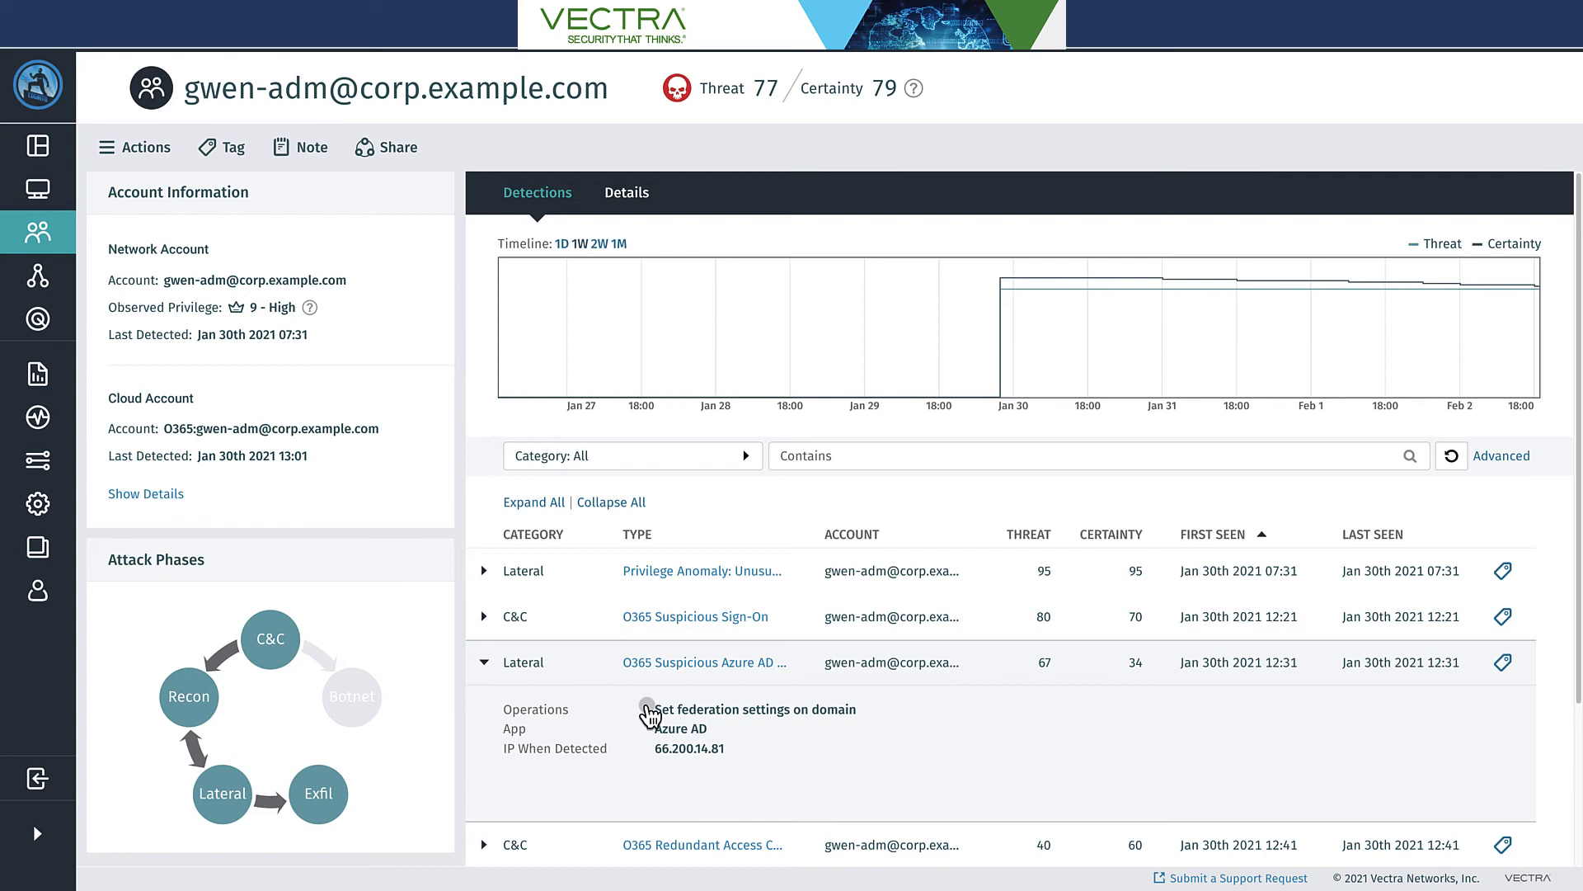
pyautogui.click(485, 663)
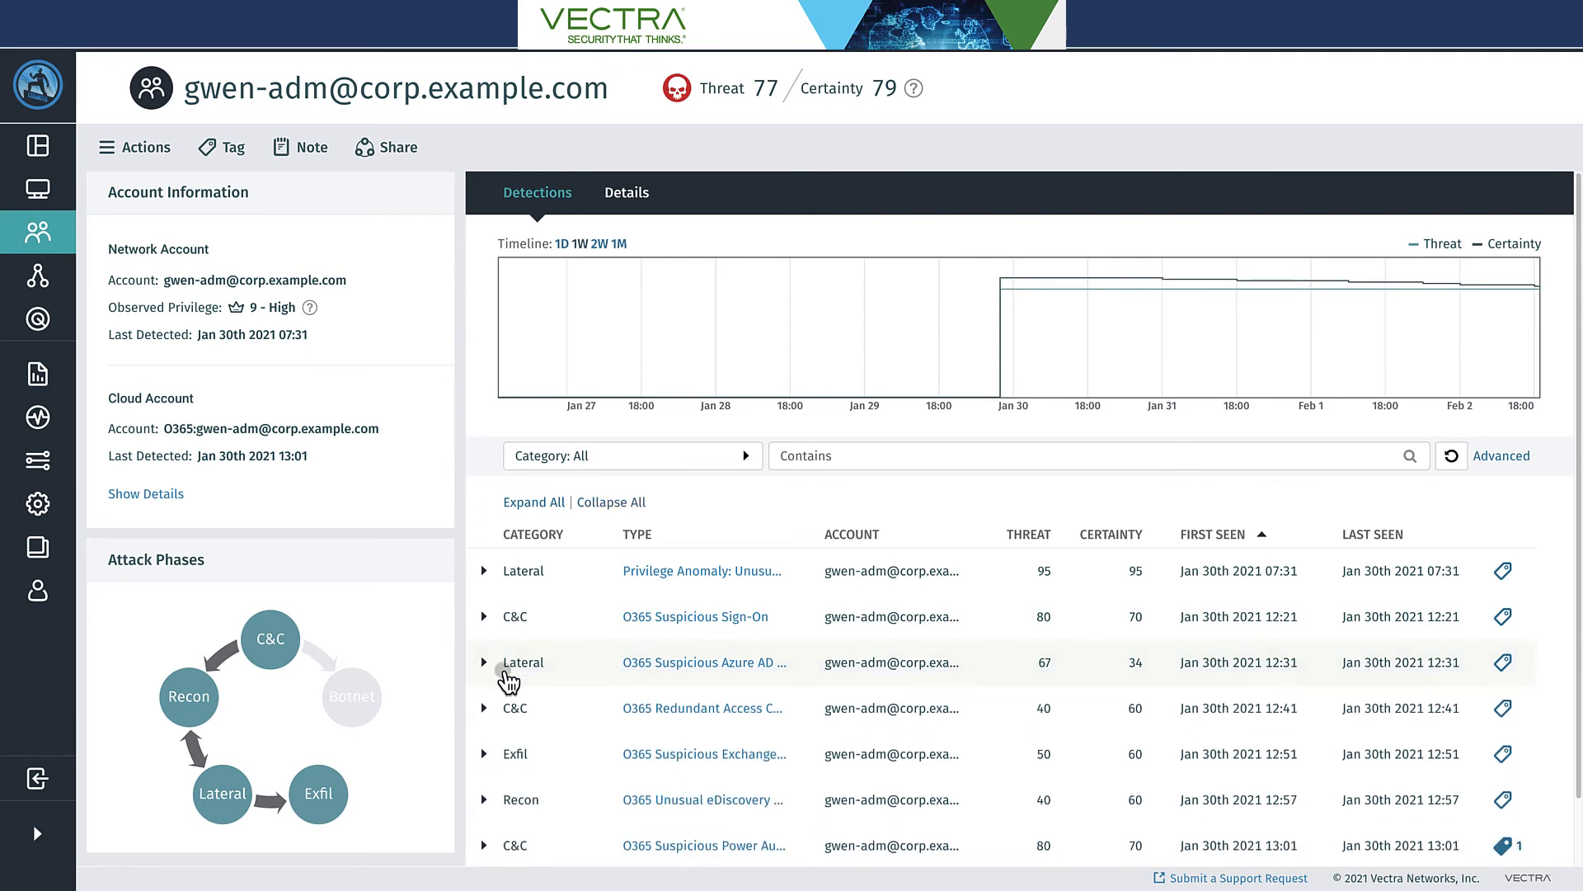
pyautogui.click(483, 707)
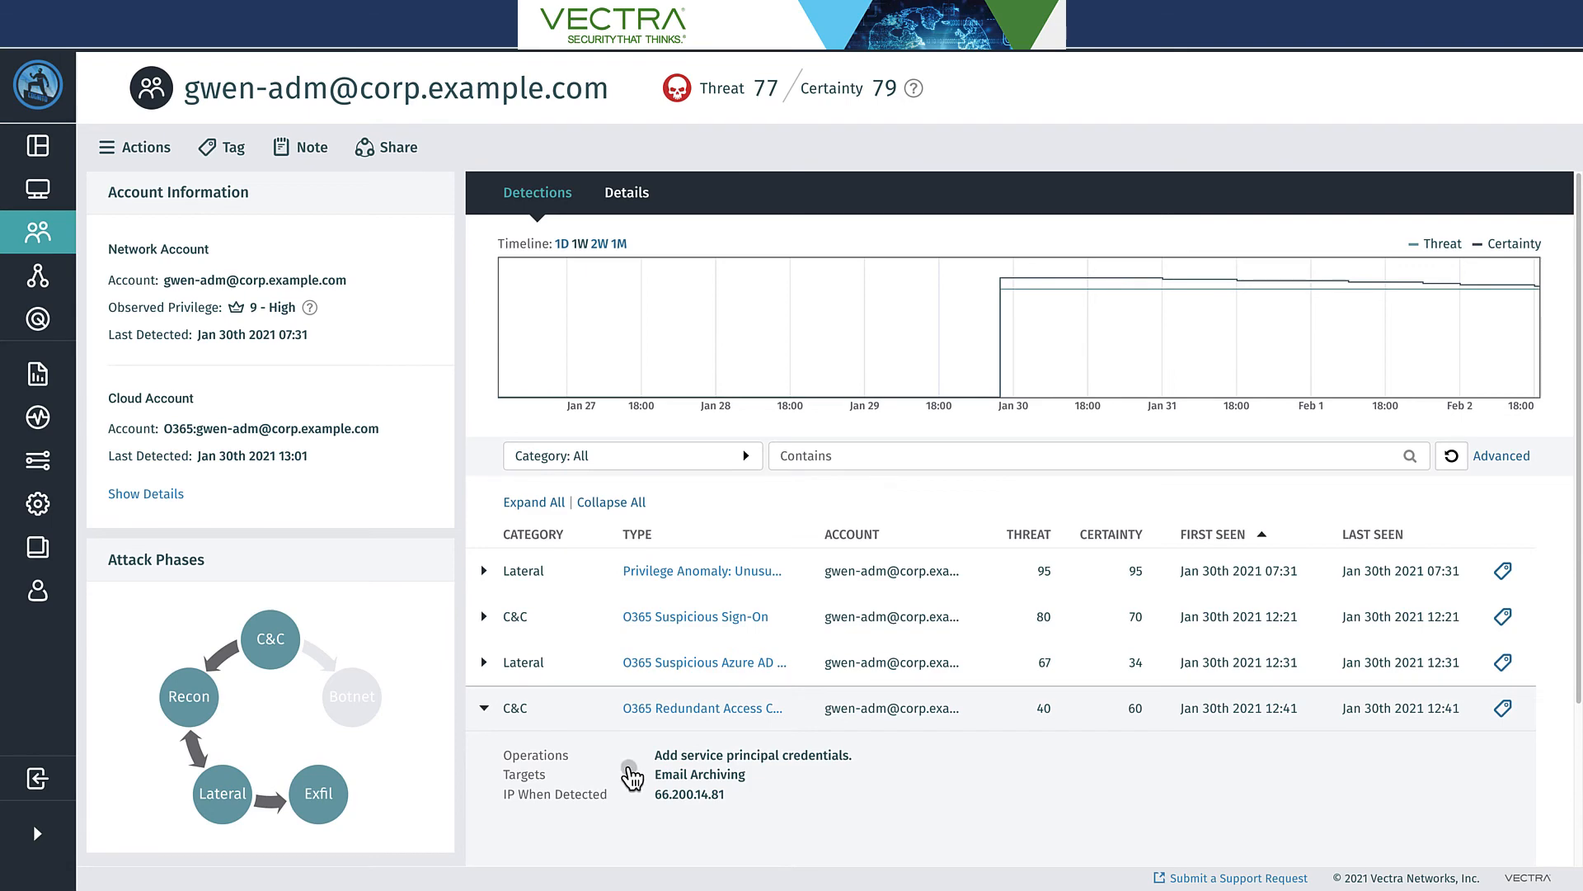
pyautogui.scroll(-3)
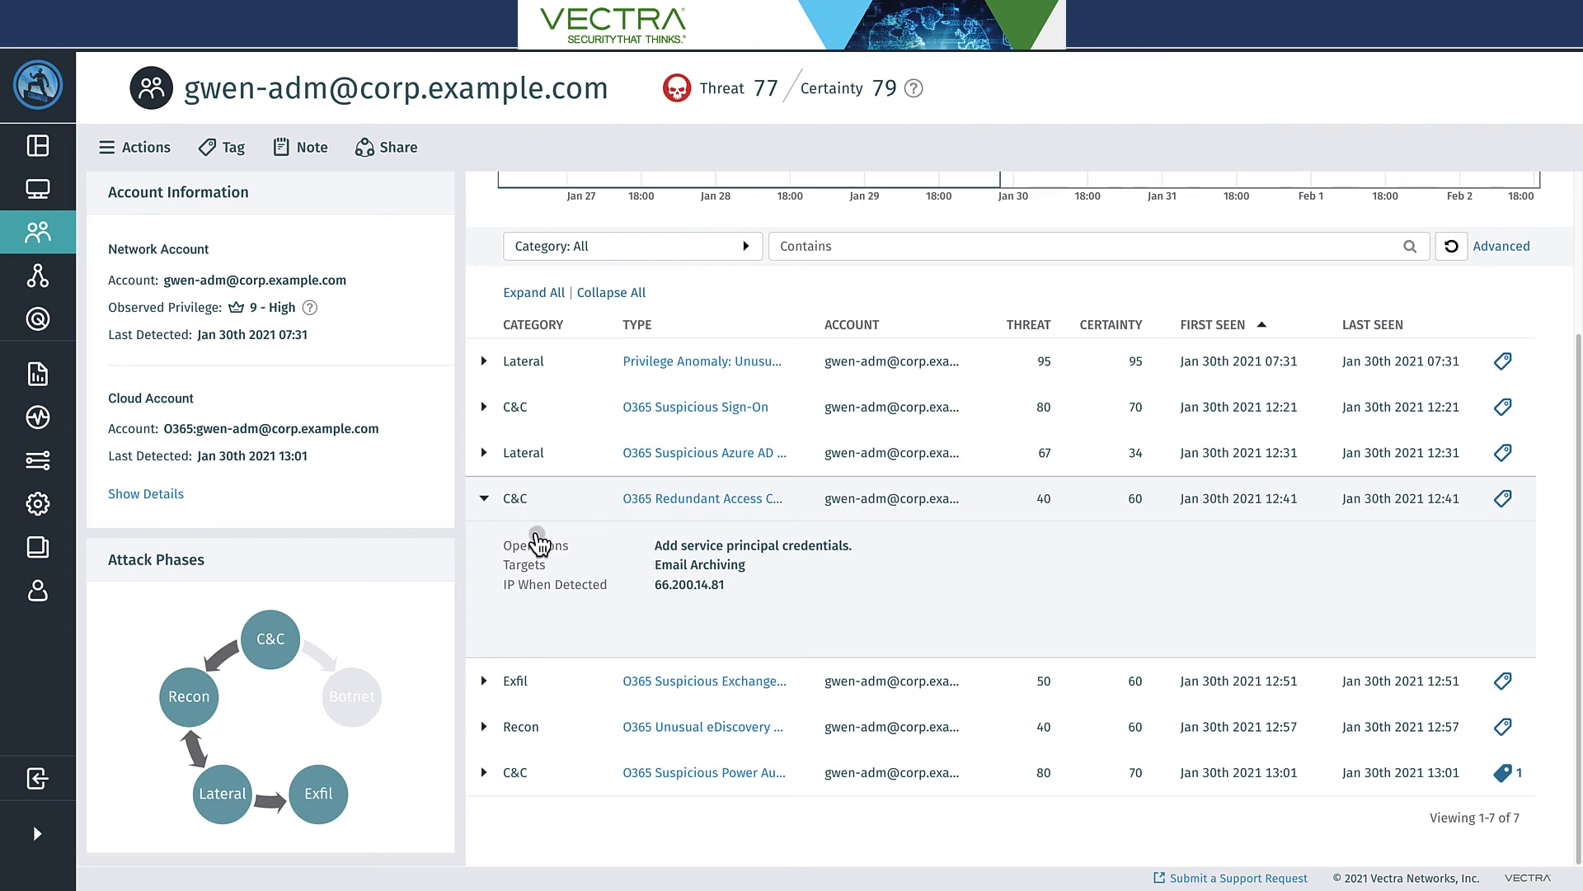
# Expand the Exfil and eDiscovery Recon rows, then go into the O365 Suspicious Power Automate detection
pyautogui.click(483, 498)
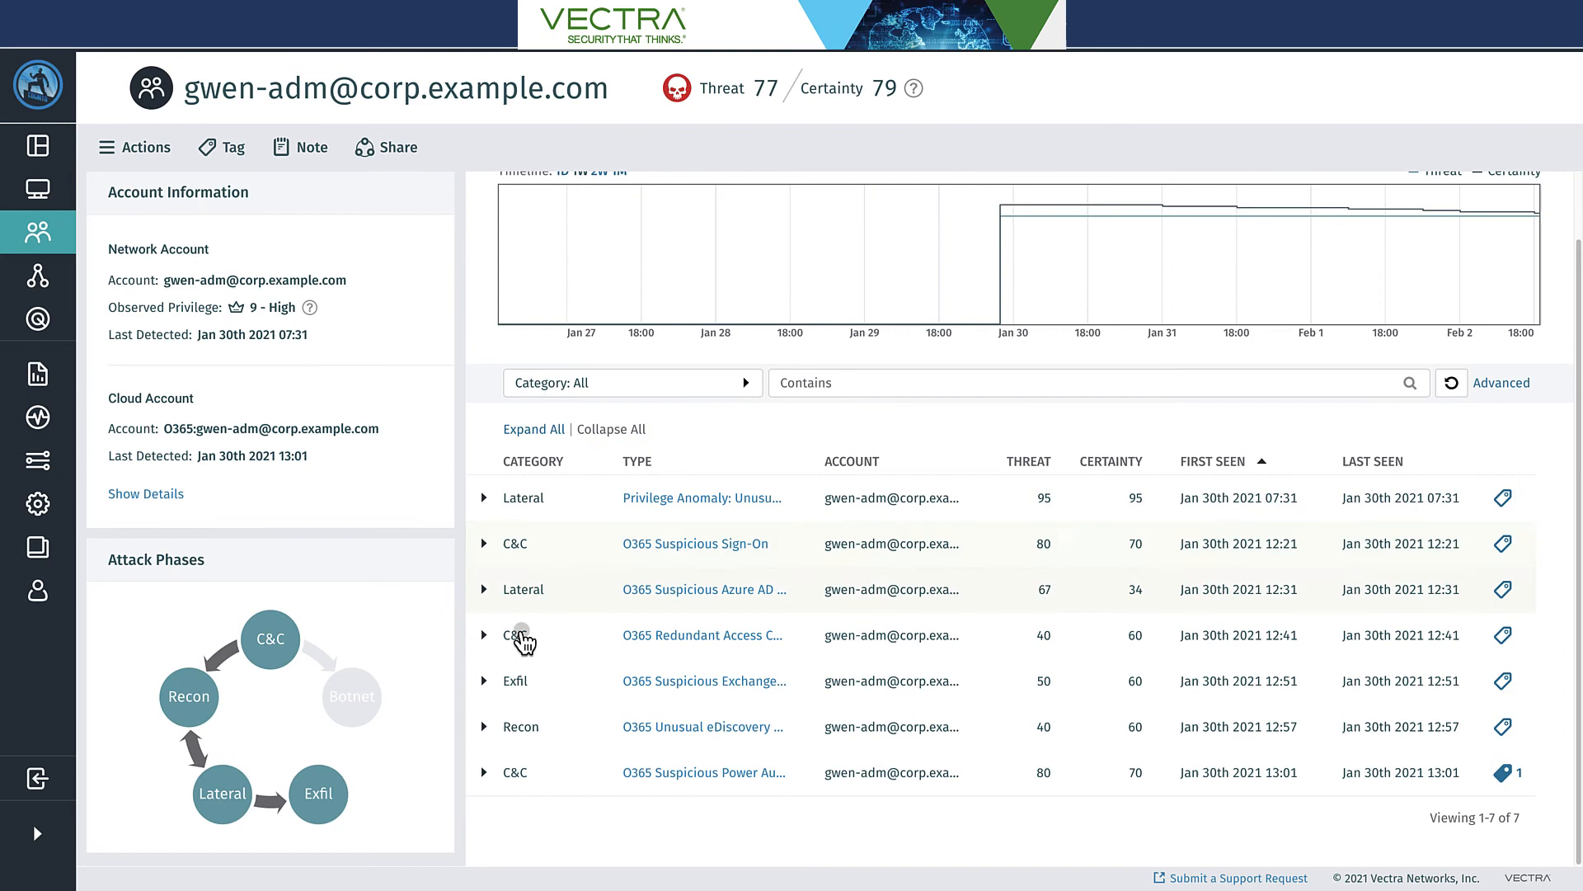
pyautogui.click(483, 681)
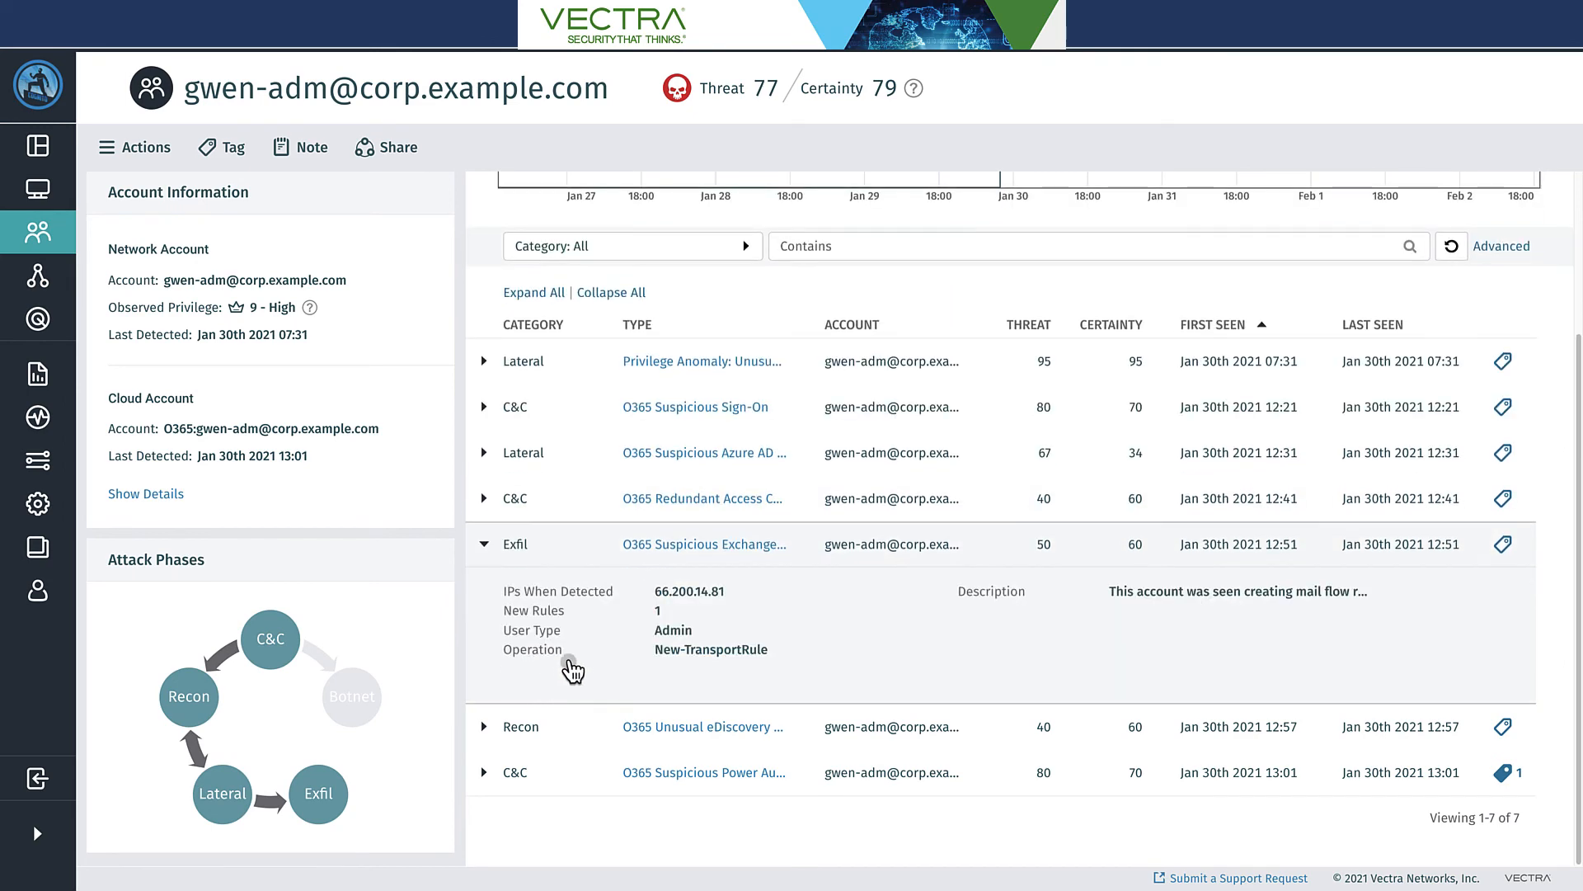
pyautogui.moveTo(614, 551)
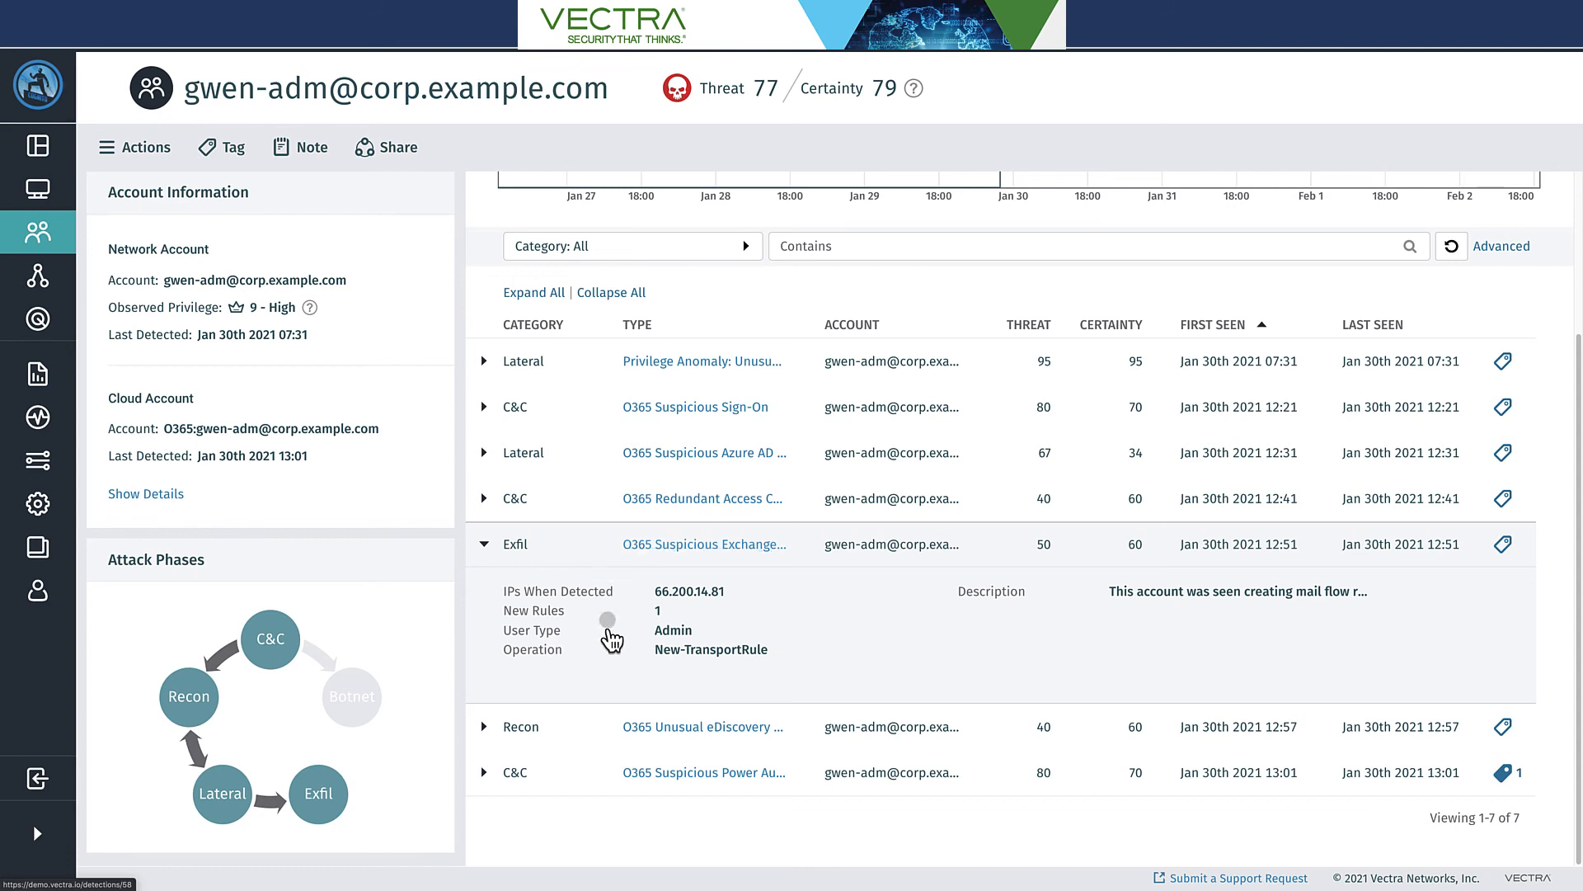
pyautogui.moveTo(704, 544)
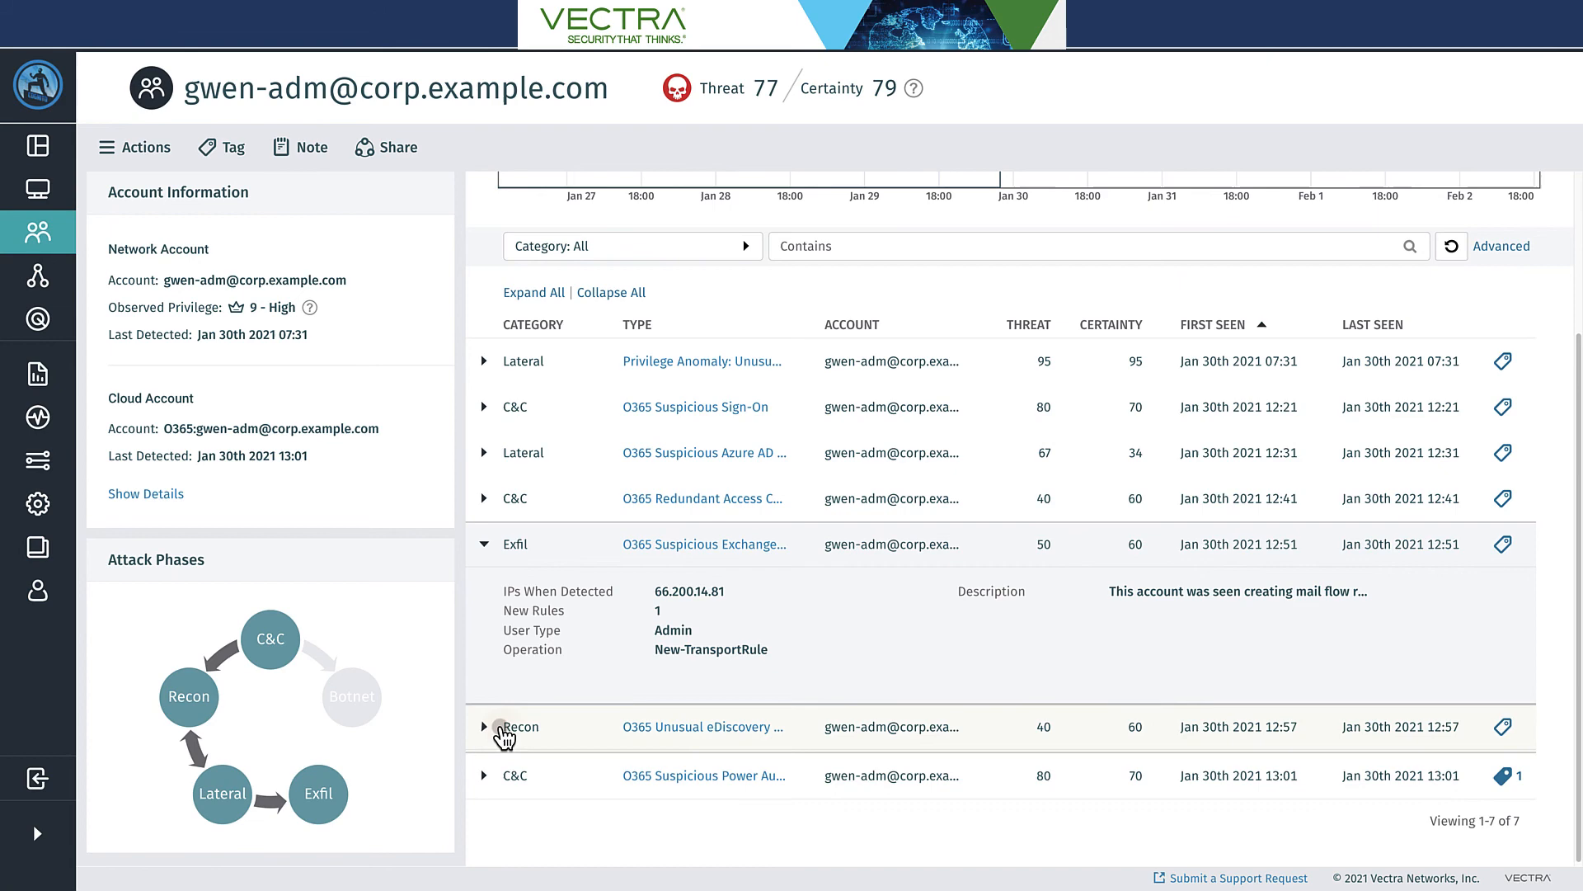
pyautogui.click(483, 726)
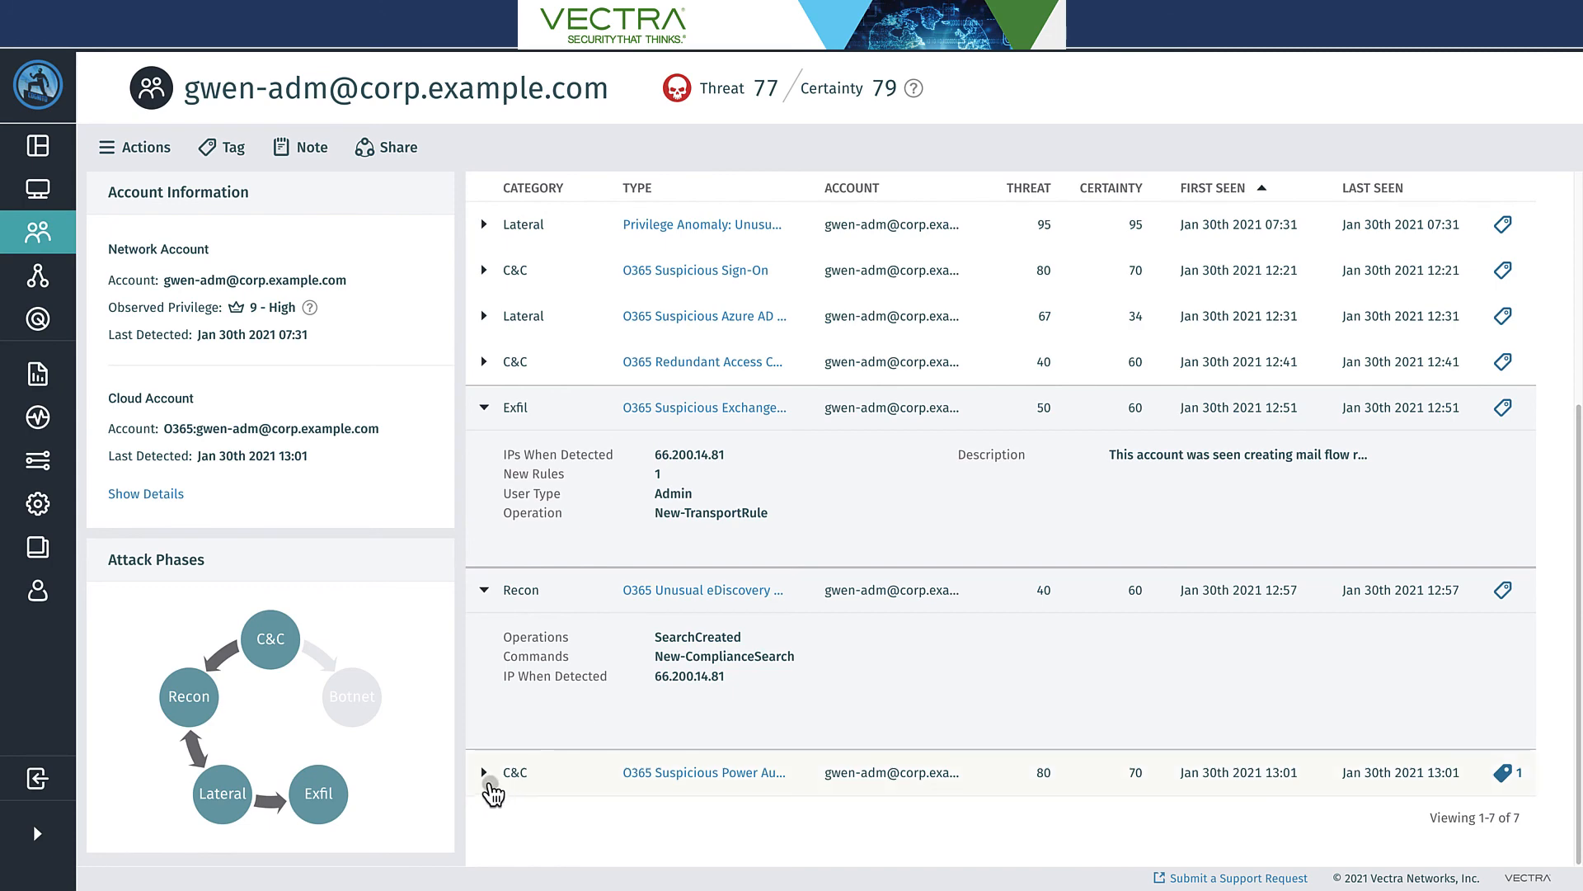
pyautogui.click(484, 772)
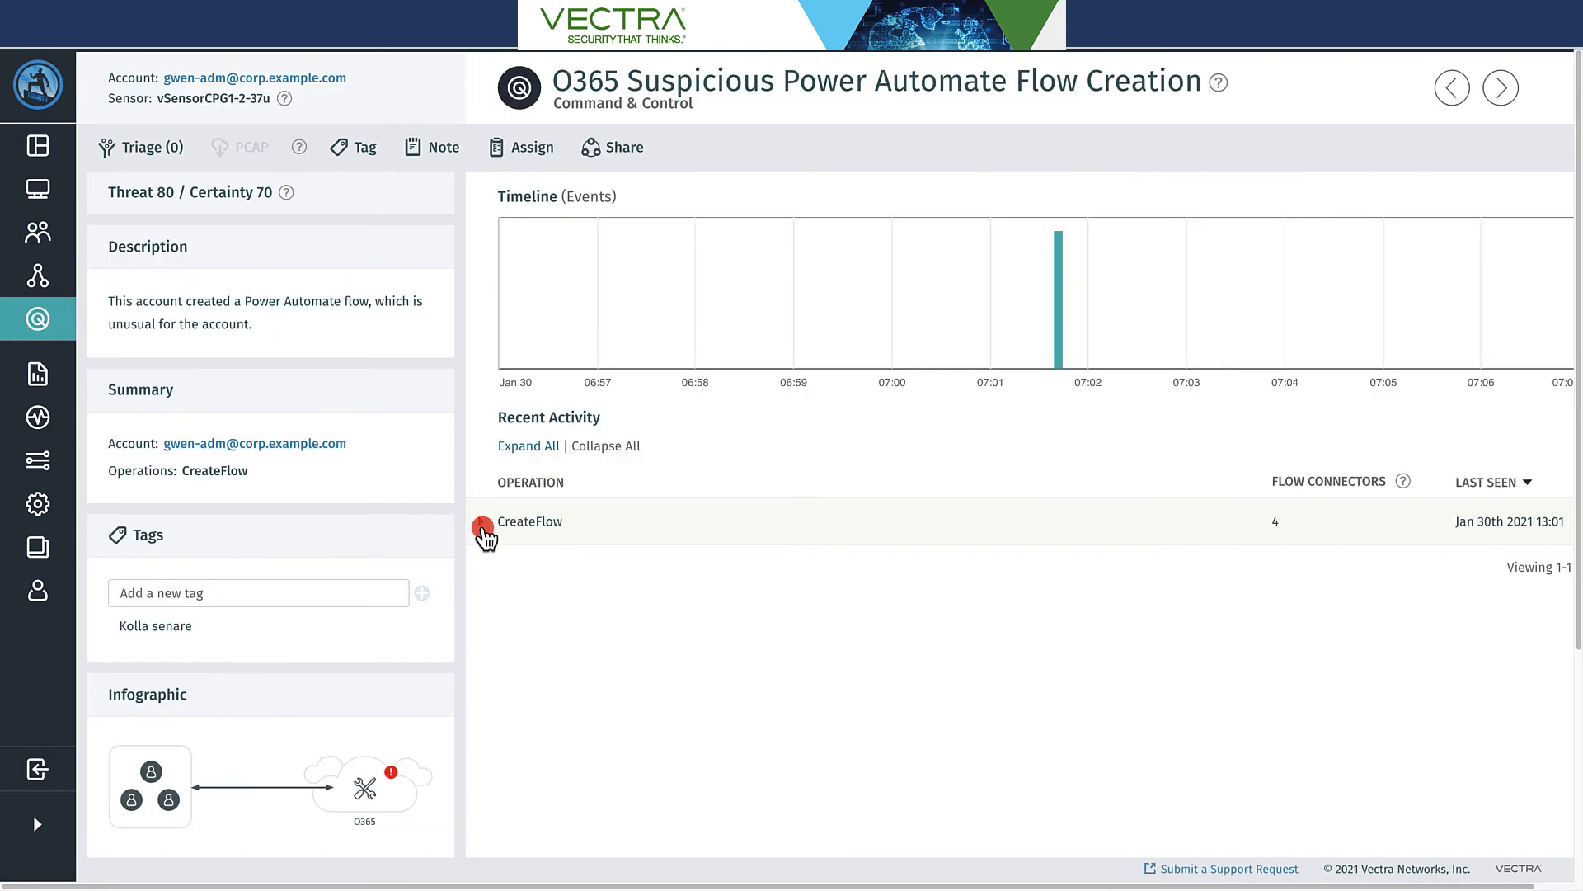
# Expand the CreateFlow operation to list its Dropbox, Recurrence, Sharepoint and eDiscovery connectors
pyautogui.click(528, 521)
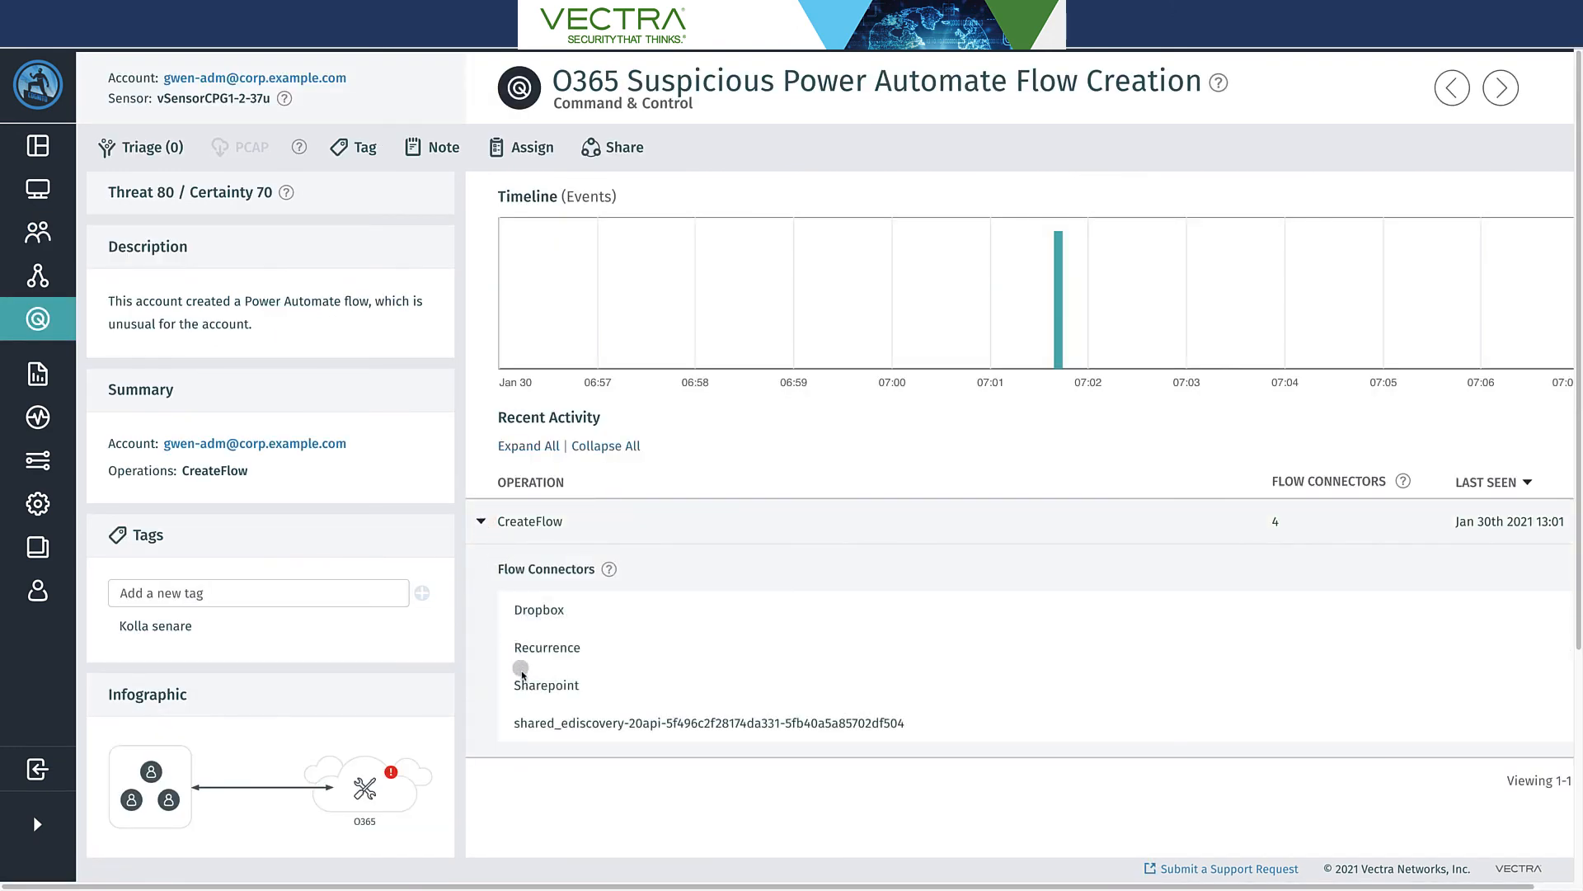
pyautogui.moveTo(492, 623)
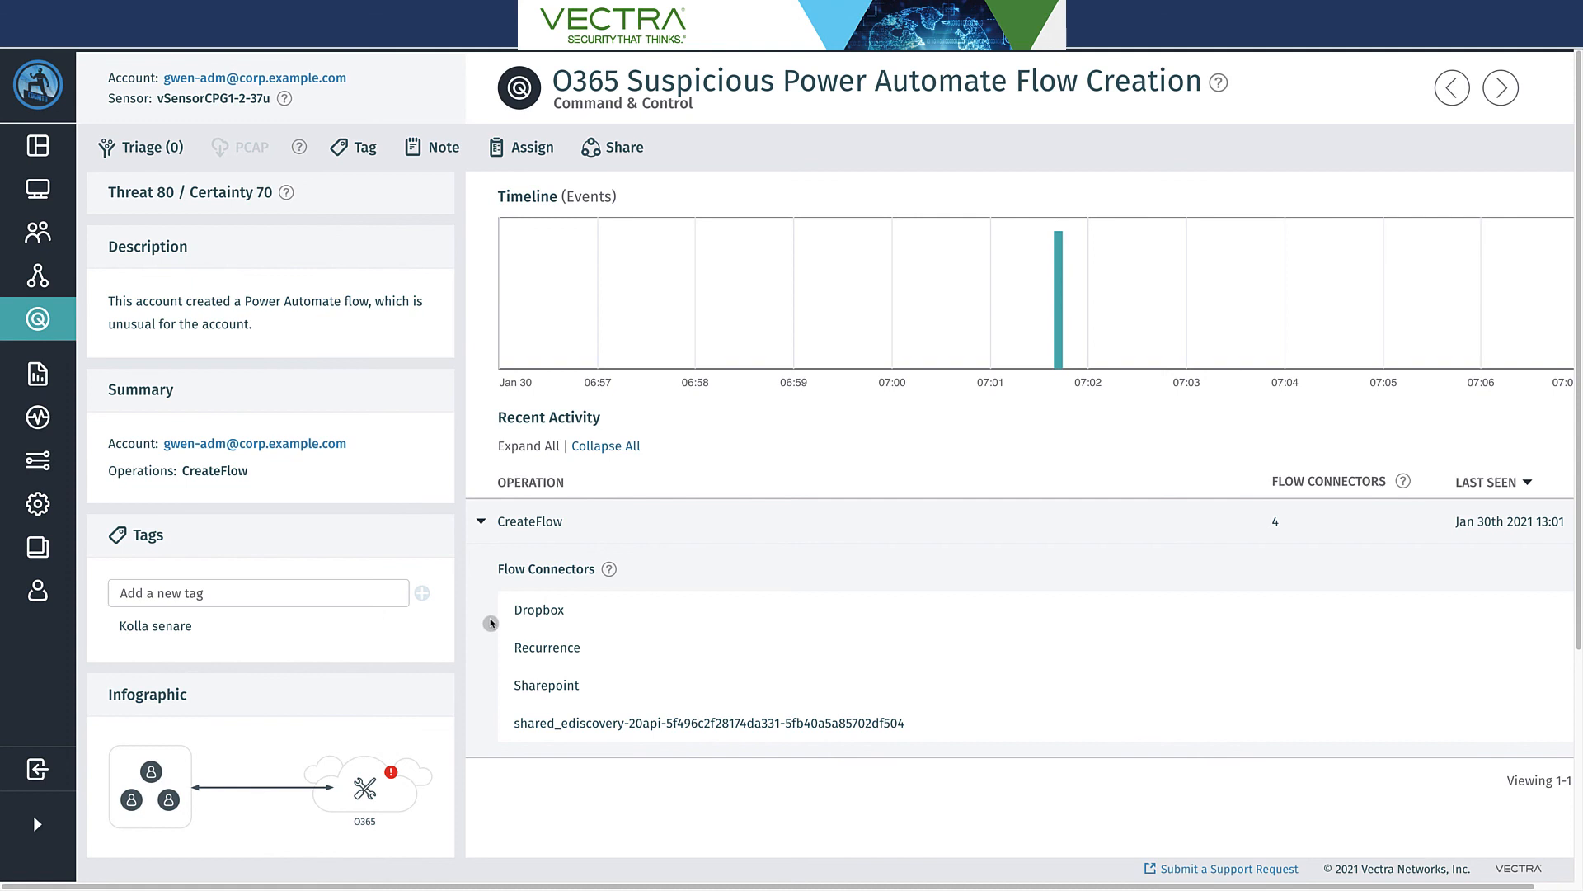
pyautogui.moveTo(518, 655)
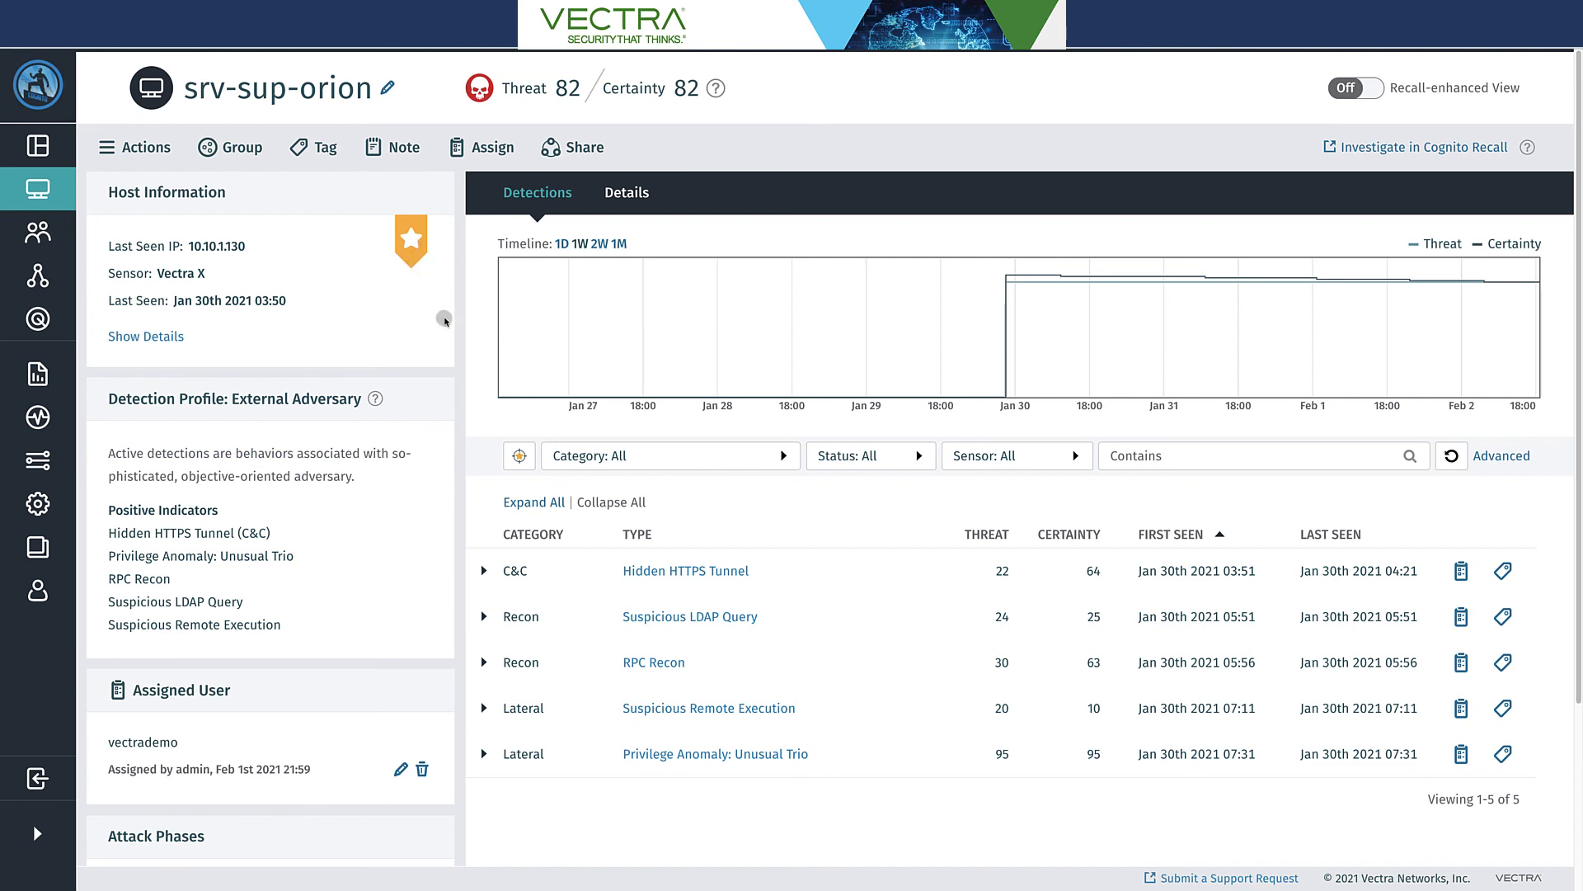
# Scroll down the srv-sup-orion host page through its detections
pyautogui.scroll(-3)
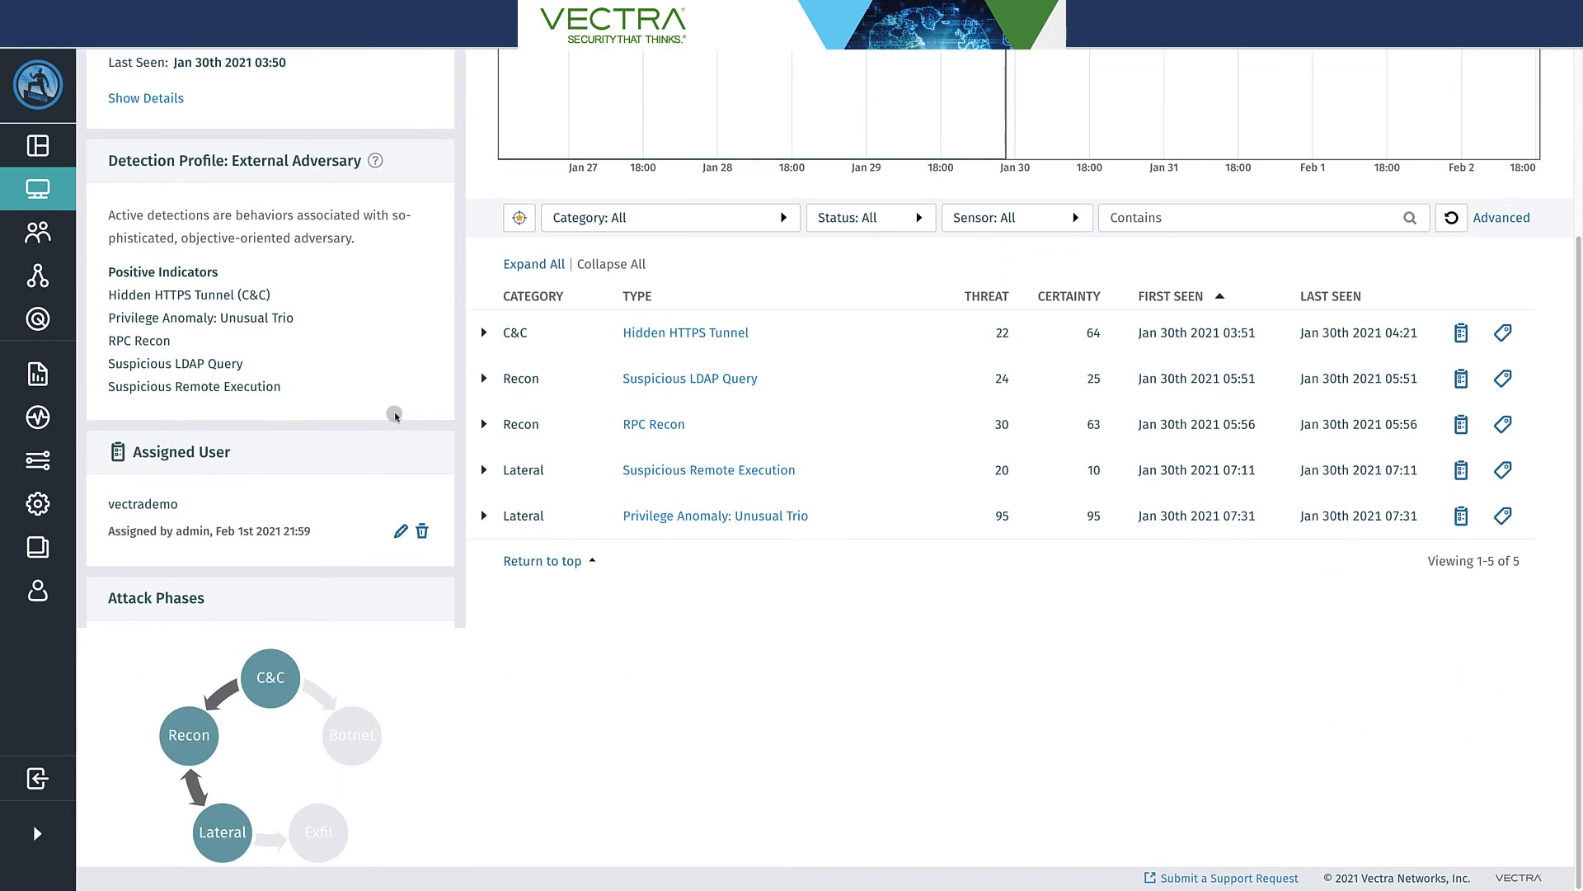
pyautogui.moveTo(350, 429)
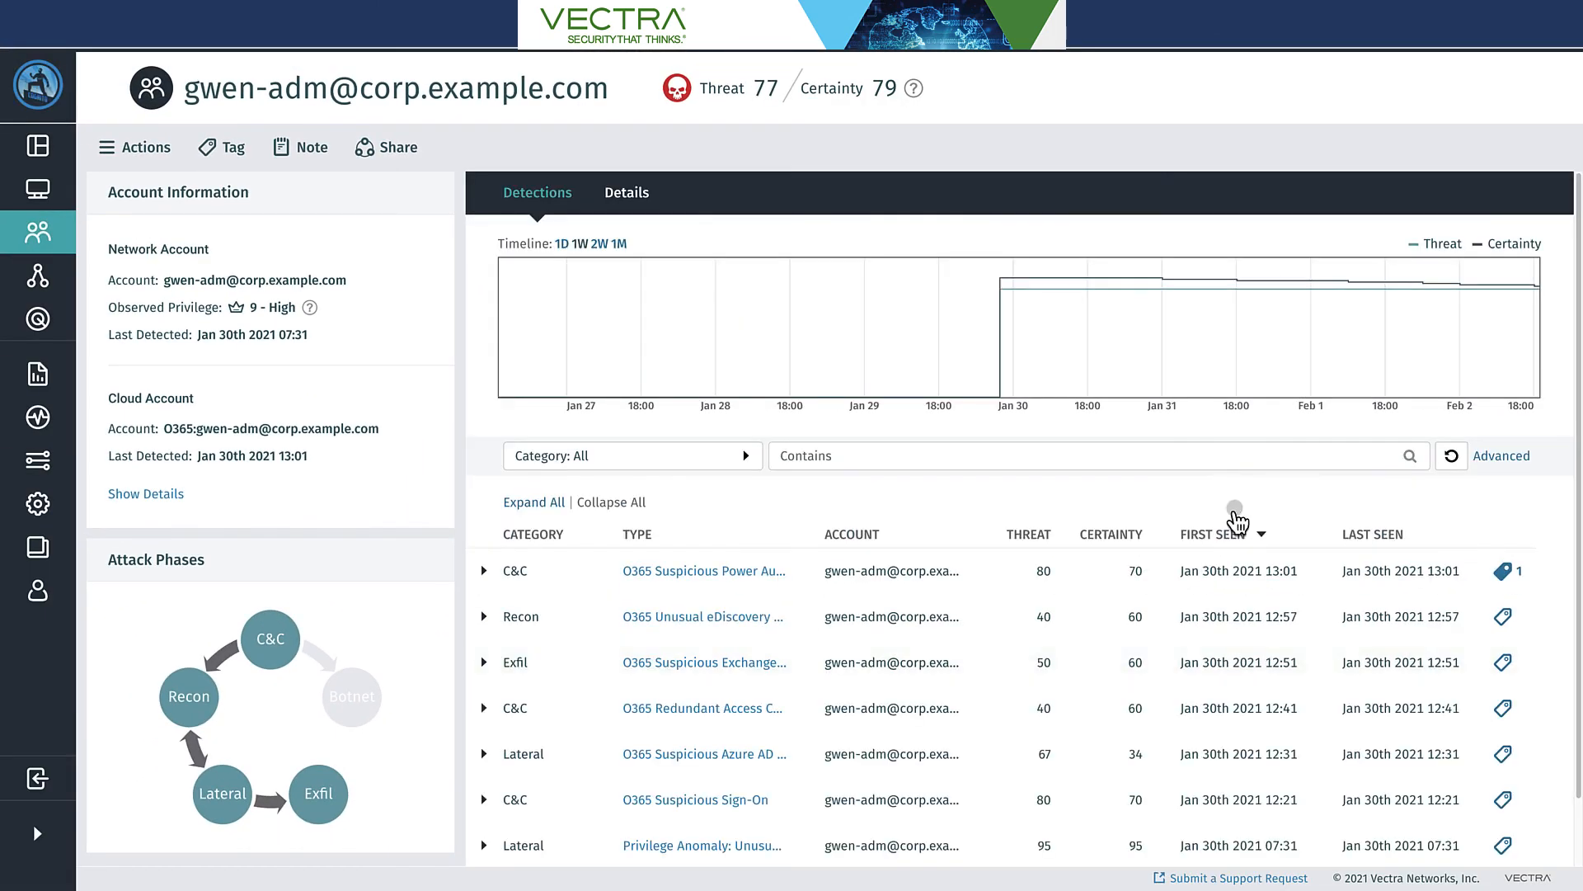
pyautogui.moveTo(1234, 537)
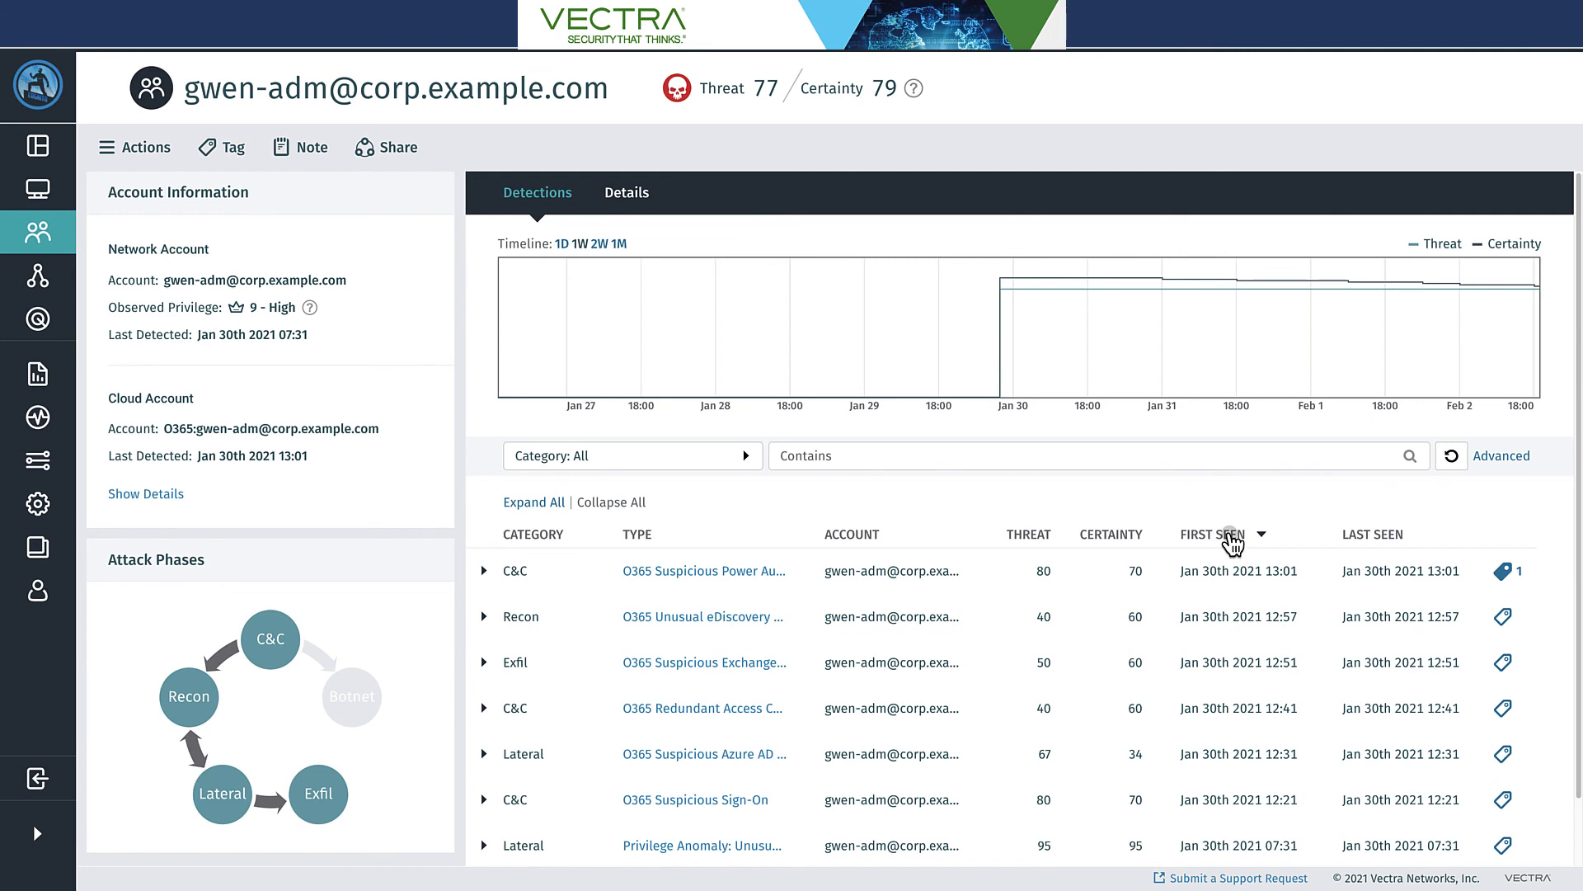
# Sort gwen-adm's detections by First Seen ascending, putting Privilege Anomaly: Unusual Trio on top
pyautogui.click(1224, 534)
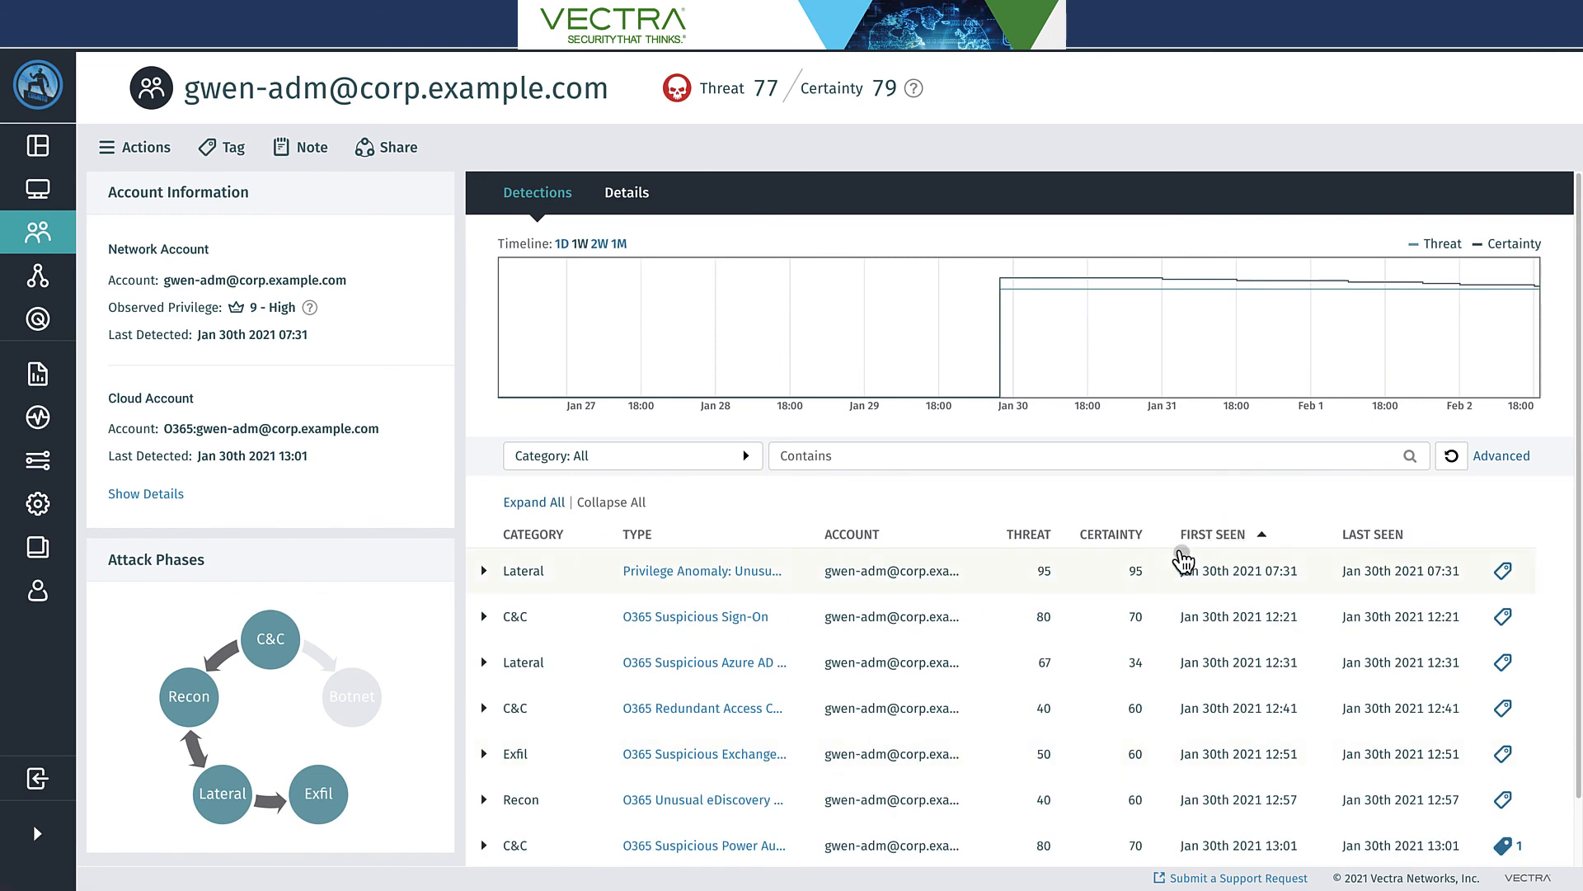